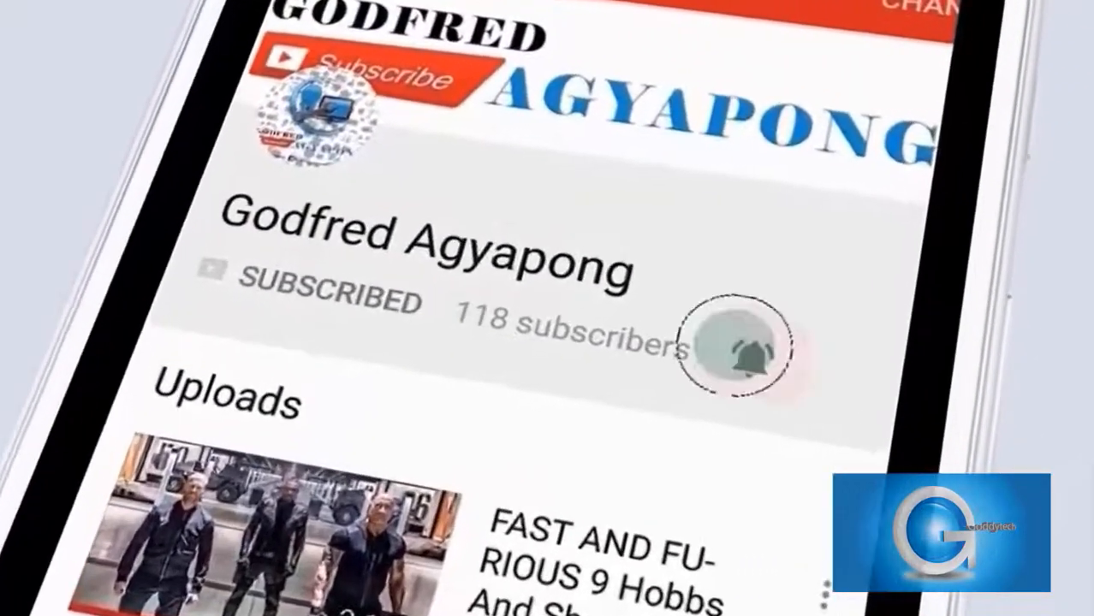
# - Search the web for 'download VMware Workstation' and reach the vmware.com download page
pyautogui.click(740, 350)
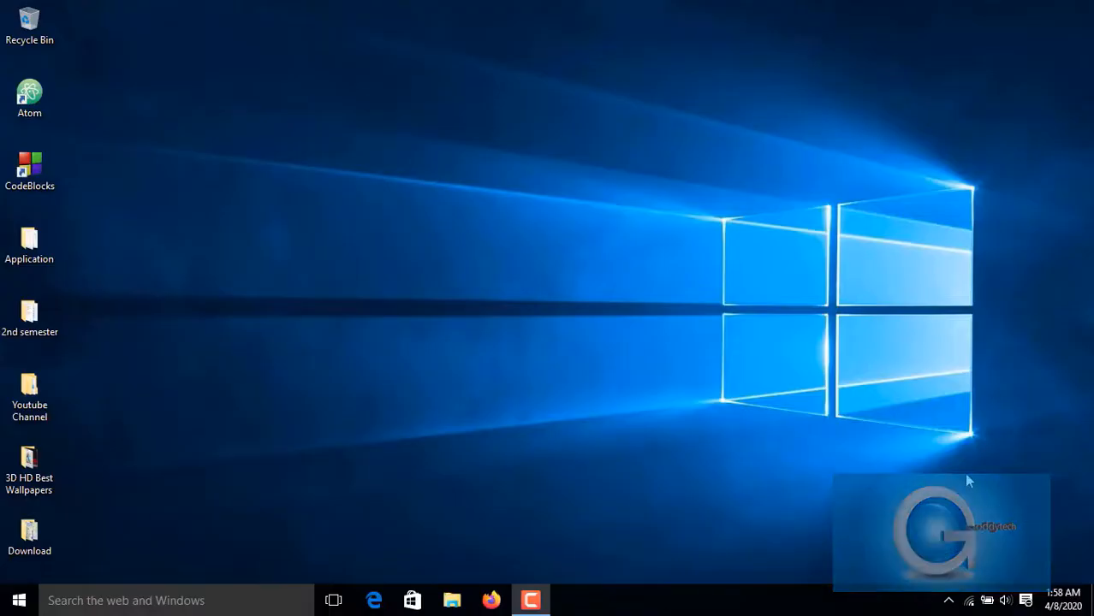
pyautogui.moveTo(493, 599)
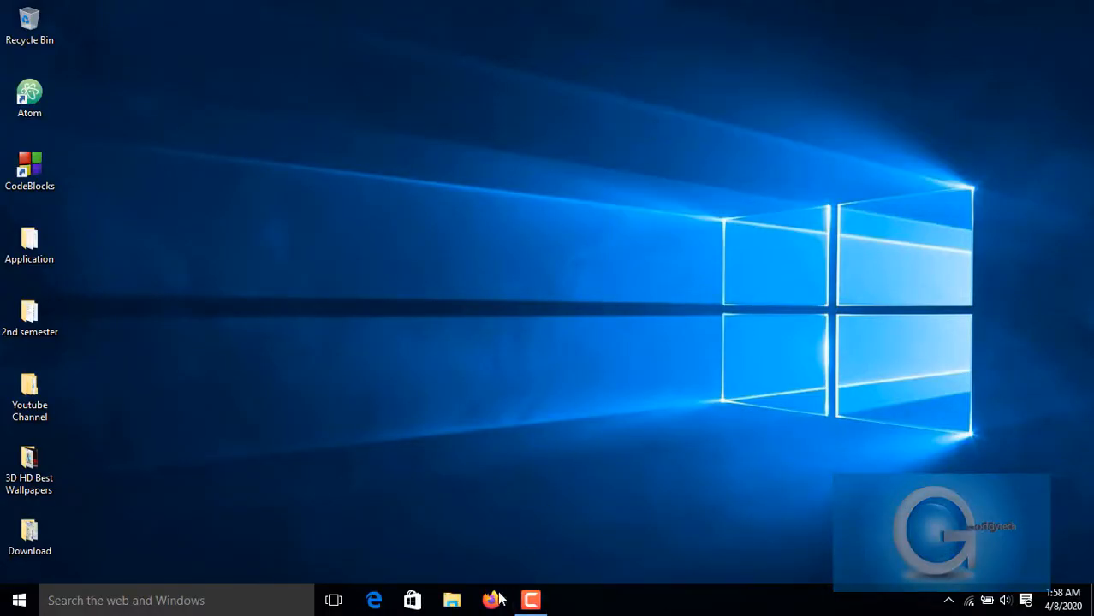
pyautogui.click(492, 599)
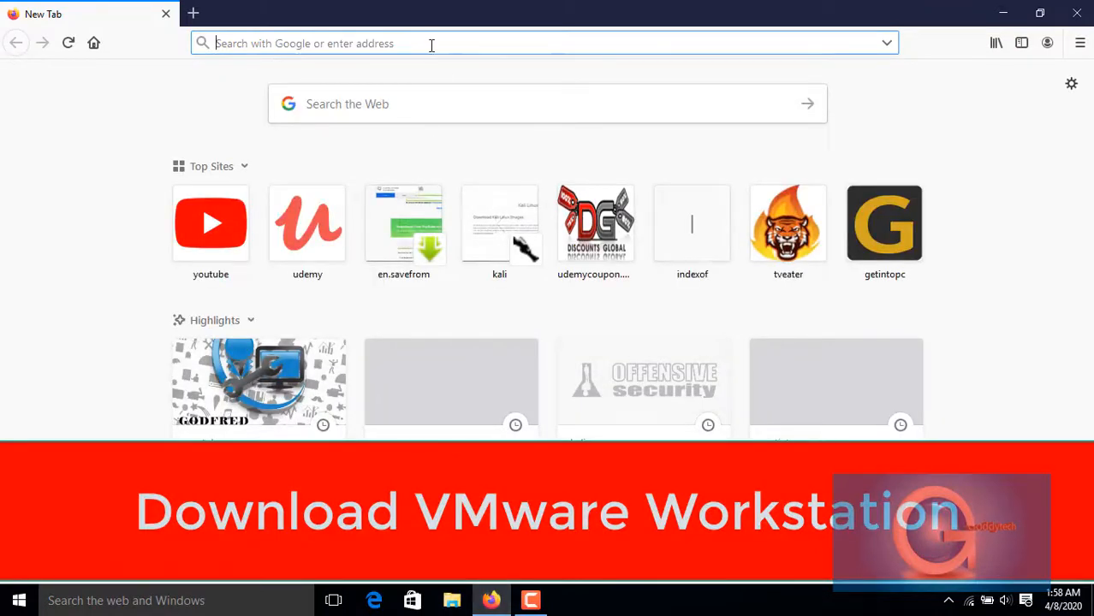
pyautogui.write('downloa')
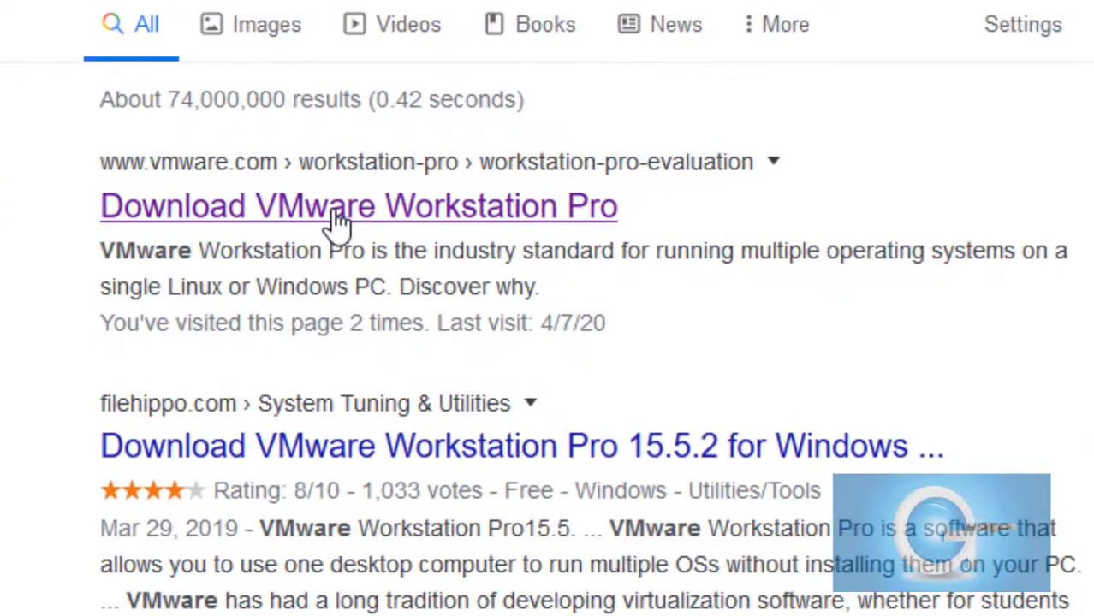
pyautogui.click(359, 205)
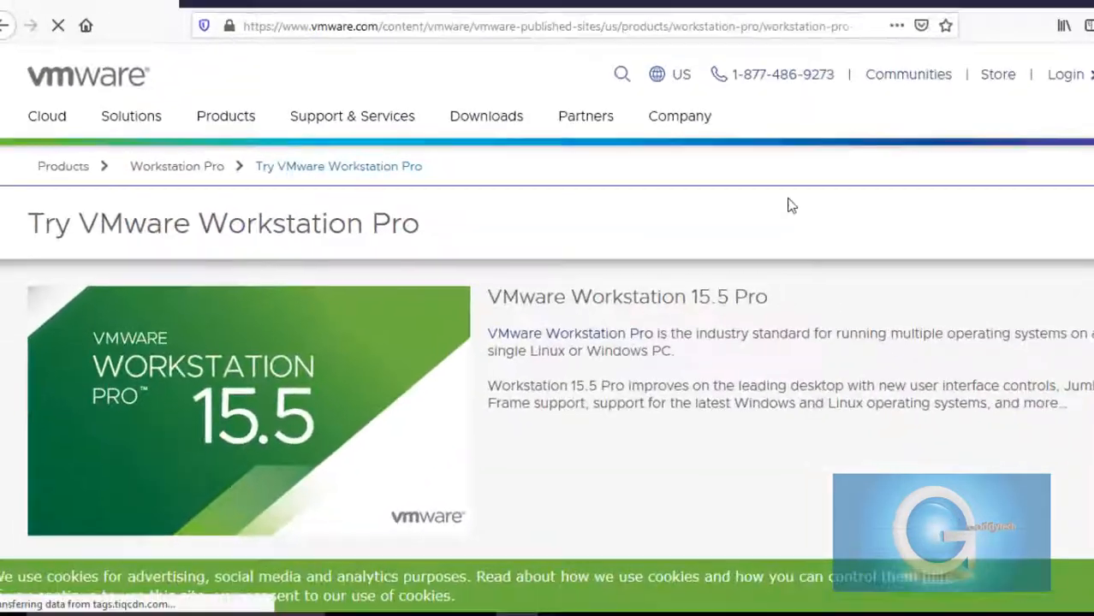
pyautogui.scroll(-3)
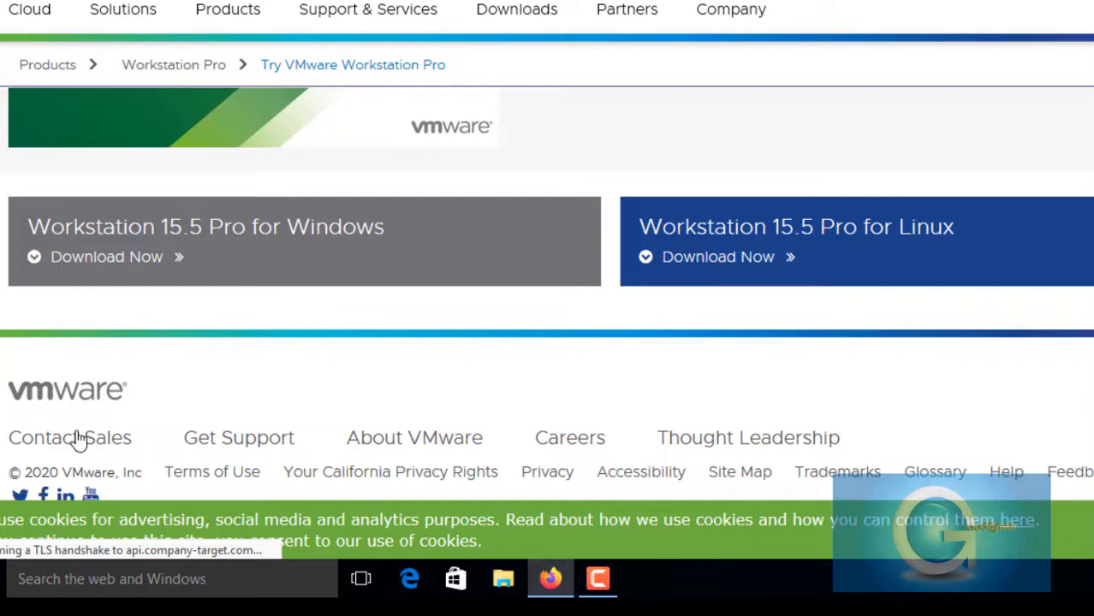
pyautogui.moveTo(307, 226)
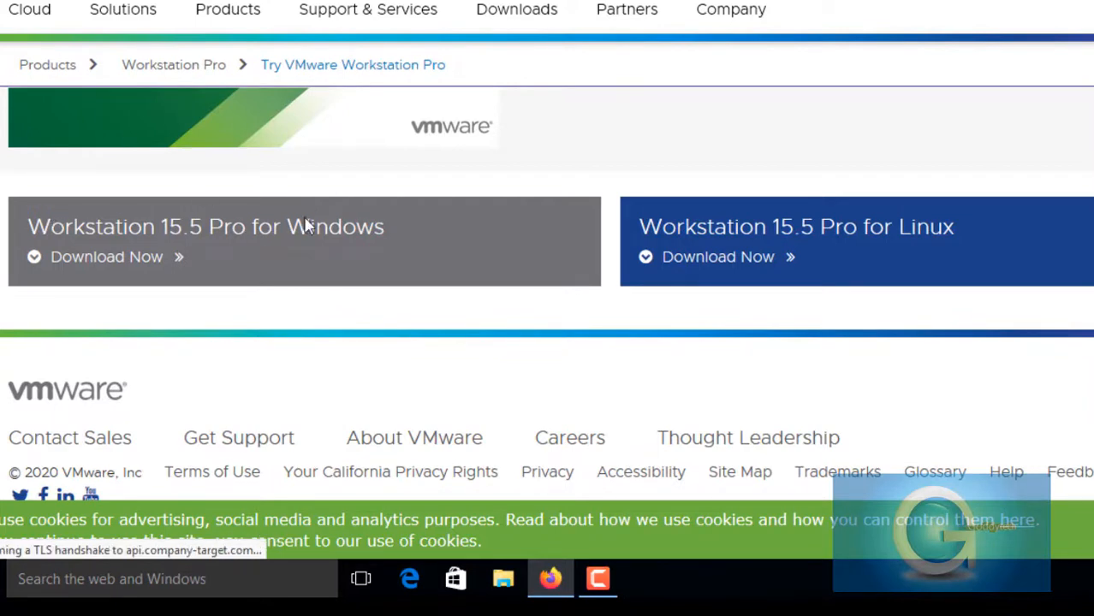
pyautogui.moveTo(945, 248)
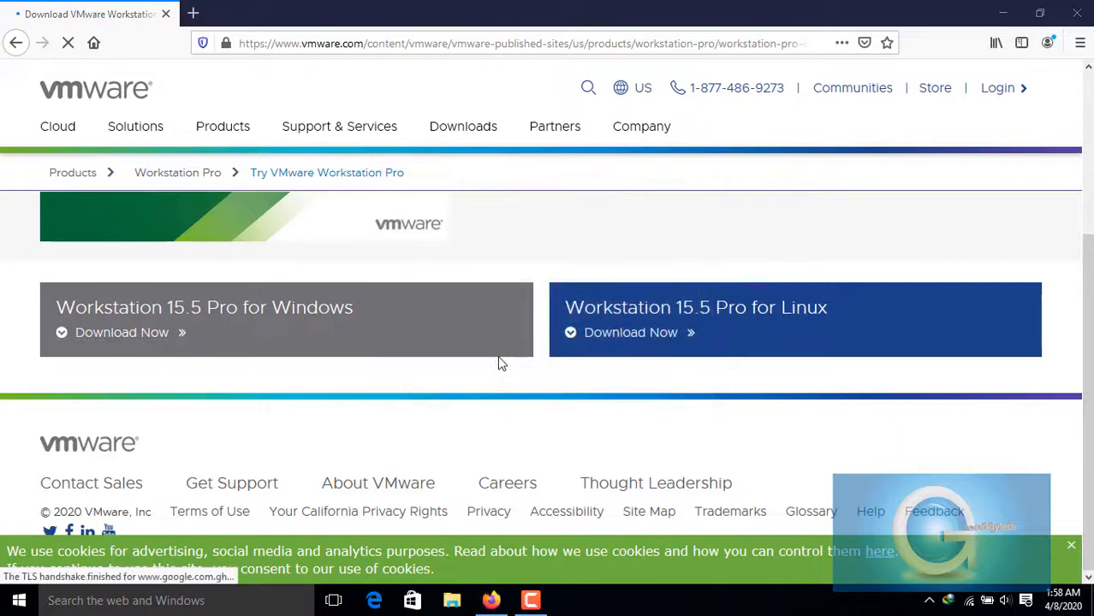
# - Start downloading Workstation 15.5 Pro for Windows via Download Now and Start Download
pyautogui.click(121, 332)
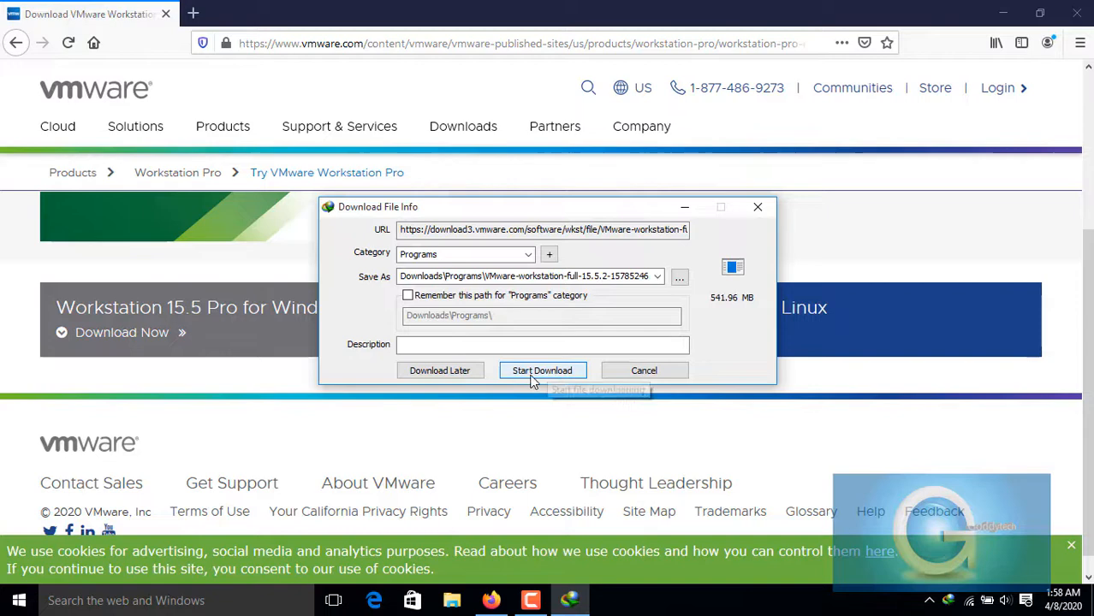
pyautogui.click(540, 369)
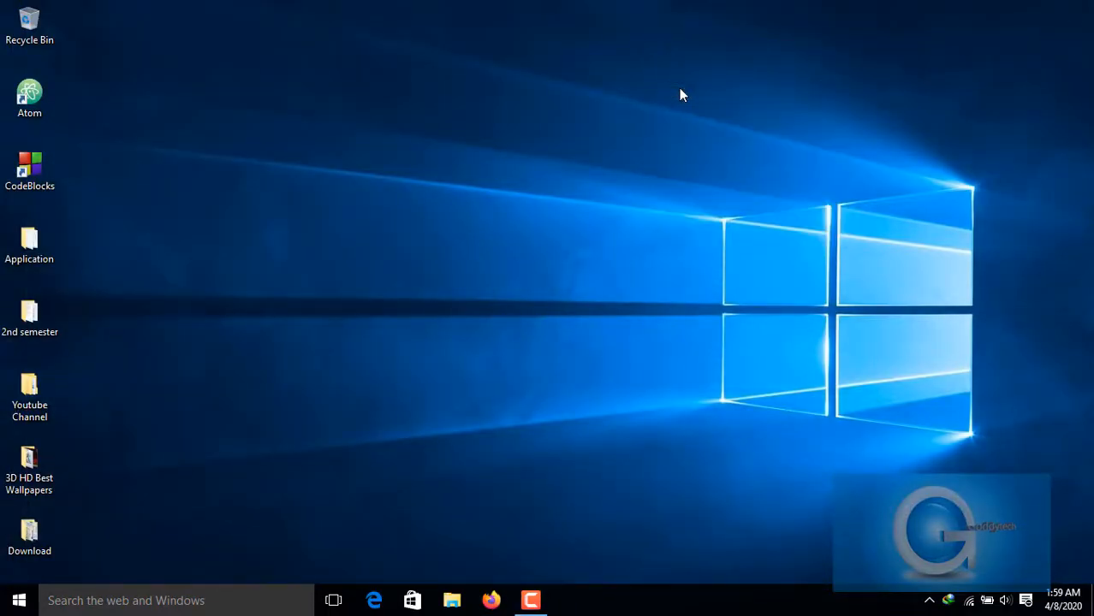
# - Locate the 541 MB VMware-workstation-full installer in Downloads\Programs
pyautogui.click(452, 599)
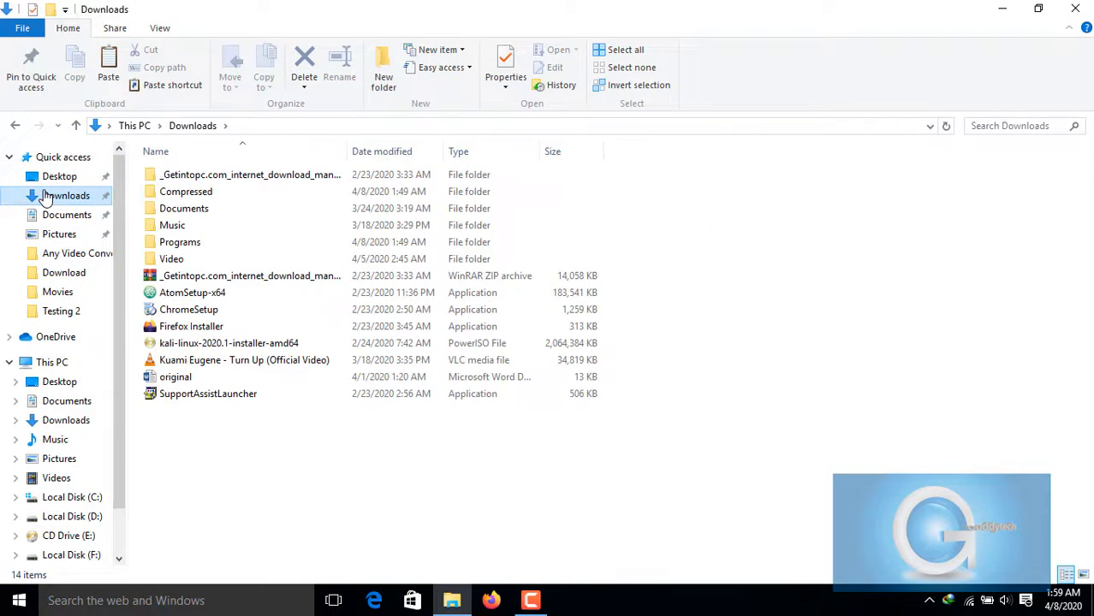
pyautogui.doubleClick(179, 242)
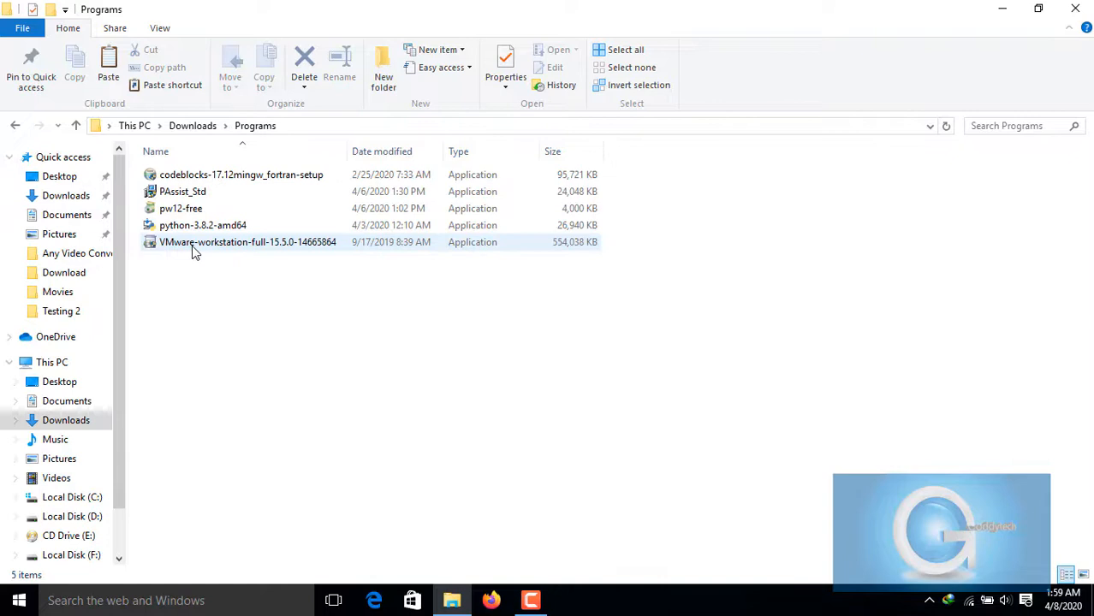
pyautogui.click(246, 241)
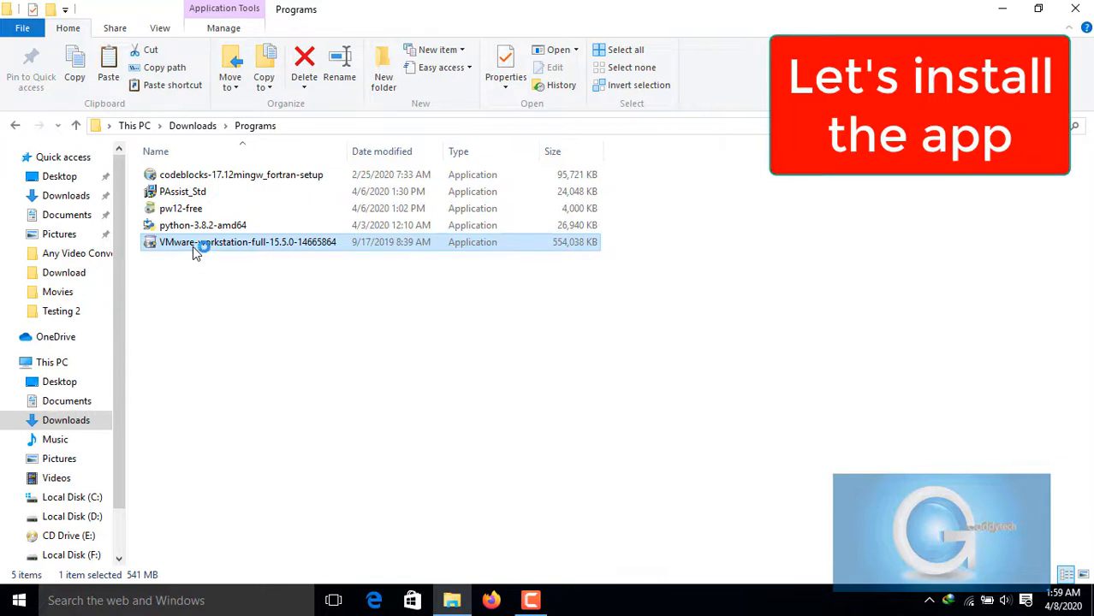
# - Run the installer keeping default location, features and user experience settings, then install
pyautogui.doubleClick(246, 241)
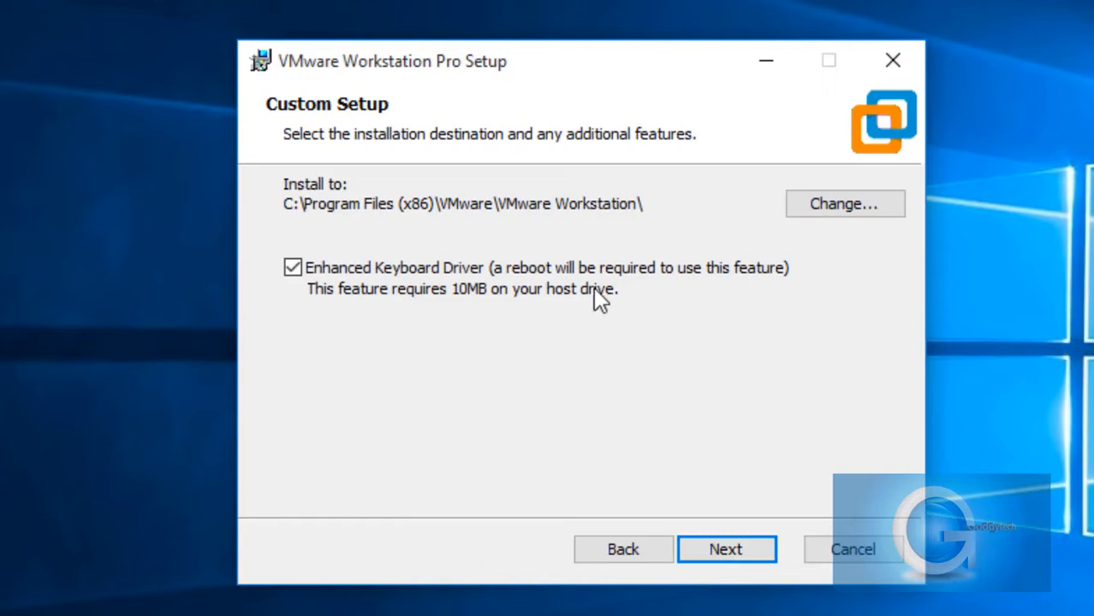
pyautogui.click(725, 548)
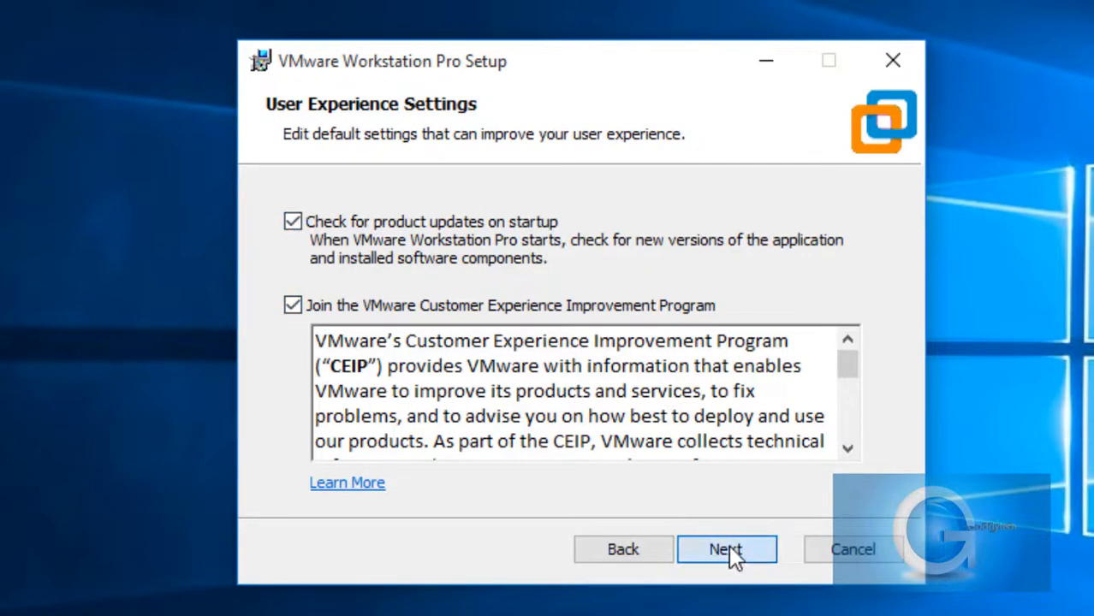
pyautogui.click(726, 548)
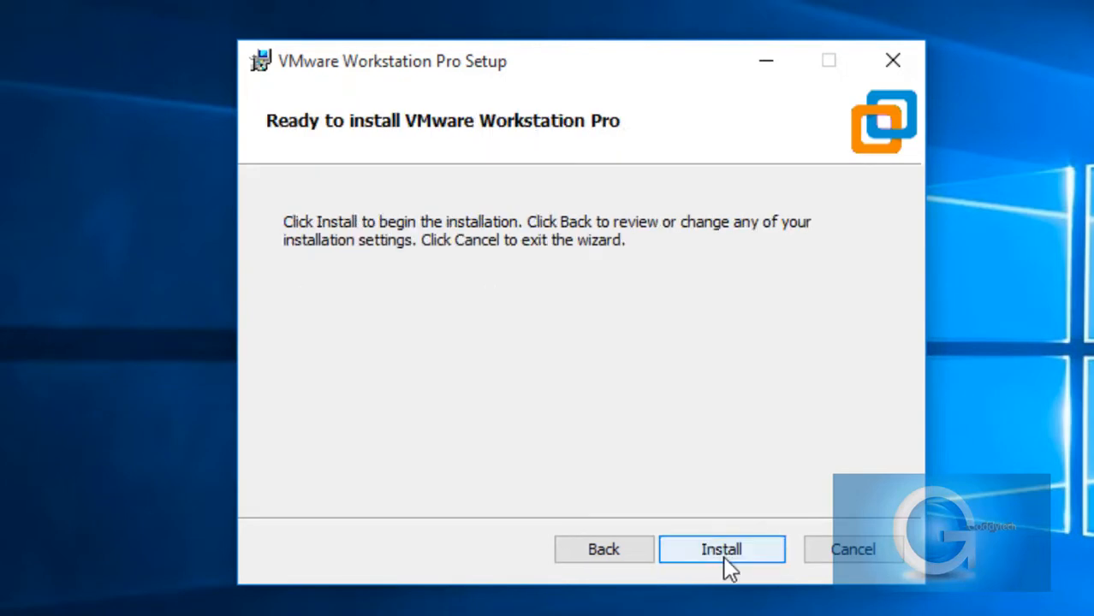
pyautogui.click(721, 548)
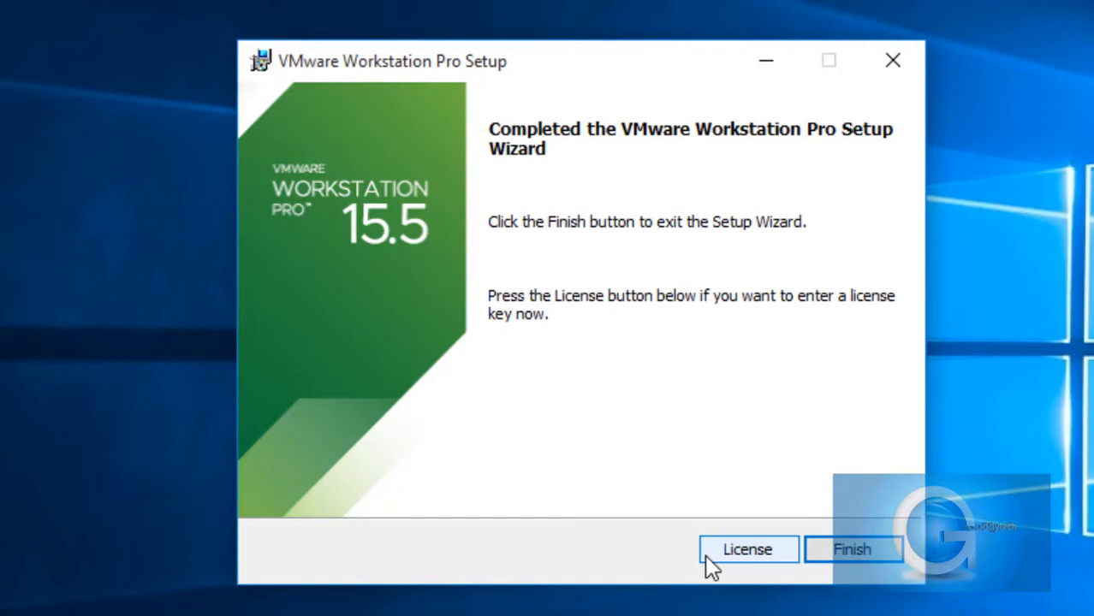
pyautogui.moveTo(853, 549)
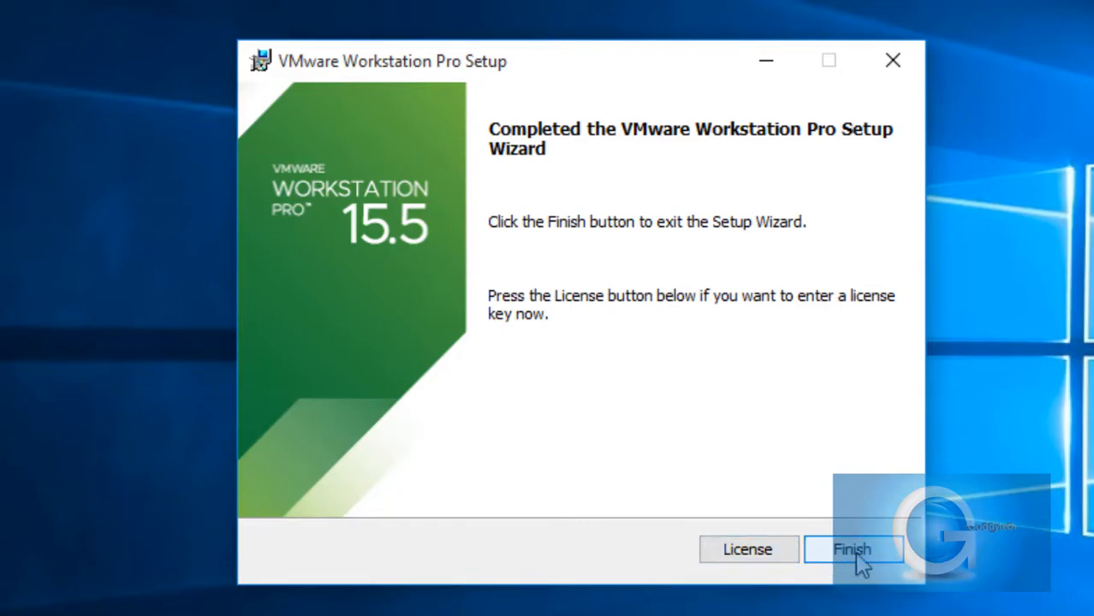
# - Finish setup and run the new VMware Workstation desktop shortcut as administrator
pyautogui.click(852, 549)
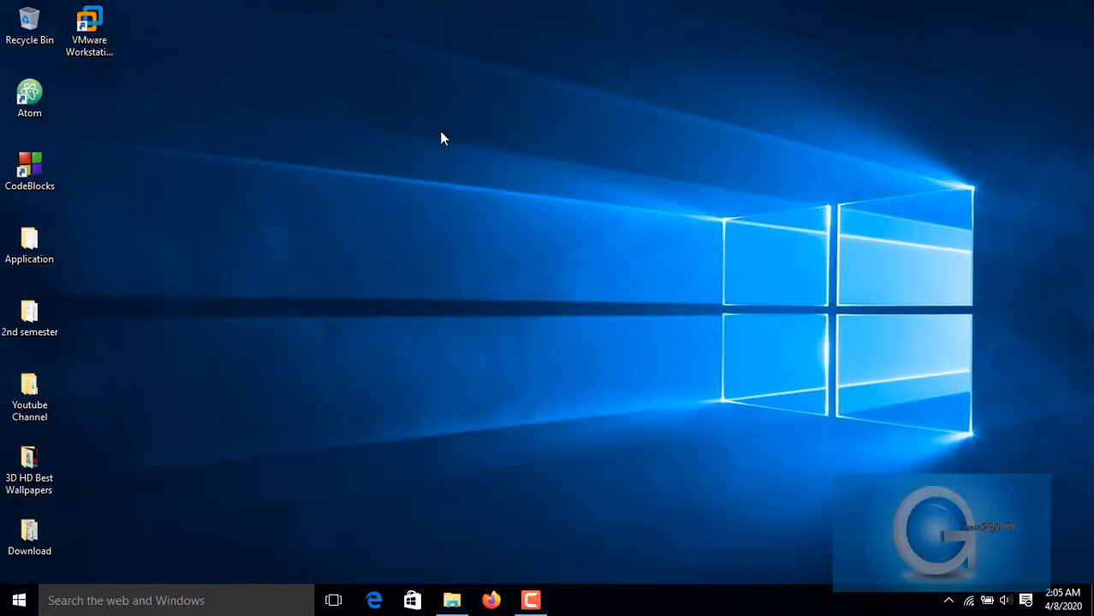
pyautogui.click(89, 31)
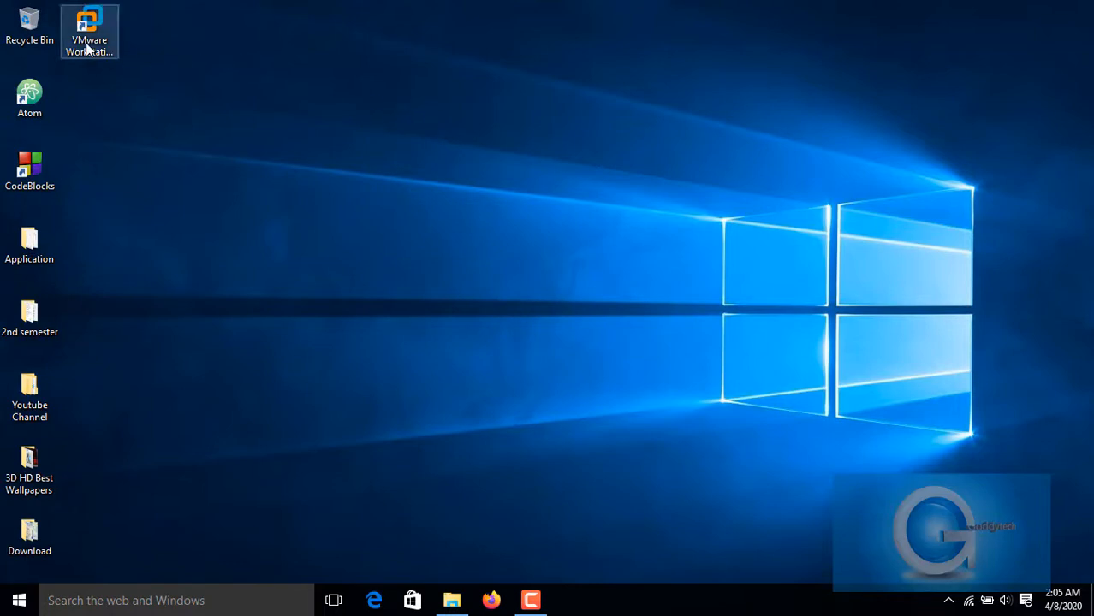
pyautogui.rightClick(89, 30)
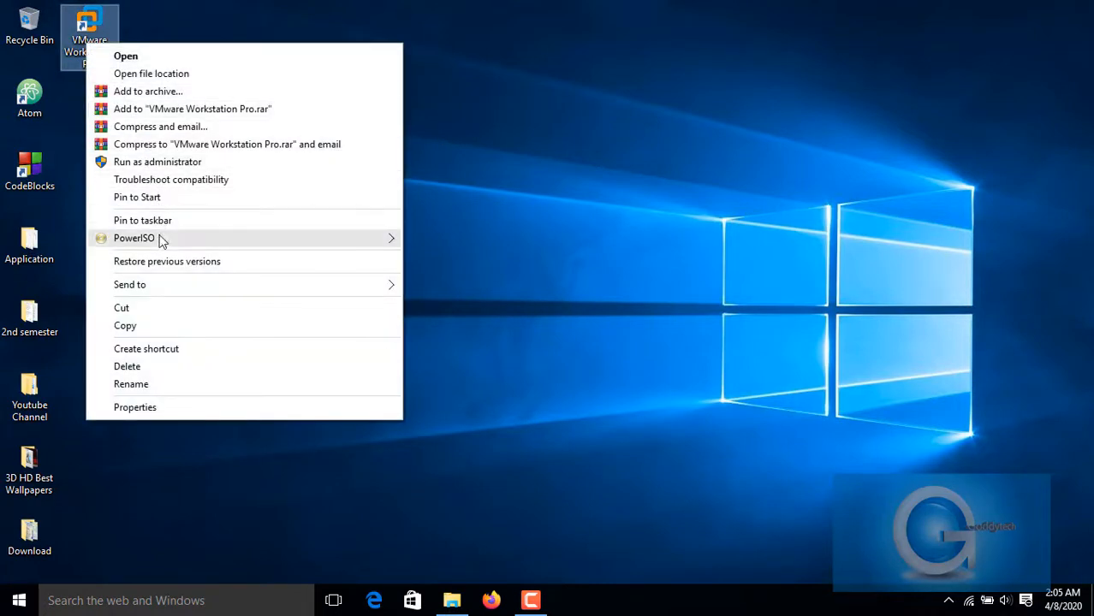
pyautogui.moveTo(157, 161)
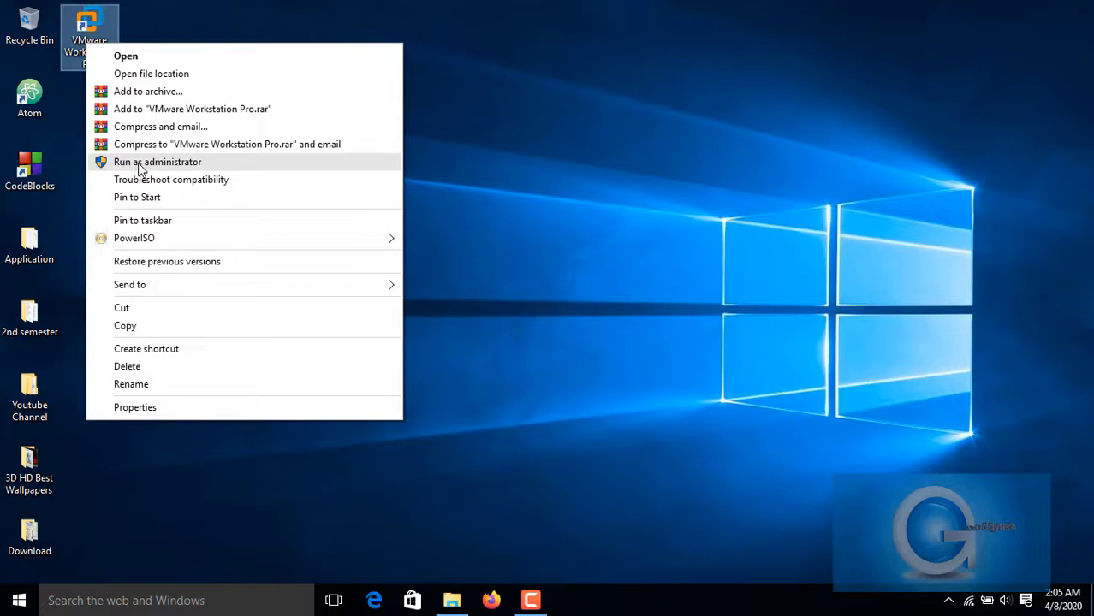
pyautogui.click(158, 160)
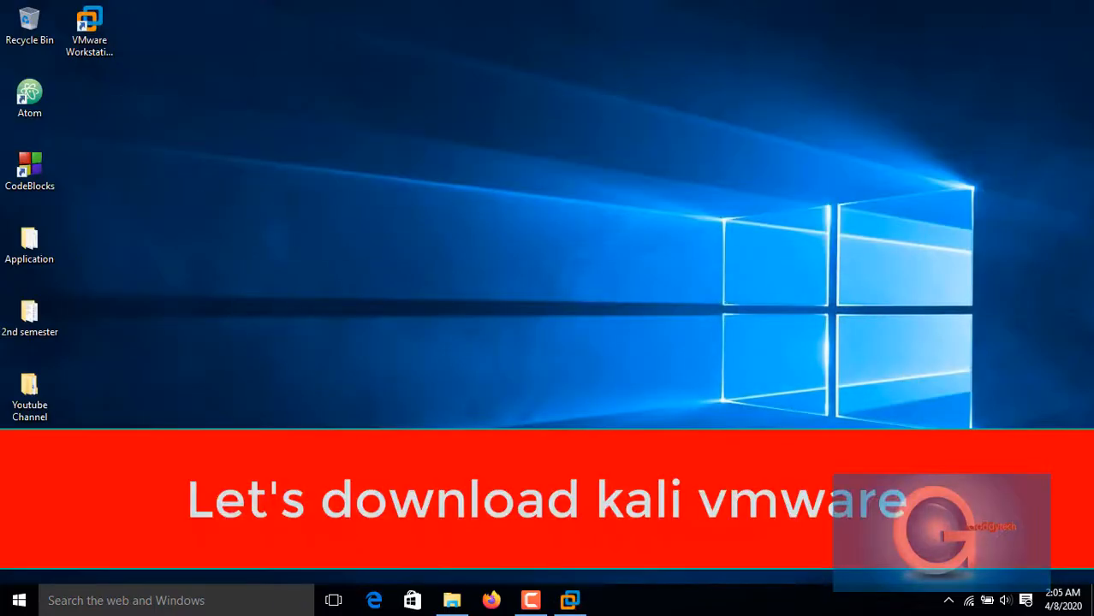
# - Search for 'kali linu' and reach the Kali Linux downloads table
pyautogui.click(490, 599)
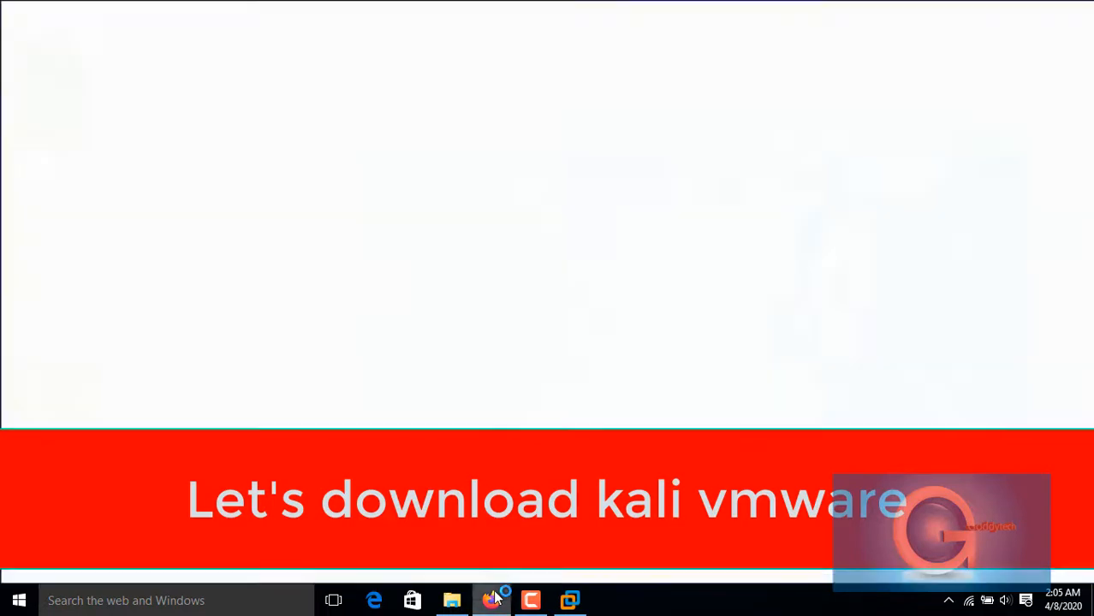
pyautogui.click(493, 599)
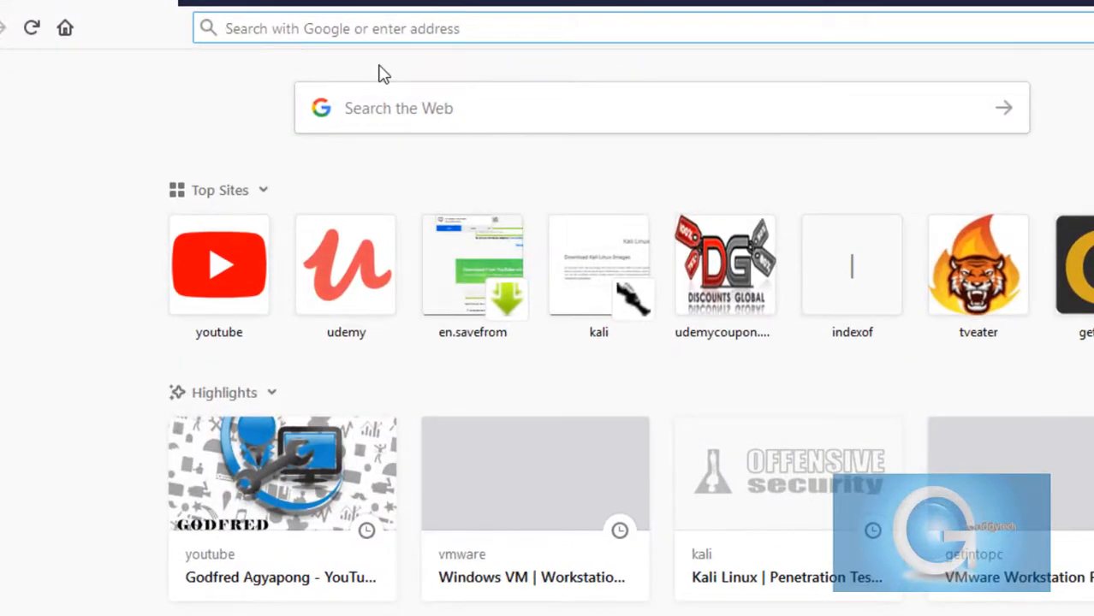
pyautogui.write('kali linu')
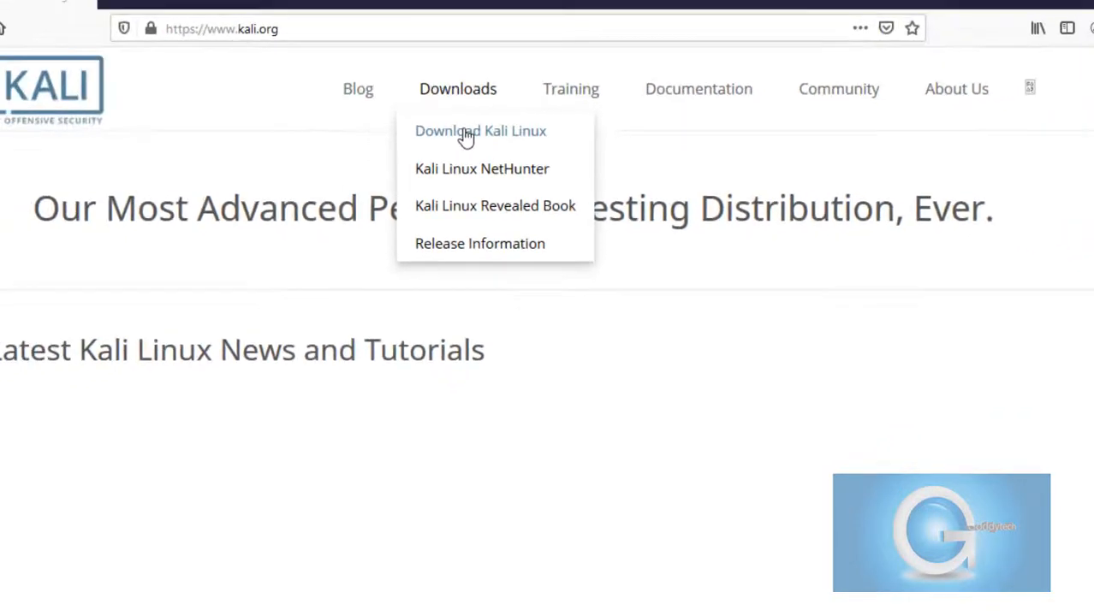
pyautogui.click(479, 130)
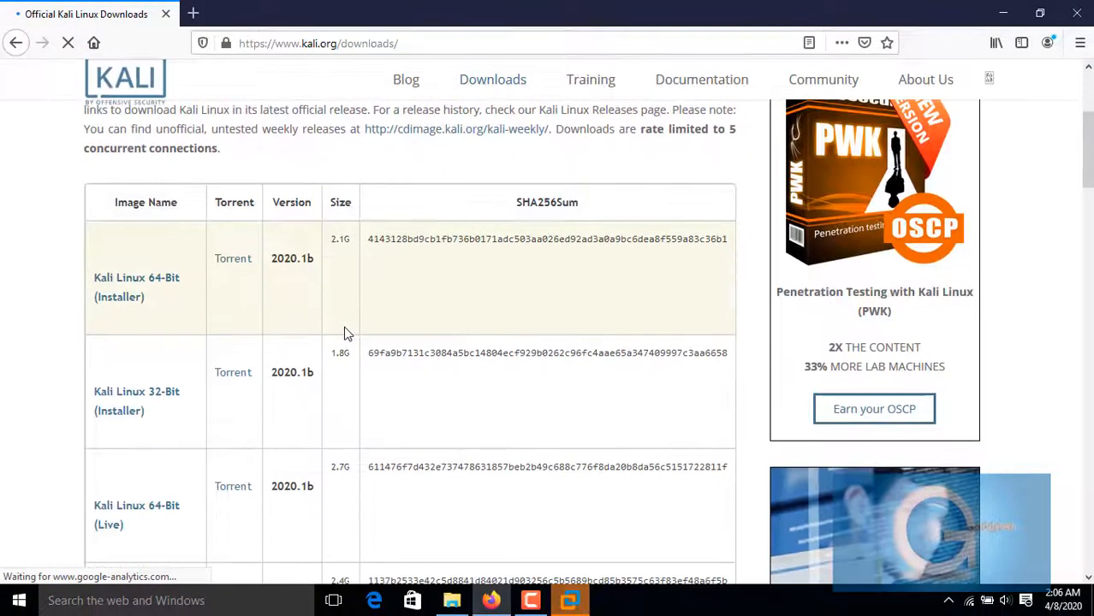
pyautogui.scroll(-3)
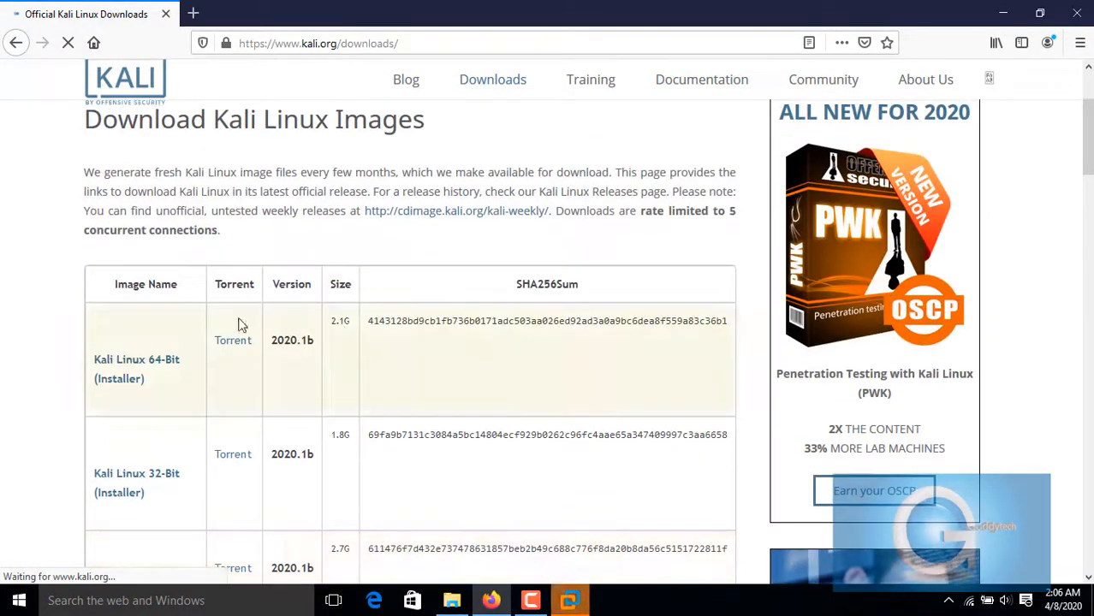
pyautogui.scroll(-3)
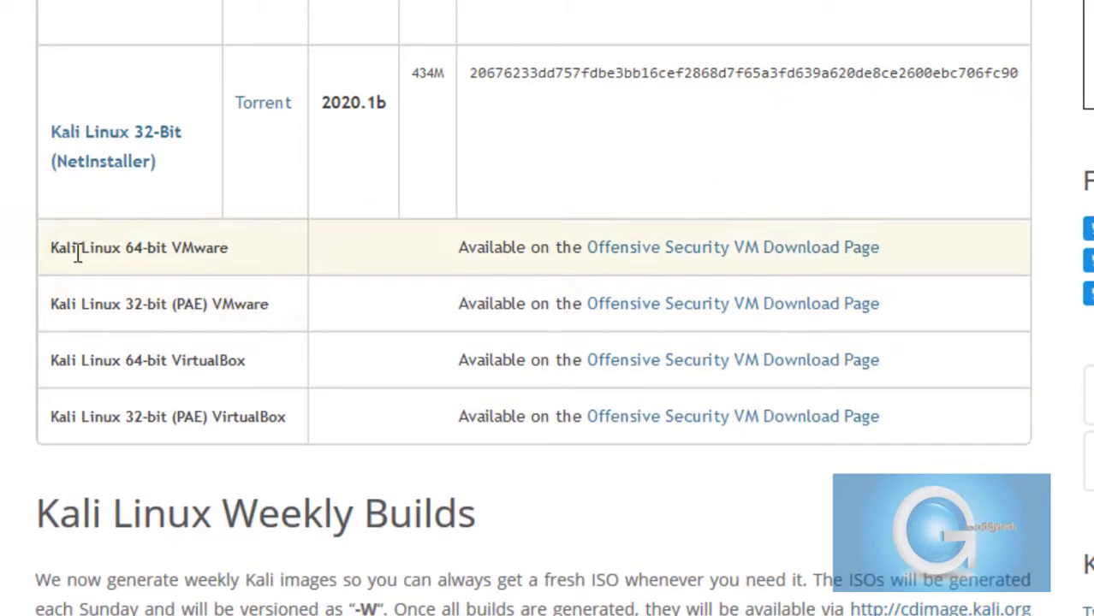
pyautogui.moveTo(703, 257)
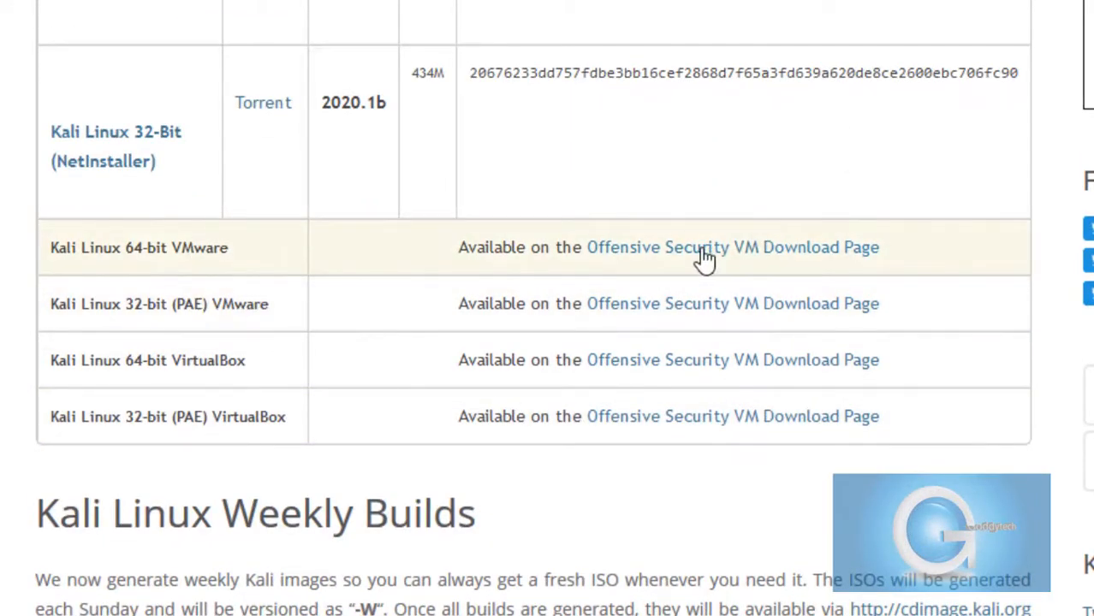
# - Go to the Offensive Security VM download page and scroll to the Kali Linux VMware 64-Bit image
pyautogui.click(731, 246)
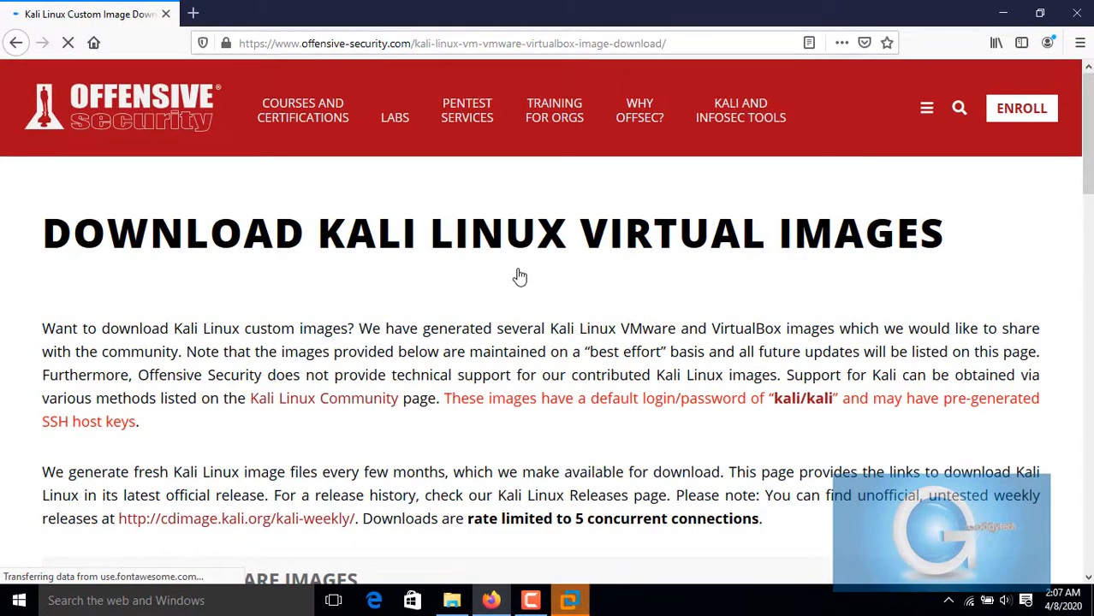
pyautogui.scroll(-3)
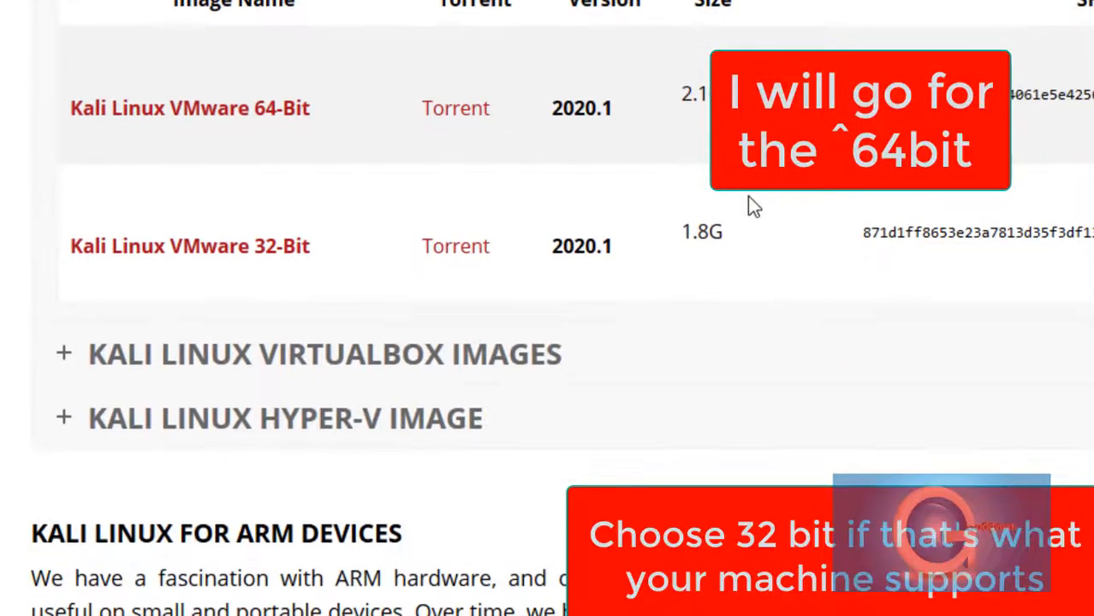
pyautogui.scroll(-3)
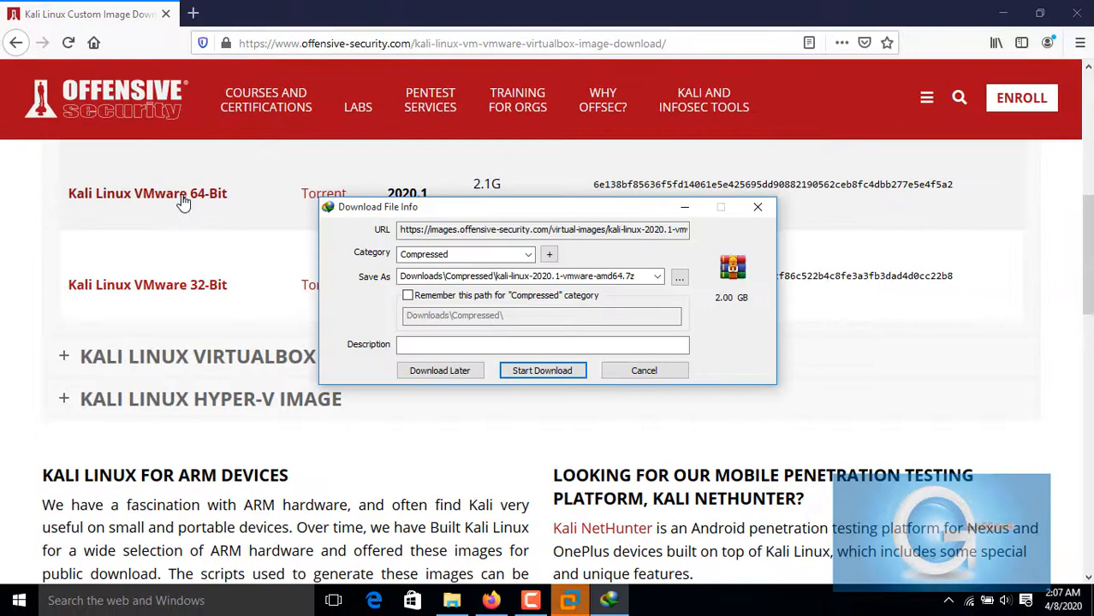
# - Download the 2 GB Kali Linux 2020.1 VMware 64-bit archive in IDM and dismiss the completion notice
pyautogui.click(541, 370)
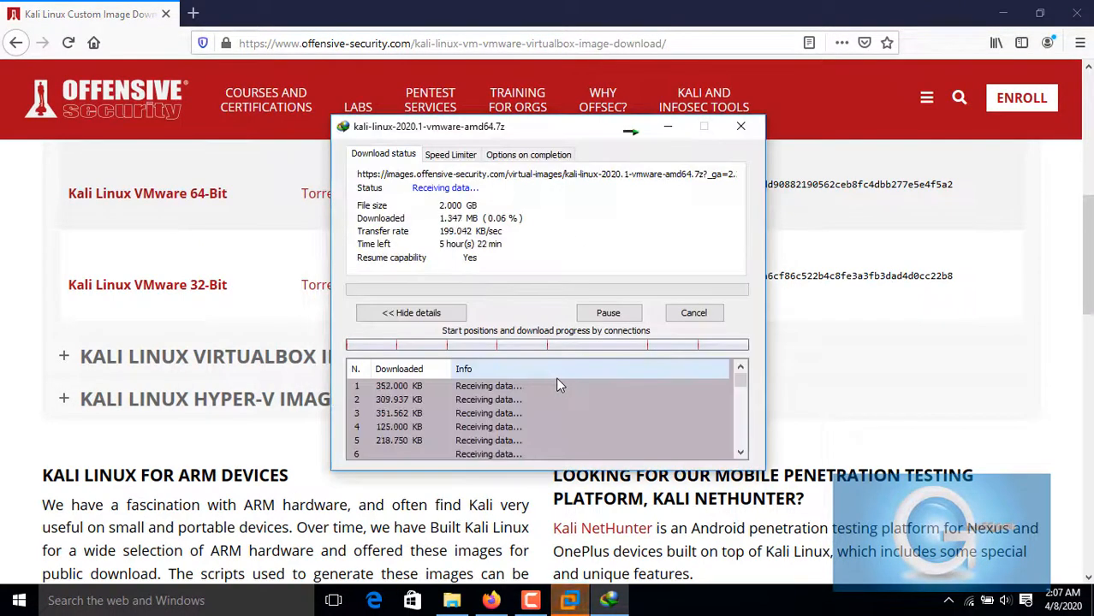
pyautogui.click(608, 311)
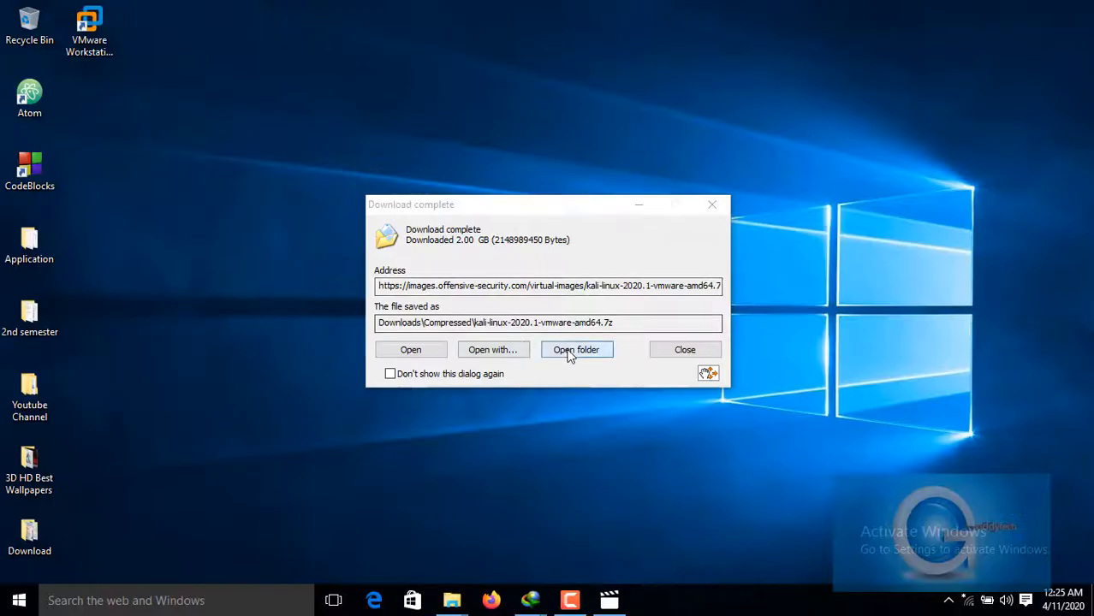
pyautogui.click(577, 349)
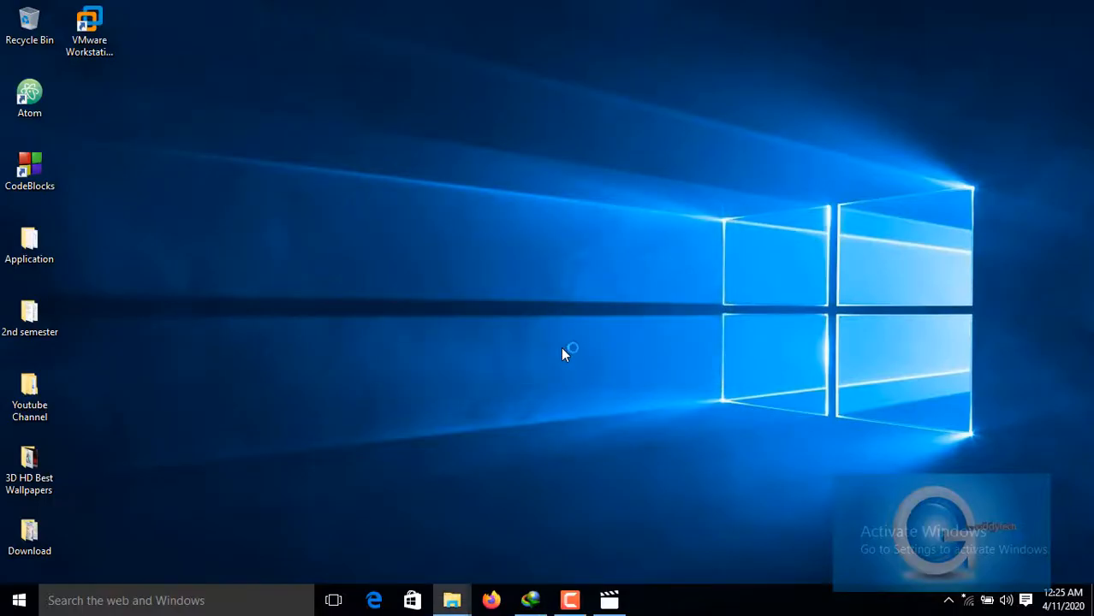
# - Extract the Kali .7z archive with WinRAR into its own kali-linux-2020.1-vmware-amd64 desktop folder
pyautogui.click(451, 599)
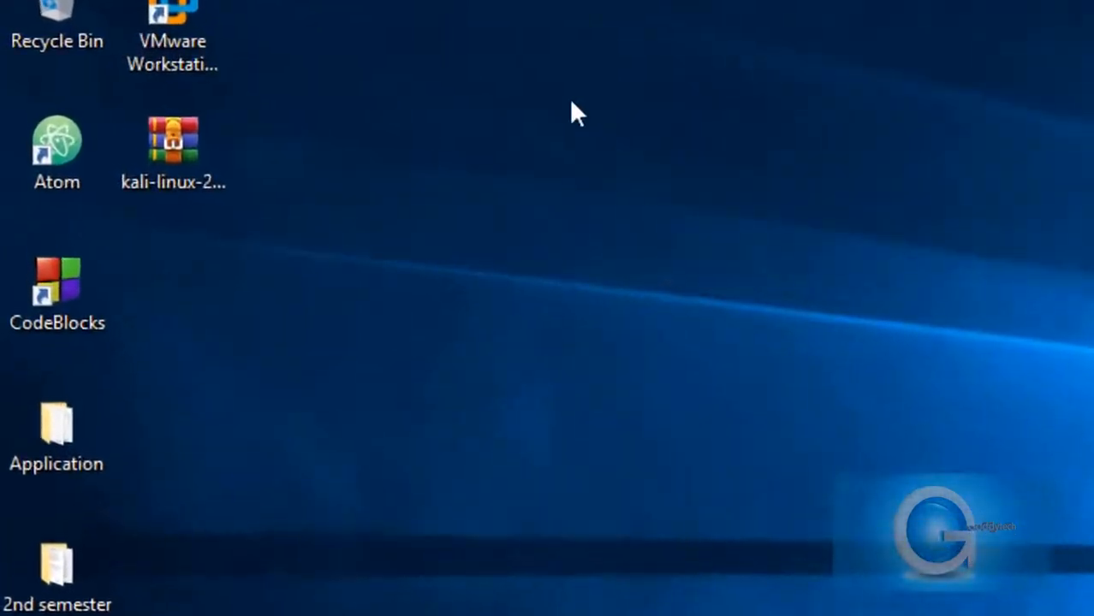
pyautogui.rightClick(173, 140)
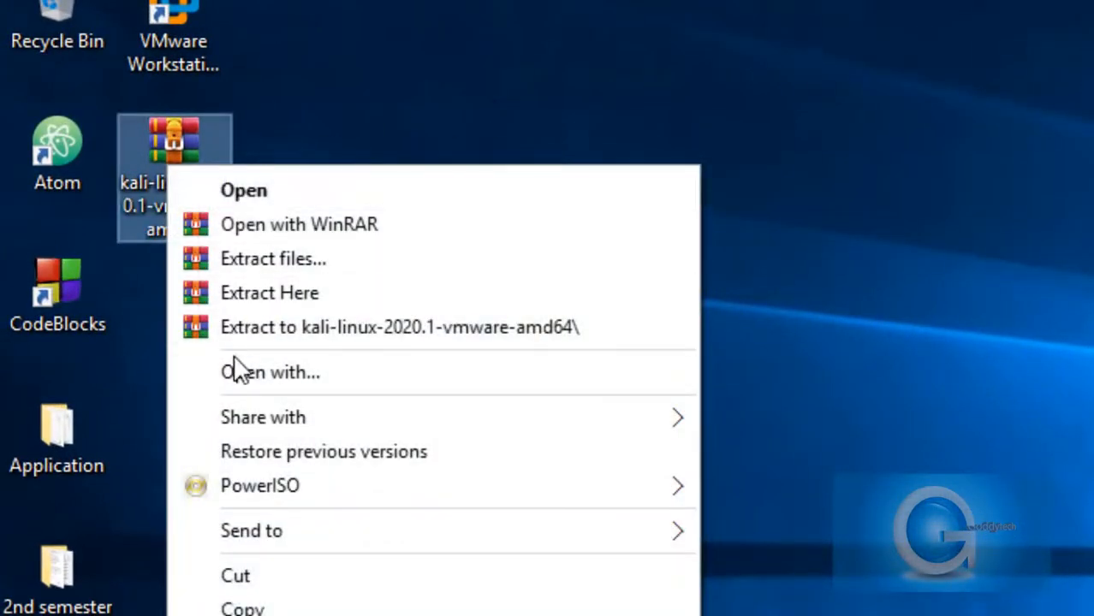
pyautogui.moveTo(283, 342)
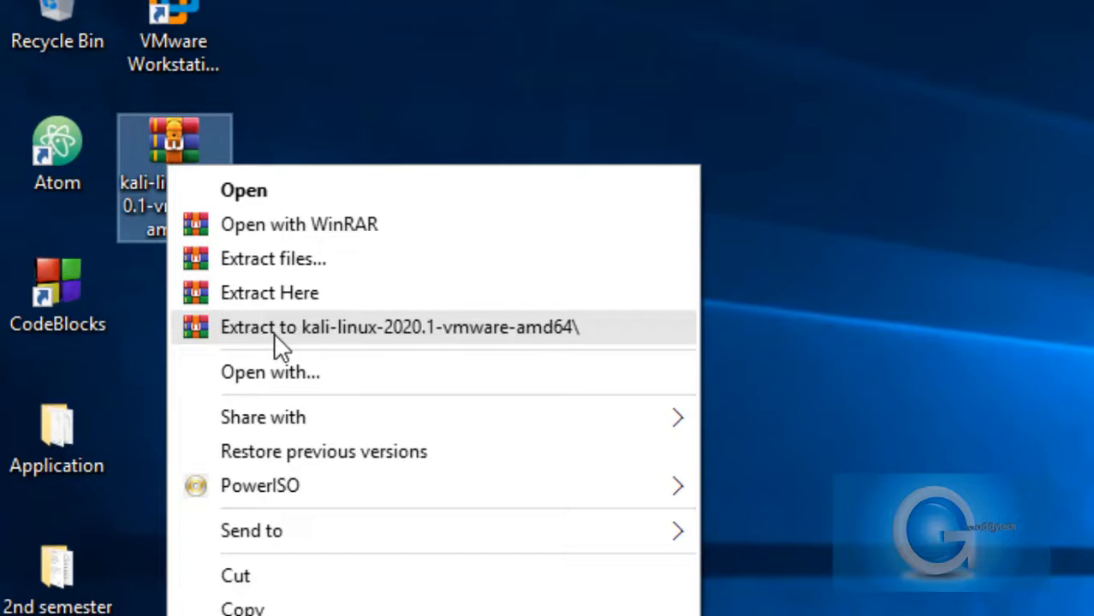
pyautogui.click(398, 327)
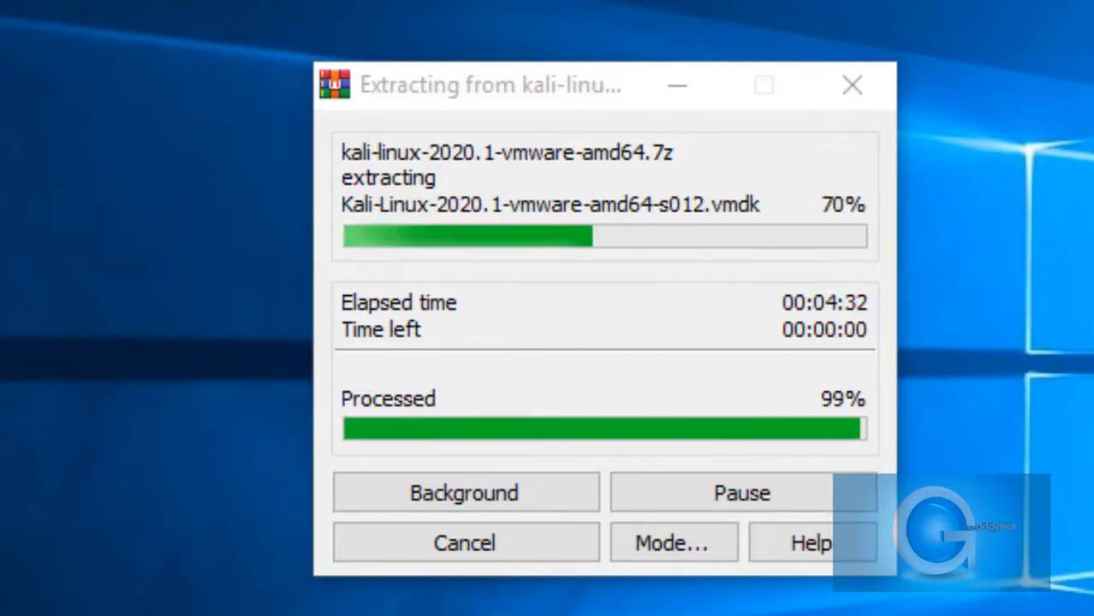
pyautogui.rightClick(91, 174)
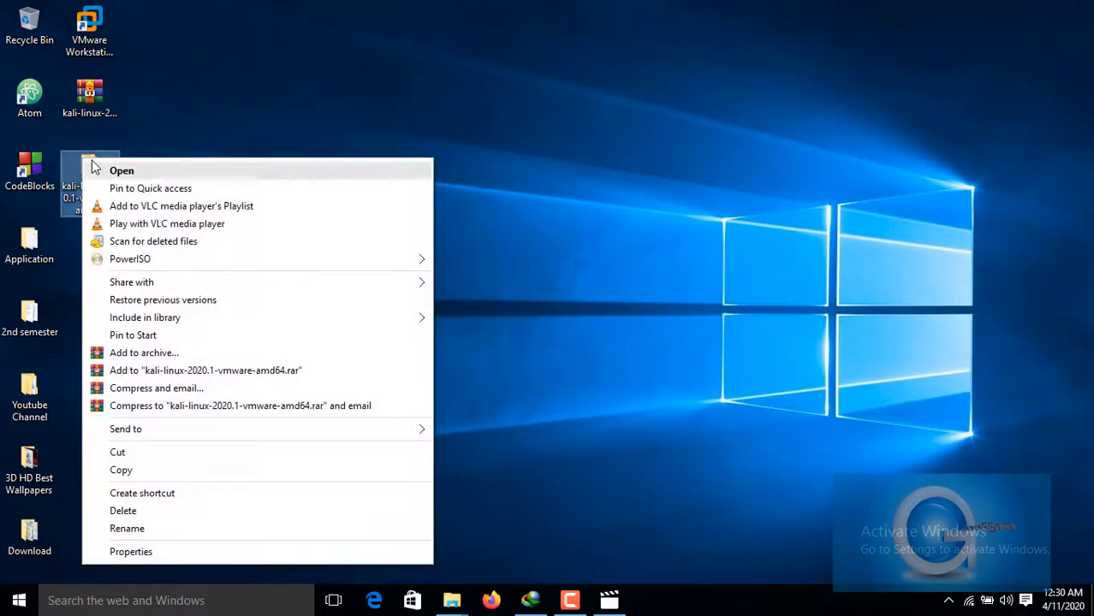
pyautogui.click(122, 171)
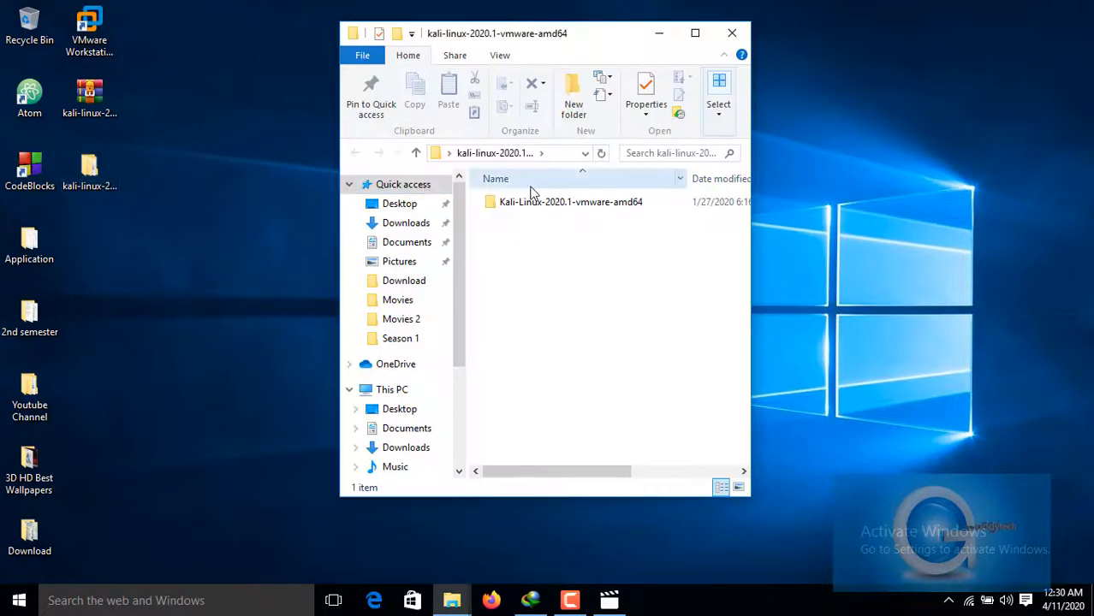
pyautogui.doubleClick(569, 202)
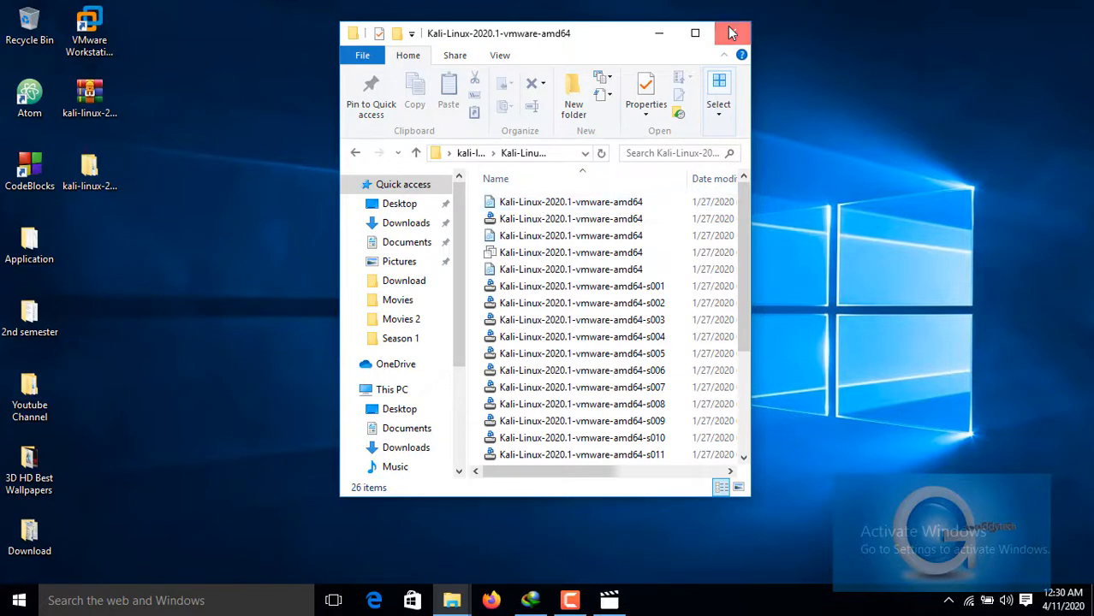
pyautogui.click(733, 32)
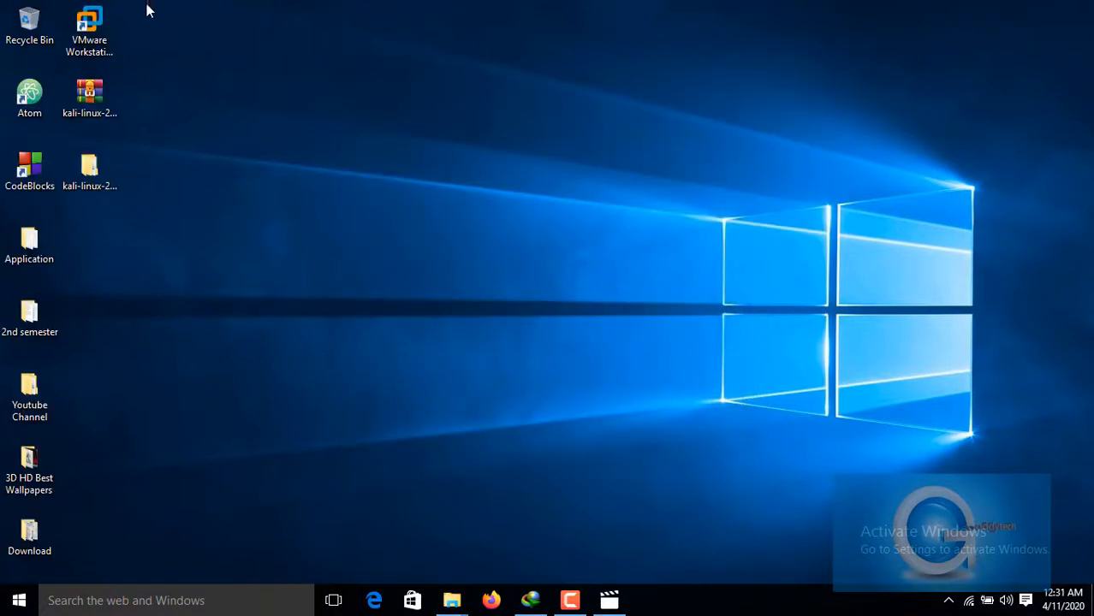
# - Launch VMware Workstation maximized and start File > Scan for Virtual Machines
pyautogui.rightClick(89, 26)
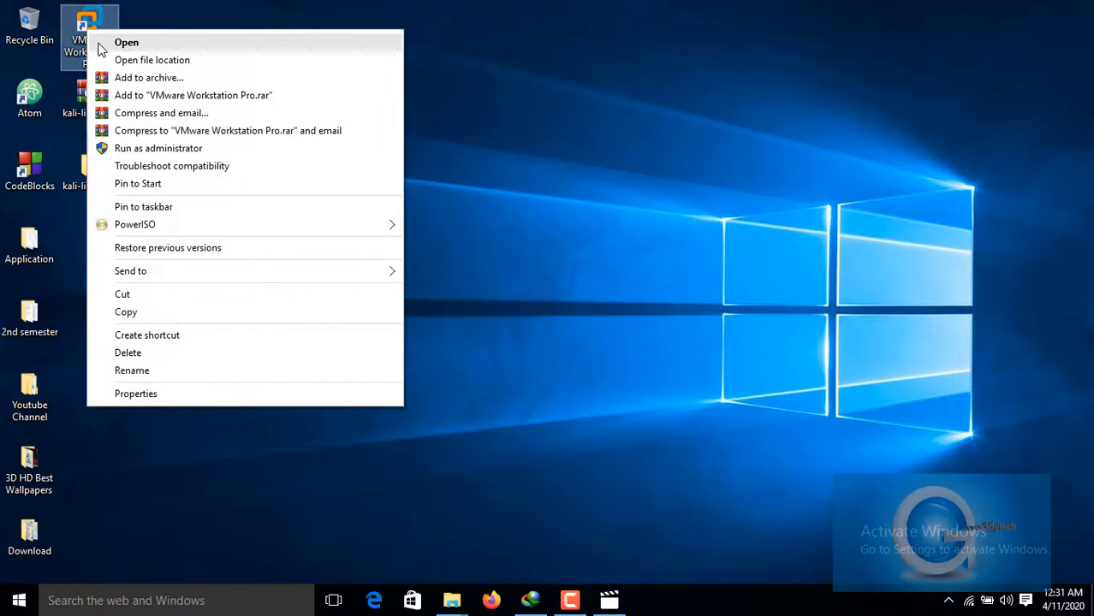
pyautogui.click(157, 147)
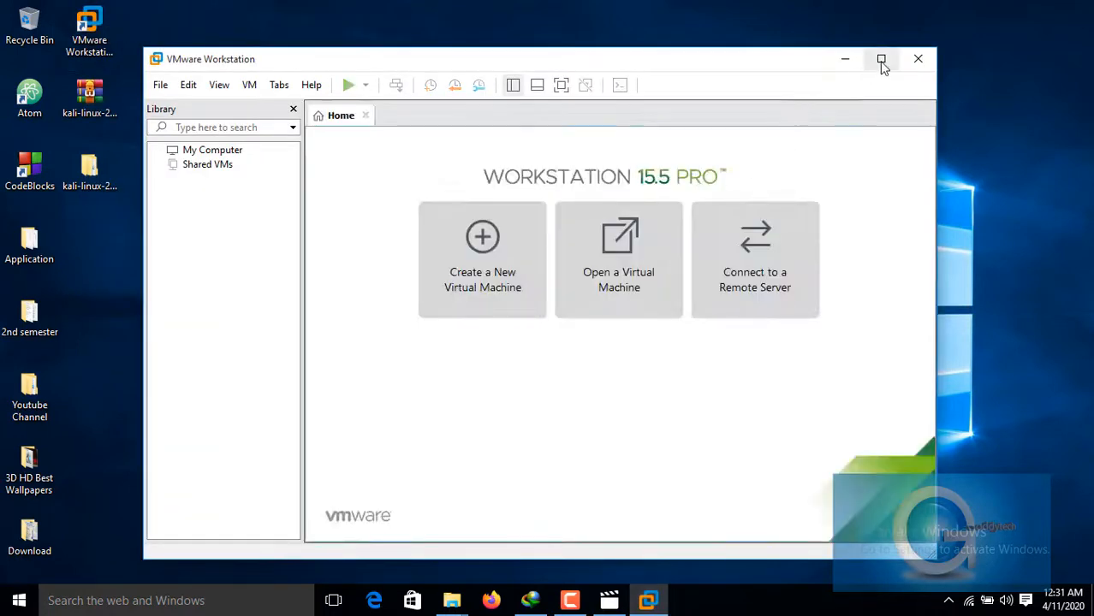
pyautogui.click(880, 58)
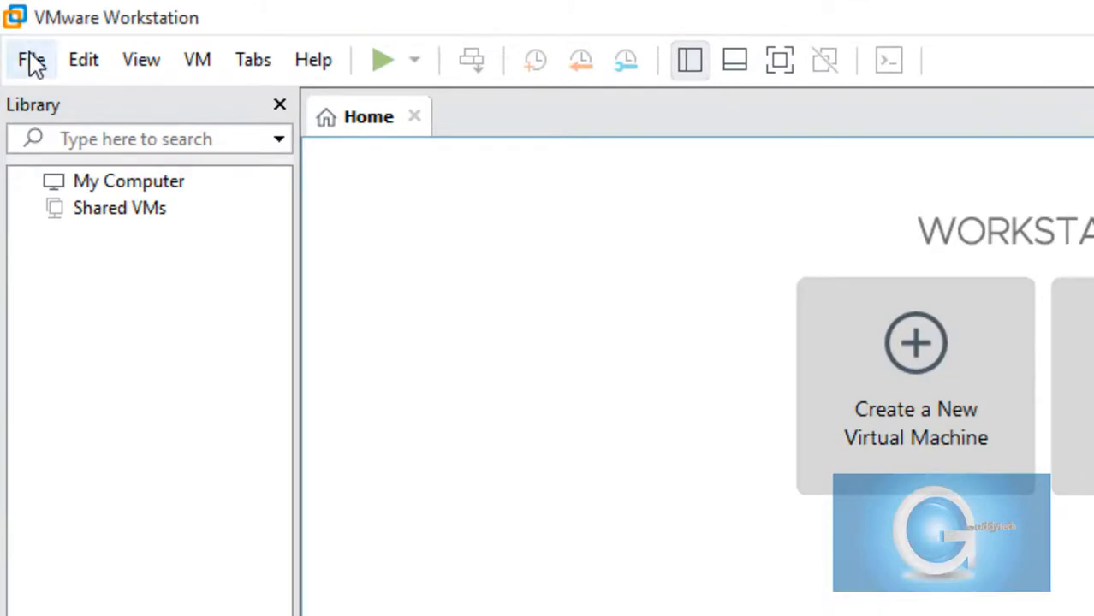
pyautogui.click(31, 58)
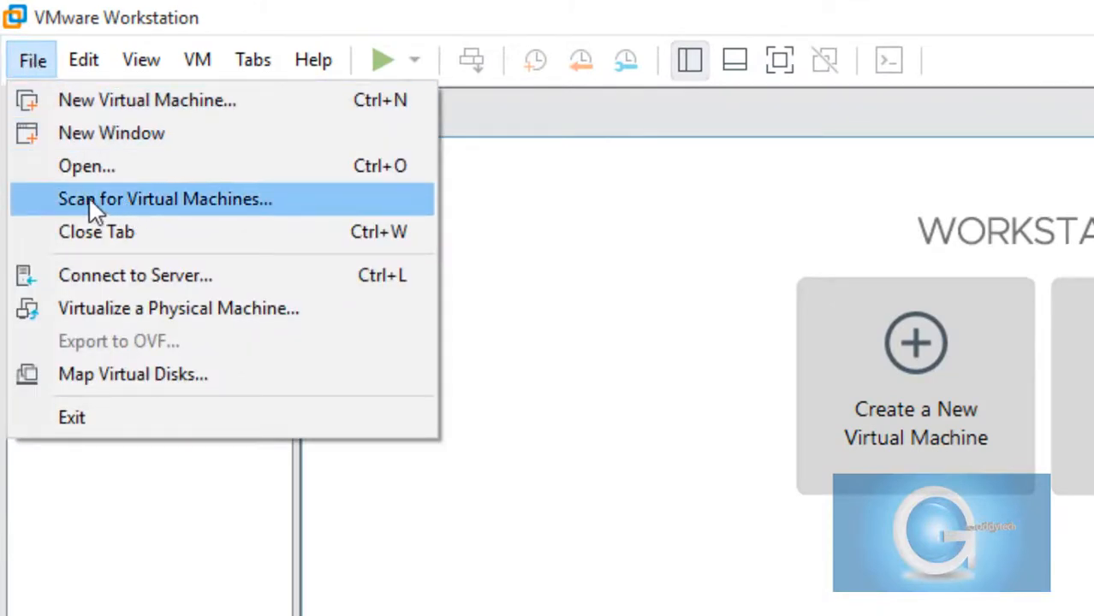
pyautogui.click(164, 198)
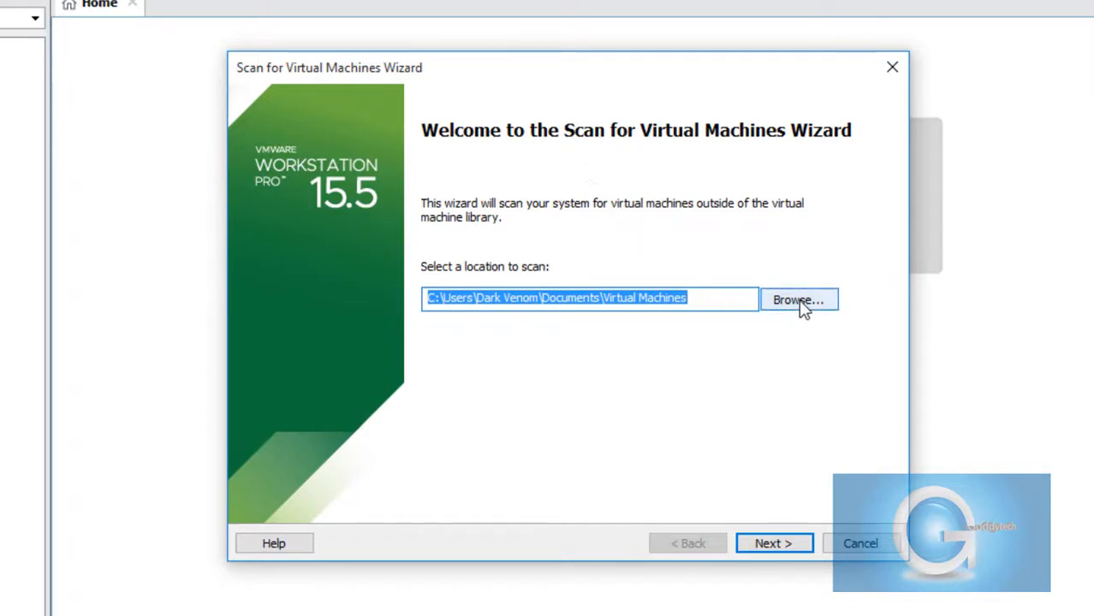
# - Point the scan wizard at the extracted Kali folder and run the scan
pyautogui.click(798, 300)
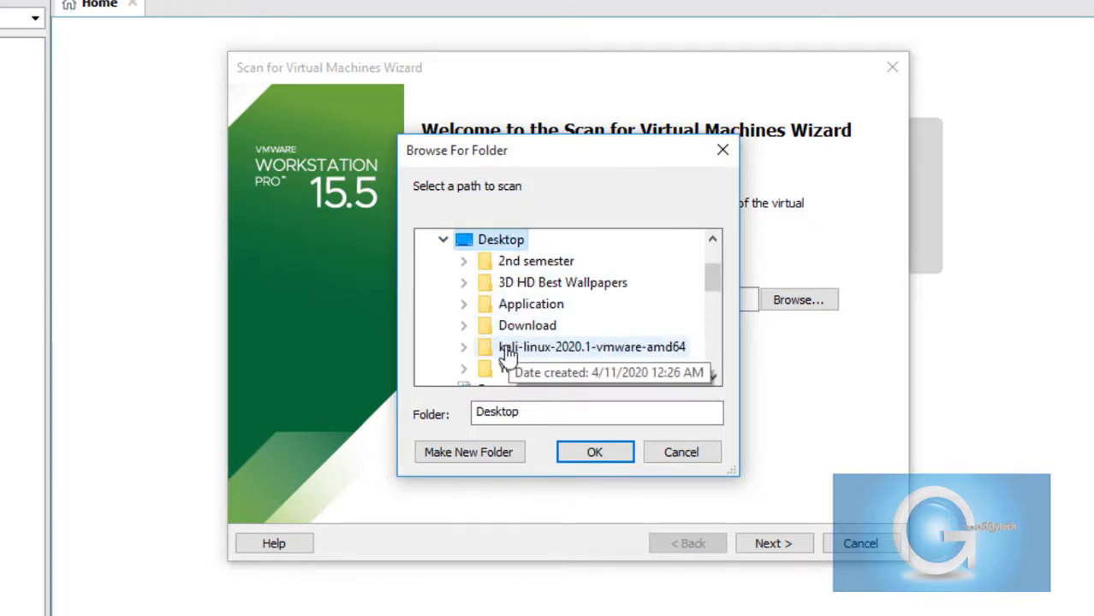
pyautogui.click(589, 346)
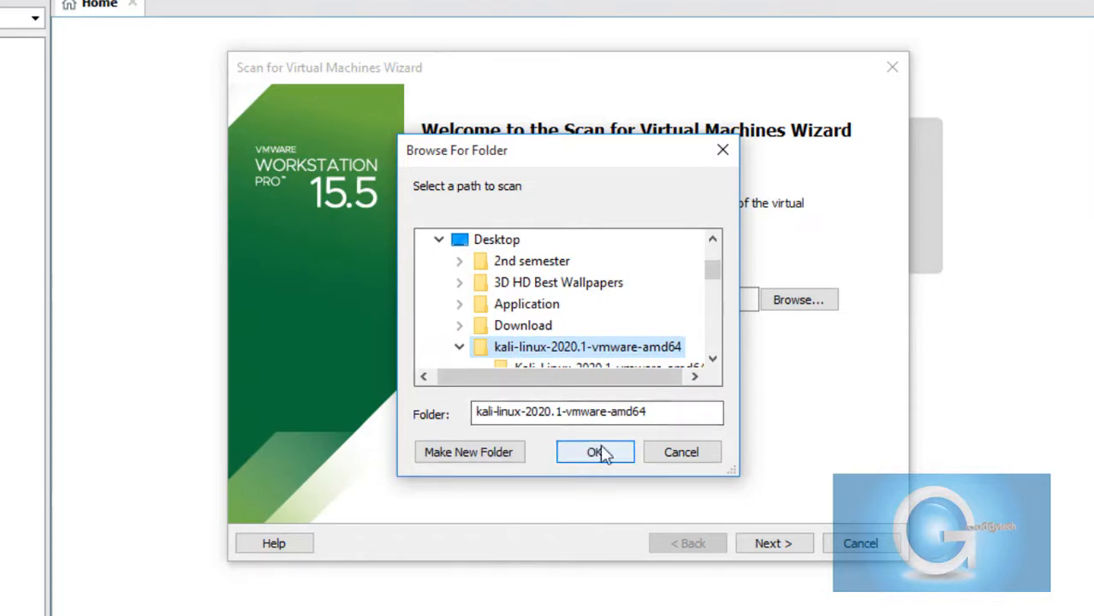
pyautogui.click(596, 451)
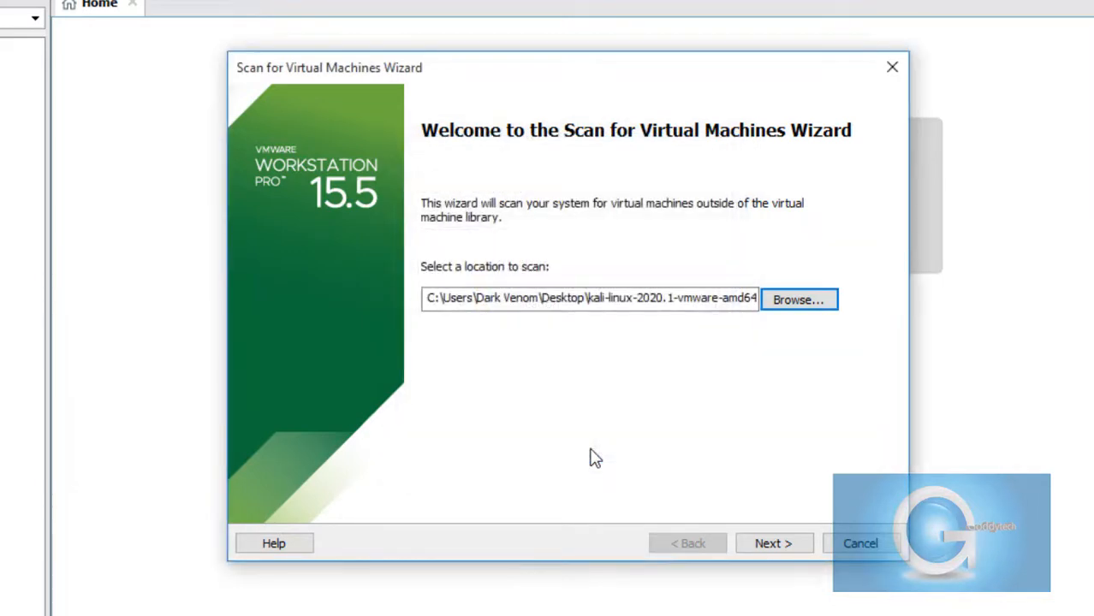
pyautogui.moveTo(774, 544)
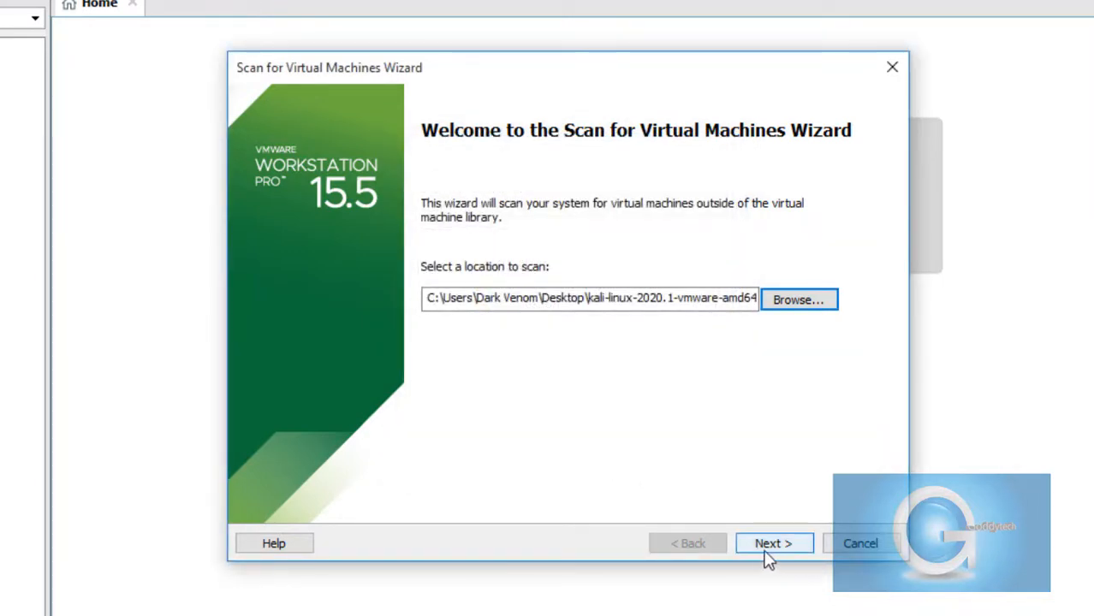
pyautogui.click(774, 545)
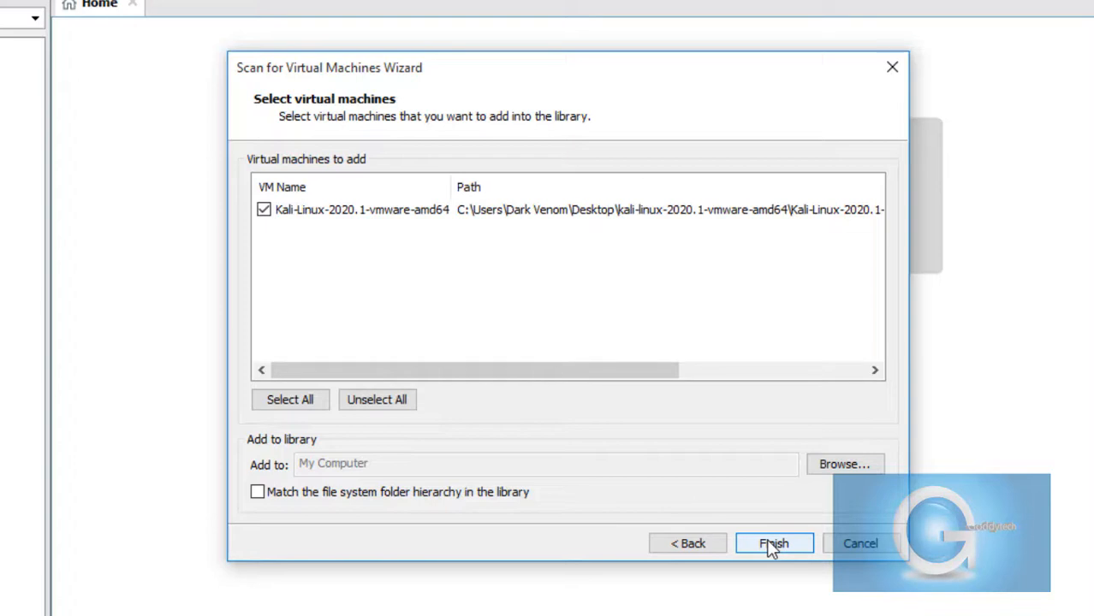
# - Add the found Kali-Linux-2020.1-vmware-amd64 VM to the library and close the wizard
pyautogui.click(773, 544)
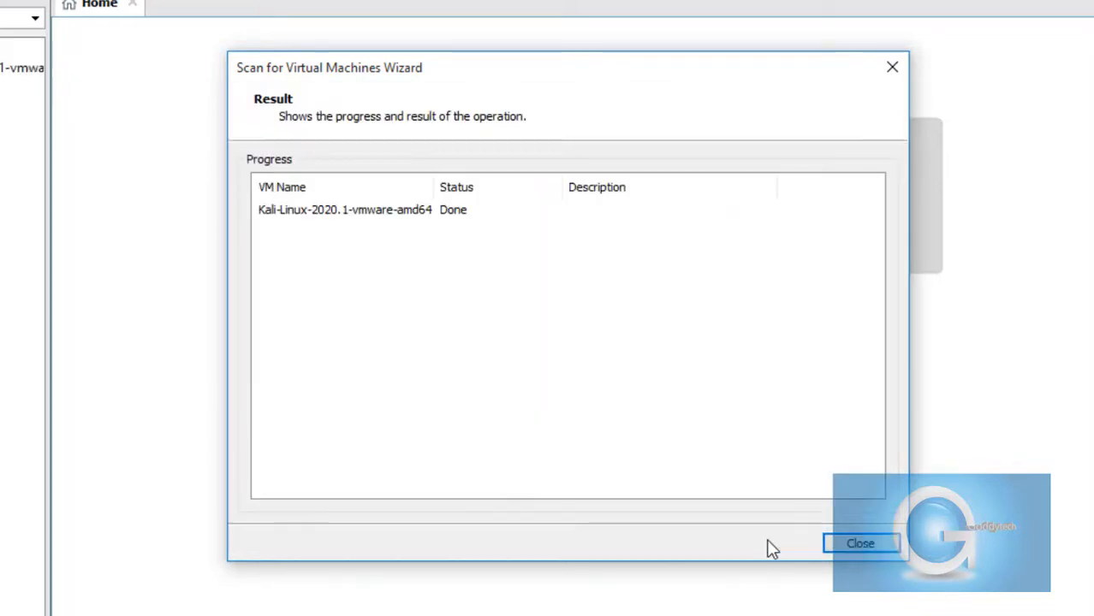
pyautogui.click(859, 543)
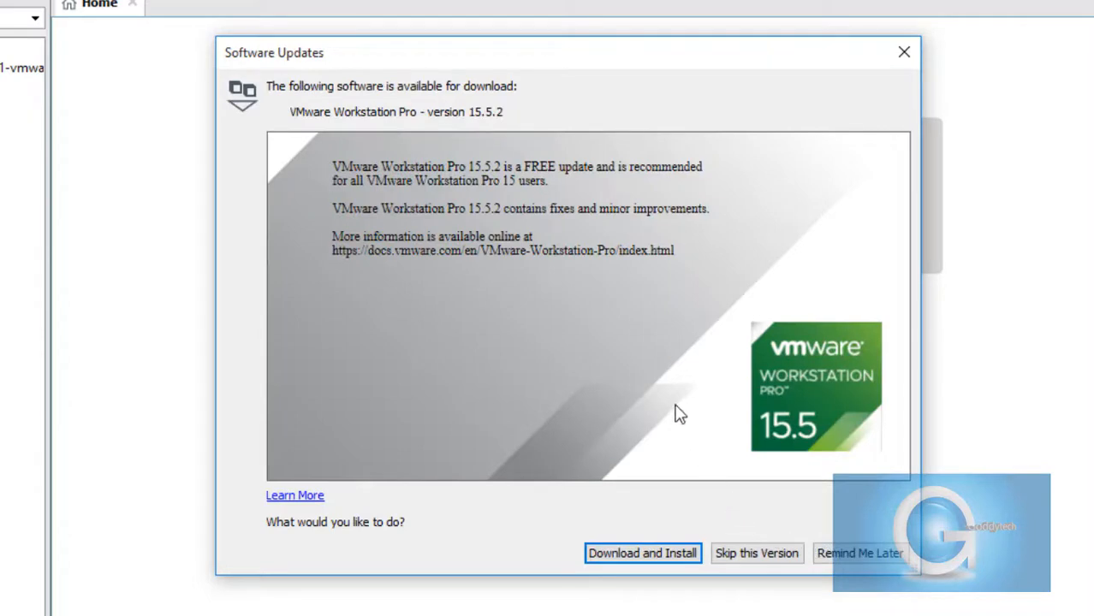
pyautogui.moveTo(850, 524)
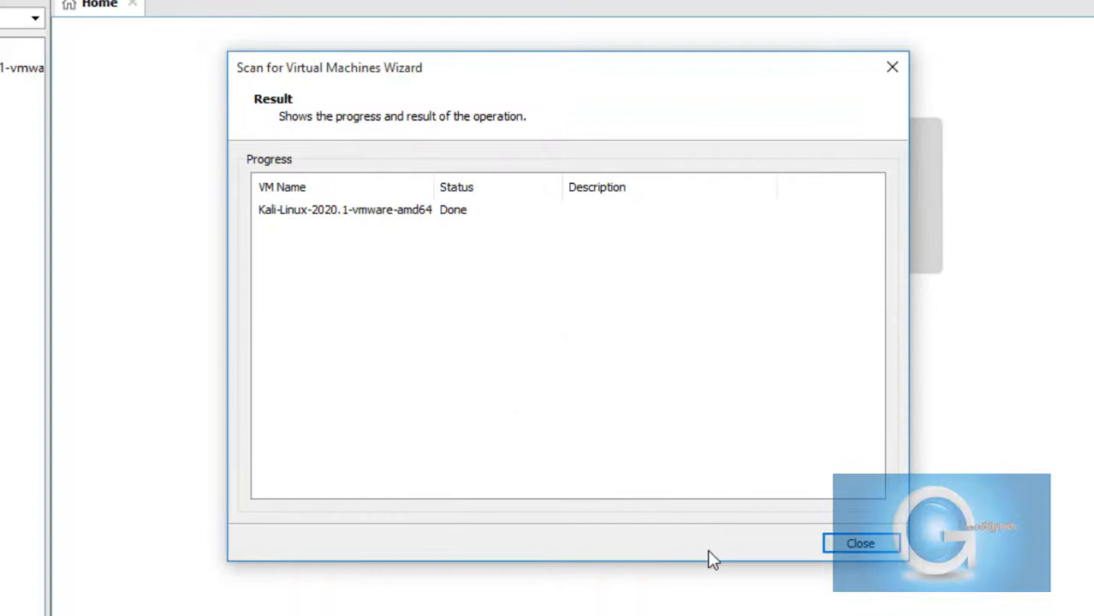
pyautogui.click(859, 544)
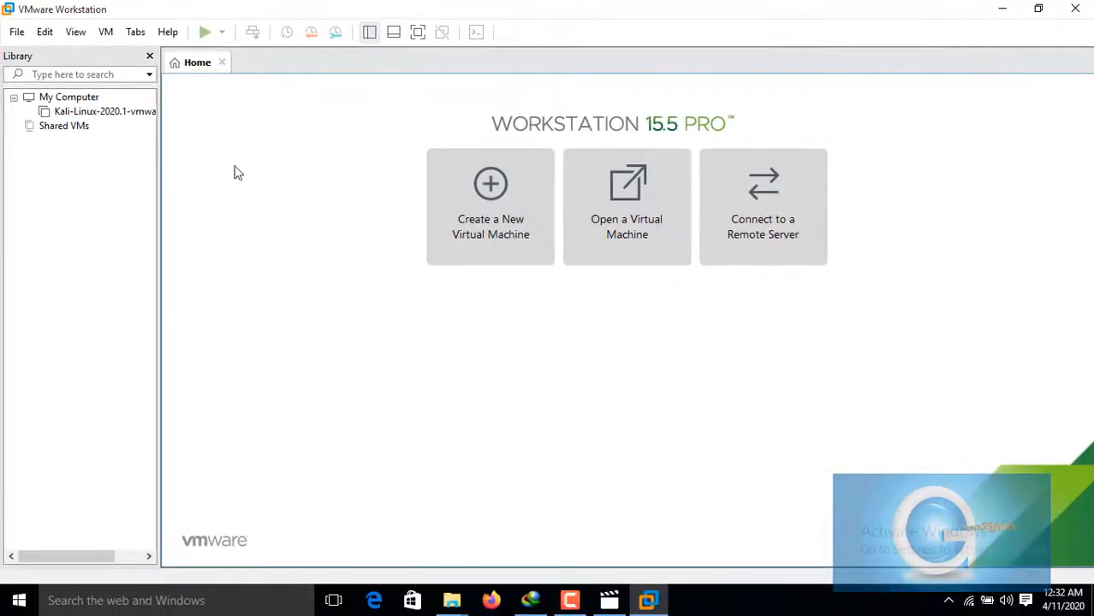
# - Open the Kali-Linux-2020.1 VM's details page showing 2 GB memory, 4 processors, 80 GB disk, NAT
pyautogui.click(94, 111)
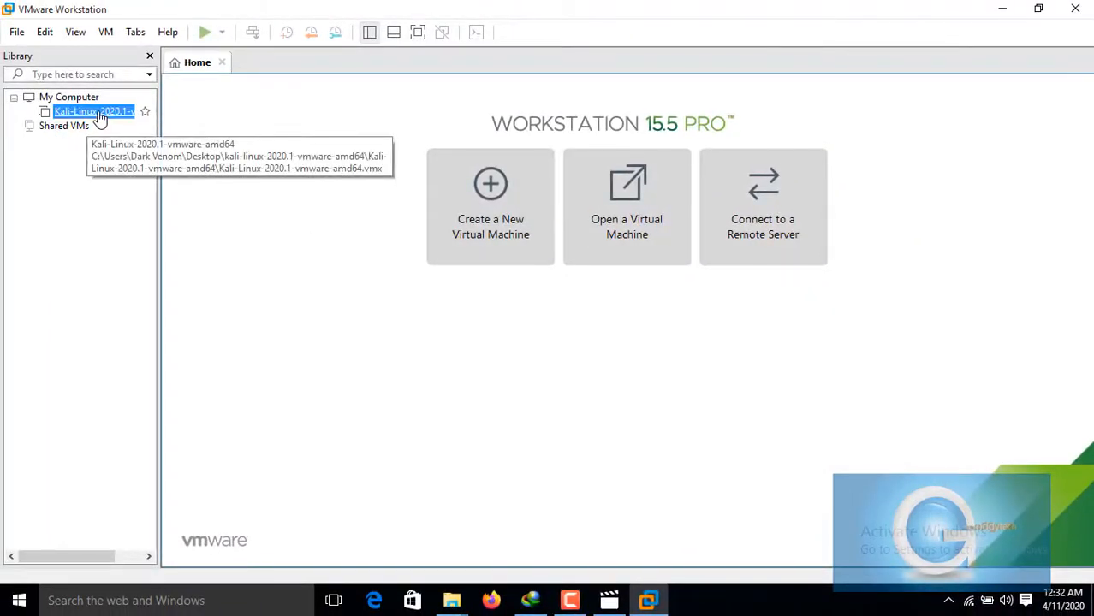
pyautogui.doubleClick(92, 111)
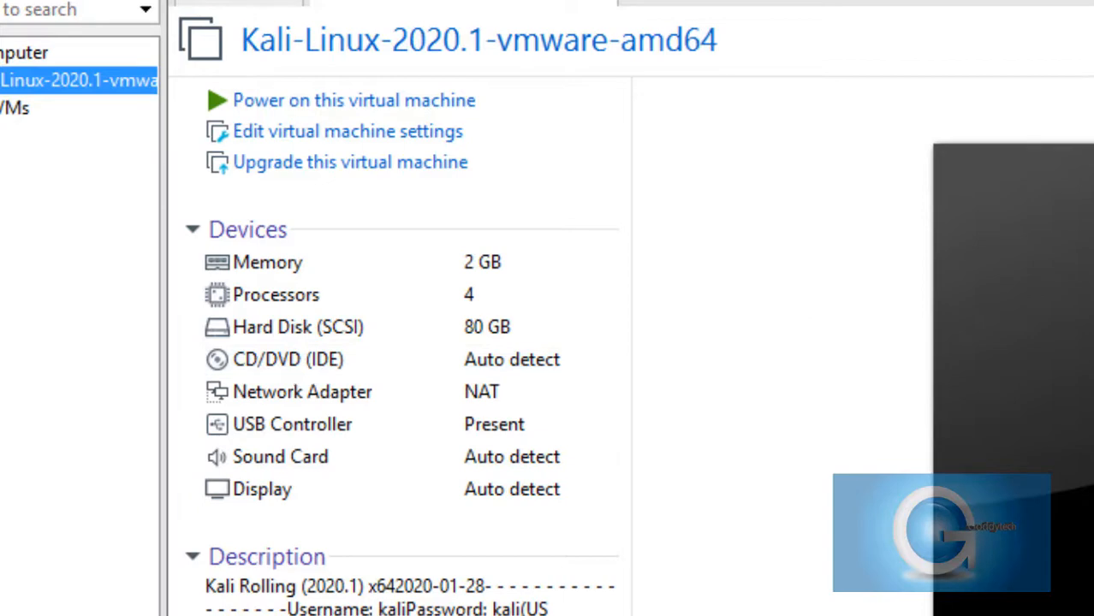
pyautogui.moveTo(350, 162)
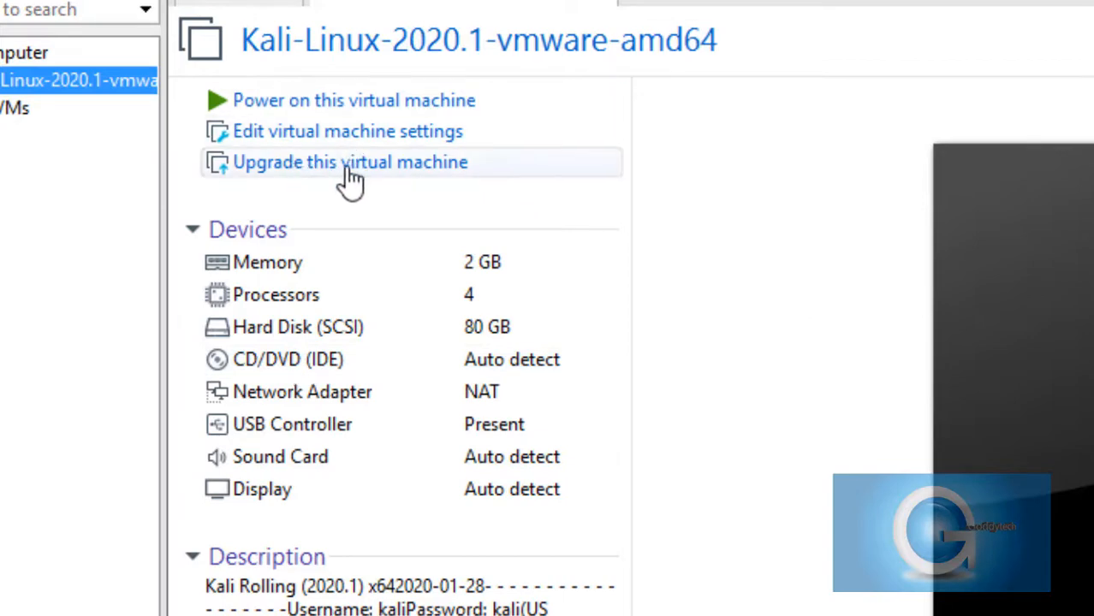
# - Start the hardware compatibility upgrade and choose Workstation 15.x as the target
pyautogui.click(349, 161)
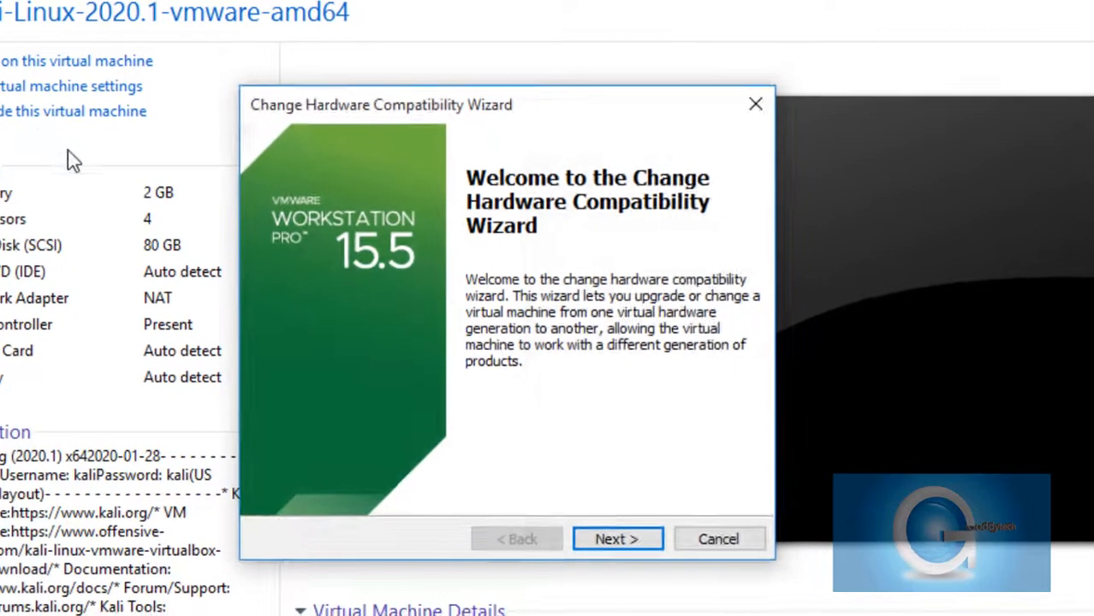
pyautogui.click(616, 539)
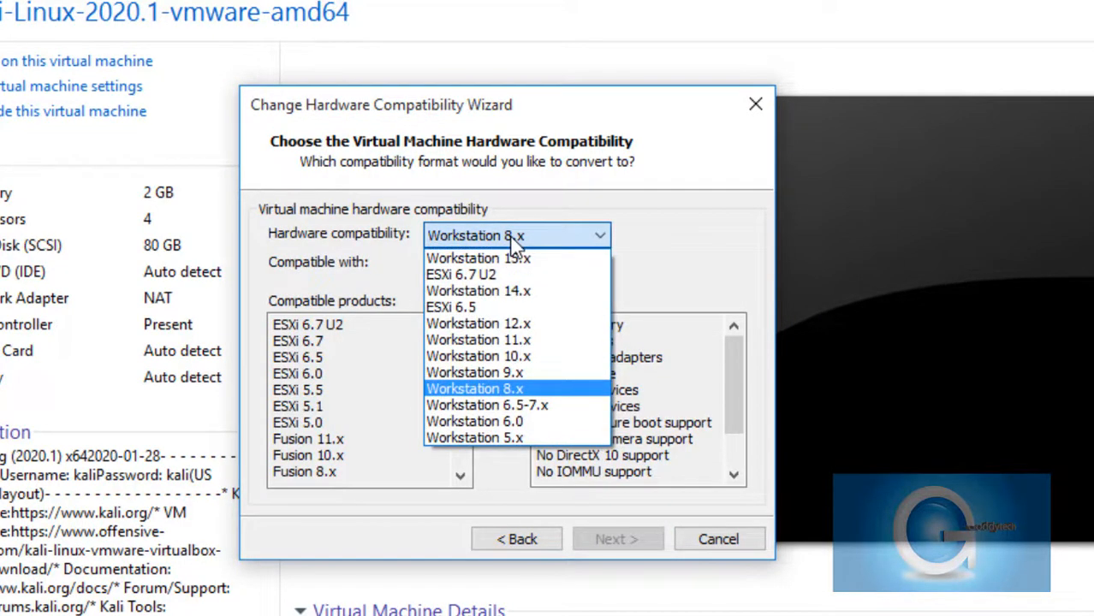
pyautogui.click(478, 256)
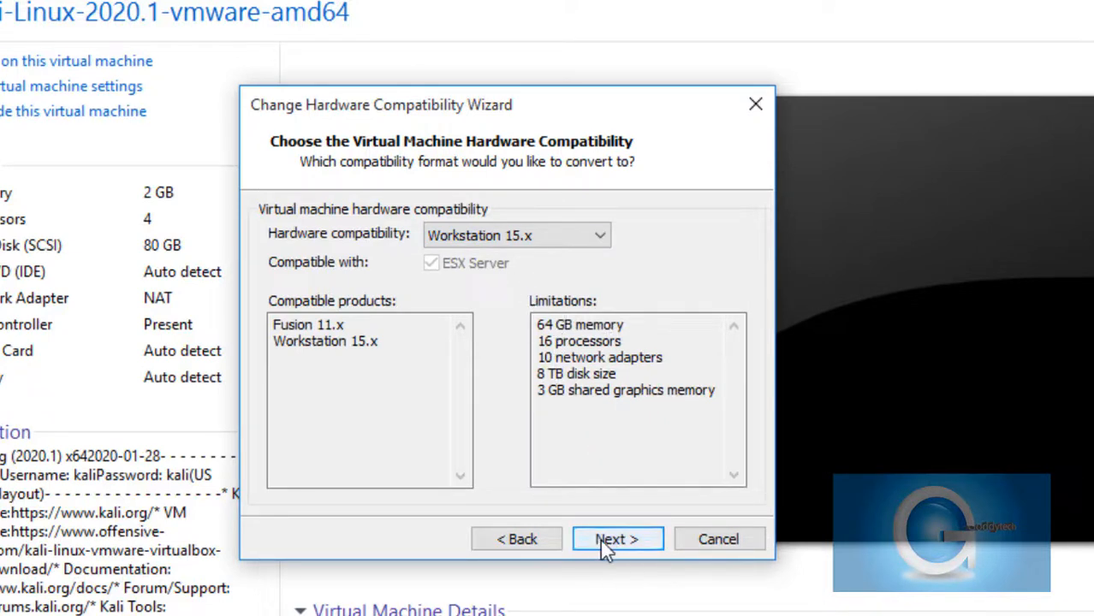
pyautogui.click(616, 537)
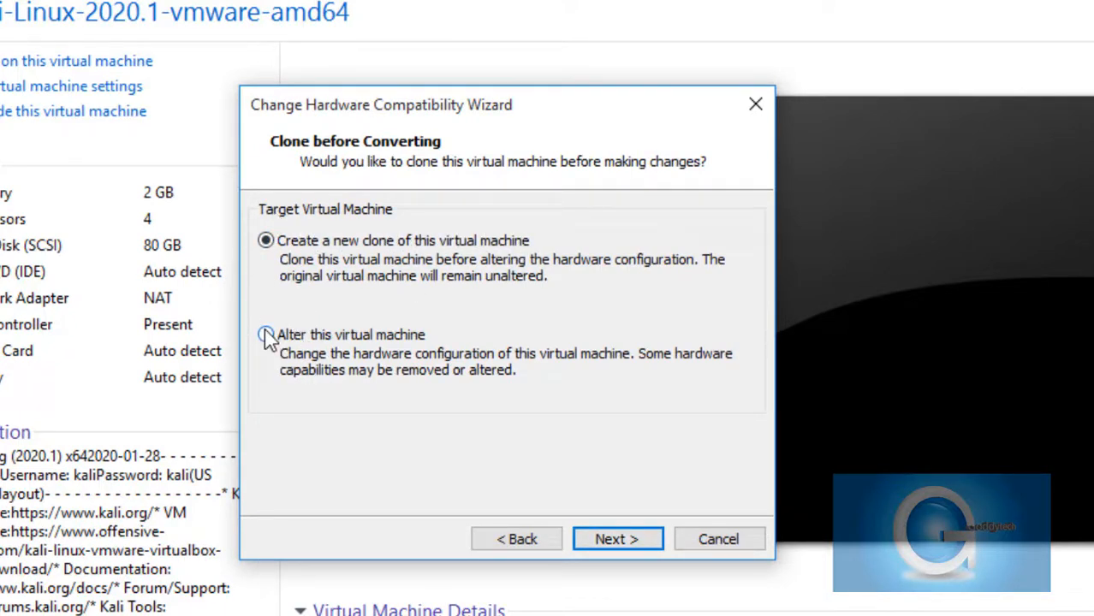
# - Alter this virtual machine in place rather than cloning, and finish the conversion
pyautogui.click(616, 537)
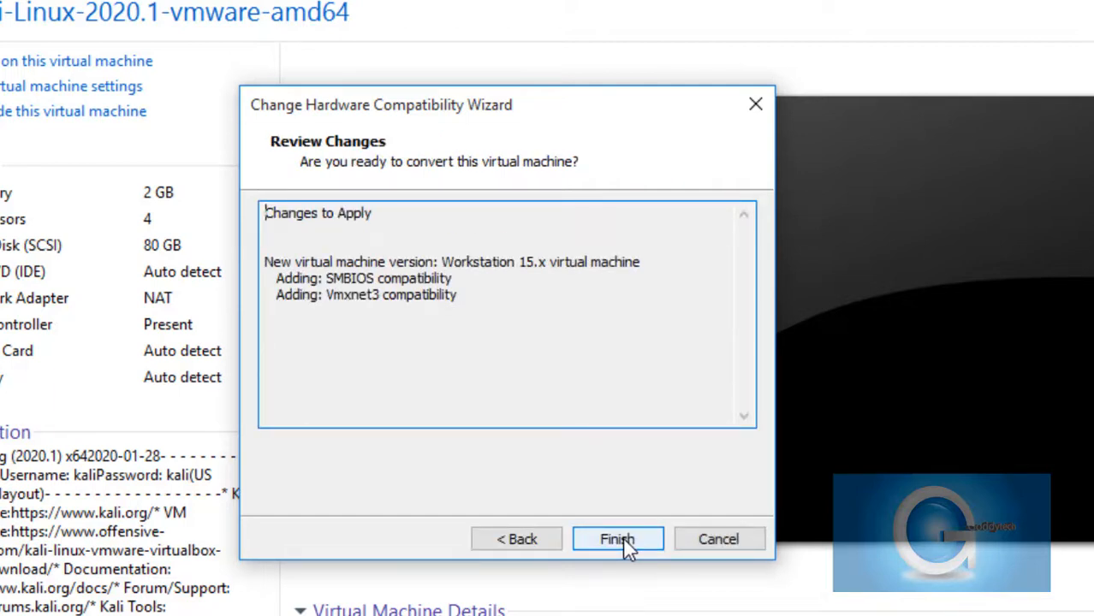
pyautogui.click(616, 537)
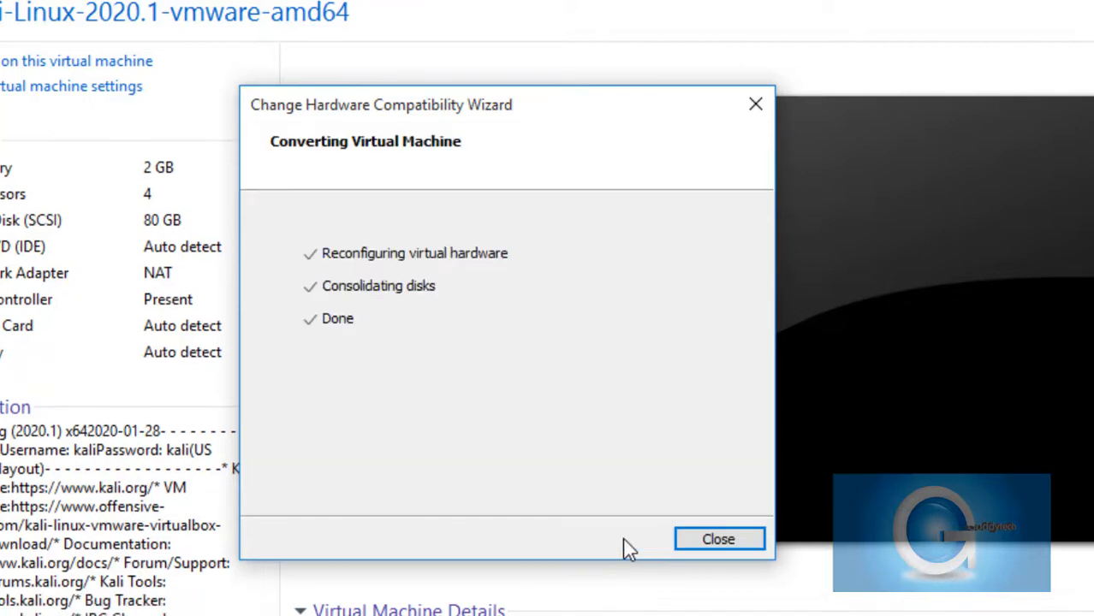
pyautogui.click(718, 539)
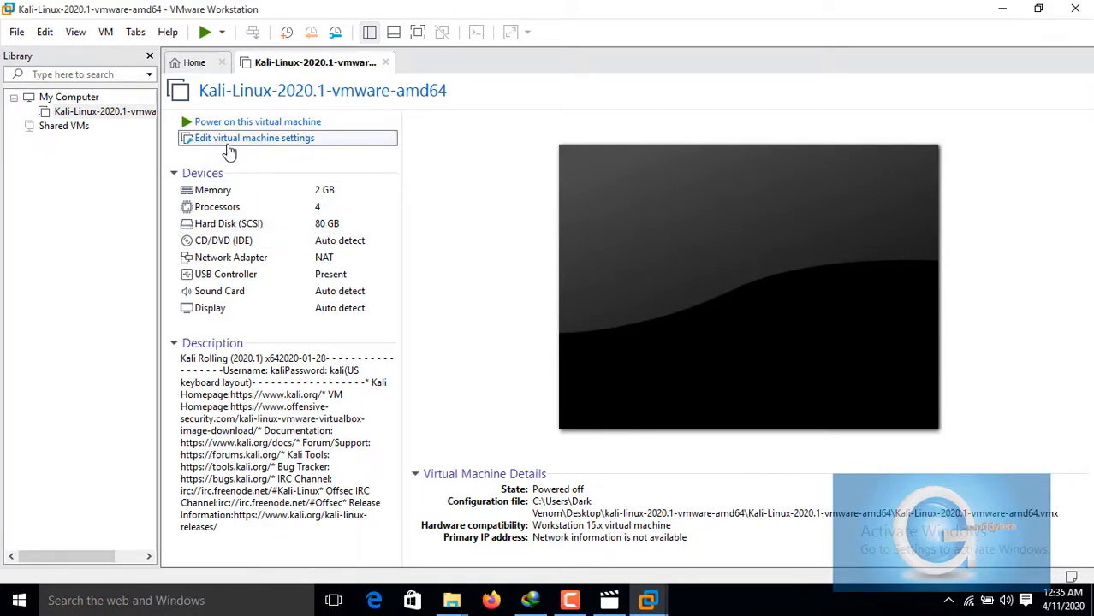
pyautogui.click(253, 137)
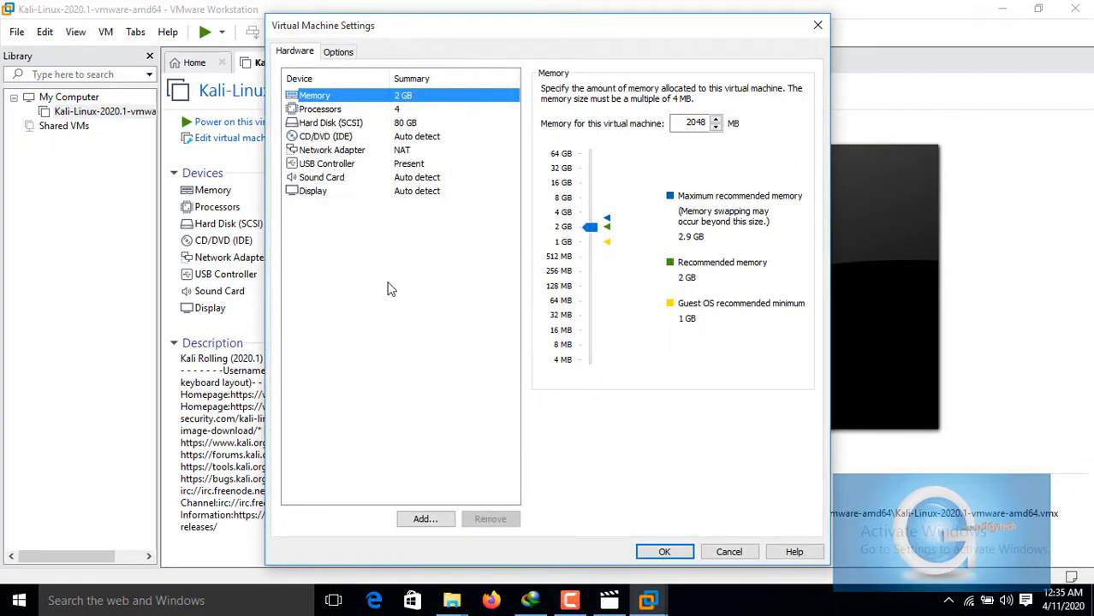
pyautogui.moveTo(685, 144)
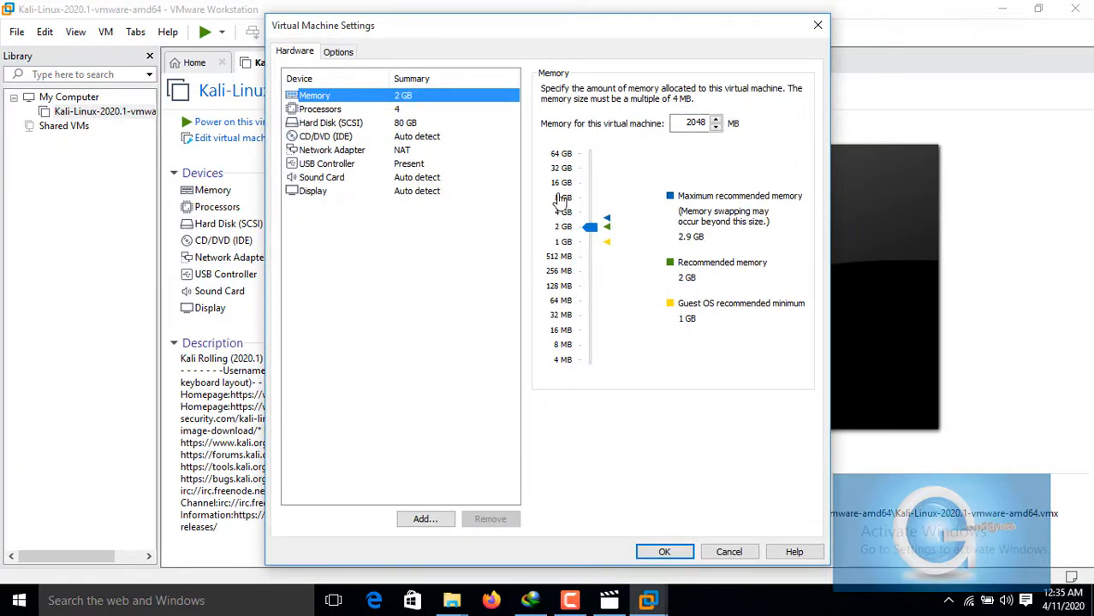
pyautogui.moveTo(612, 343)
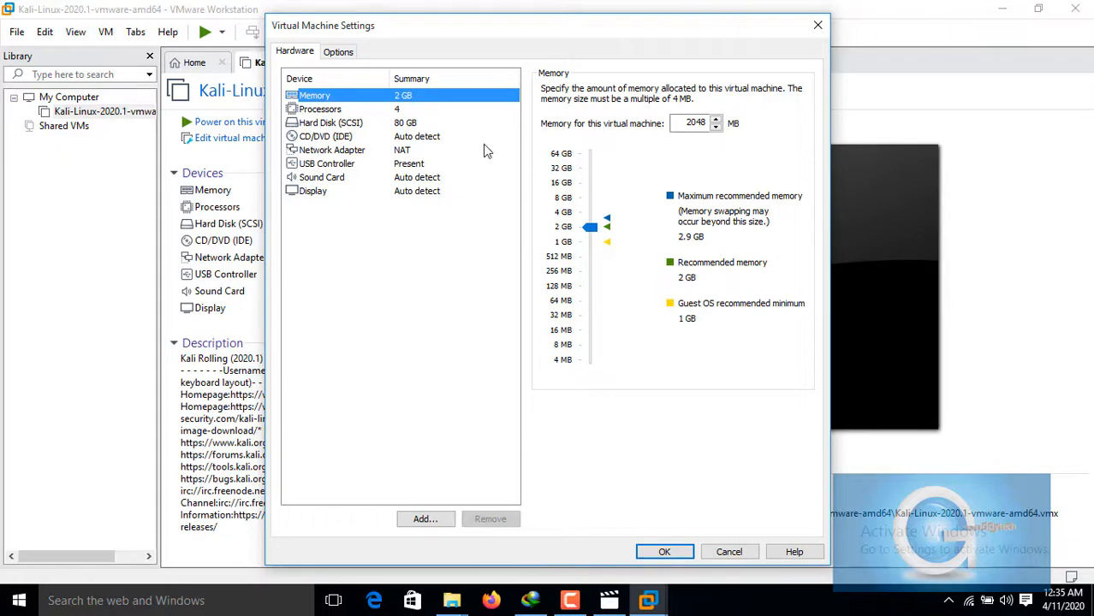
pyautogui.click(318, 110)
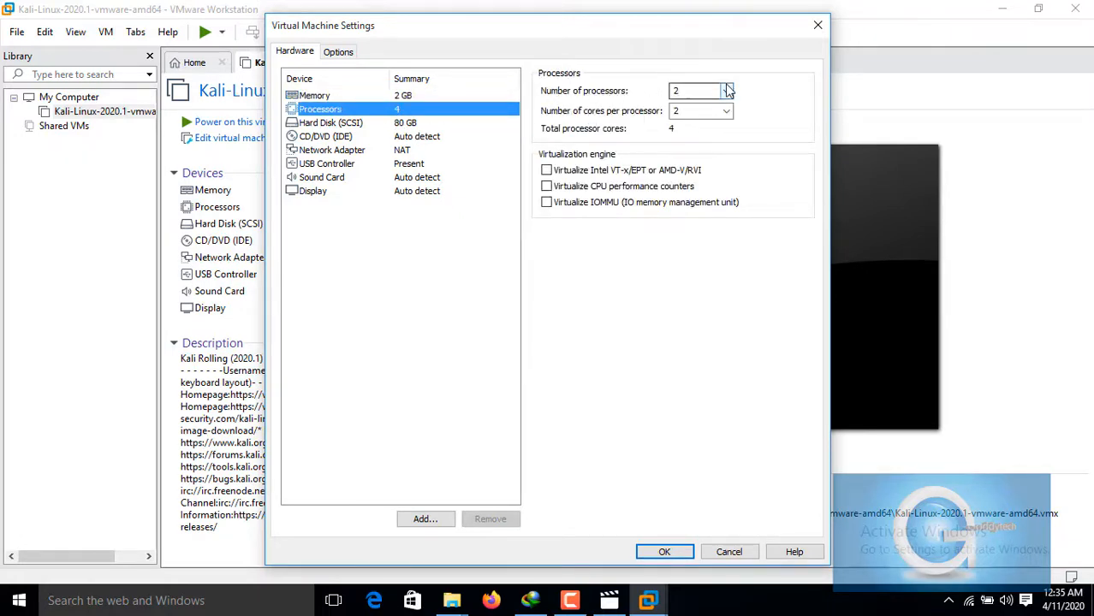
pyautogui.click(726, 91)
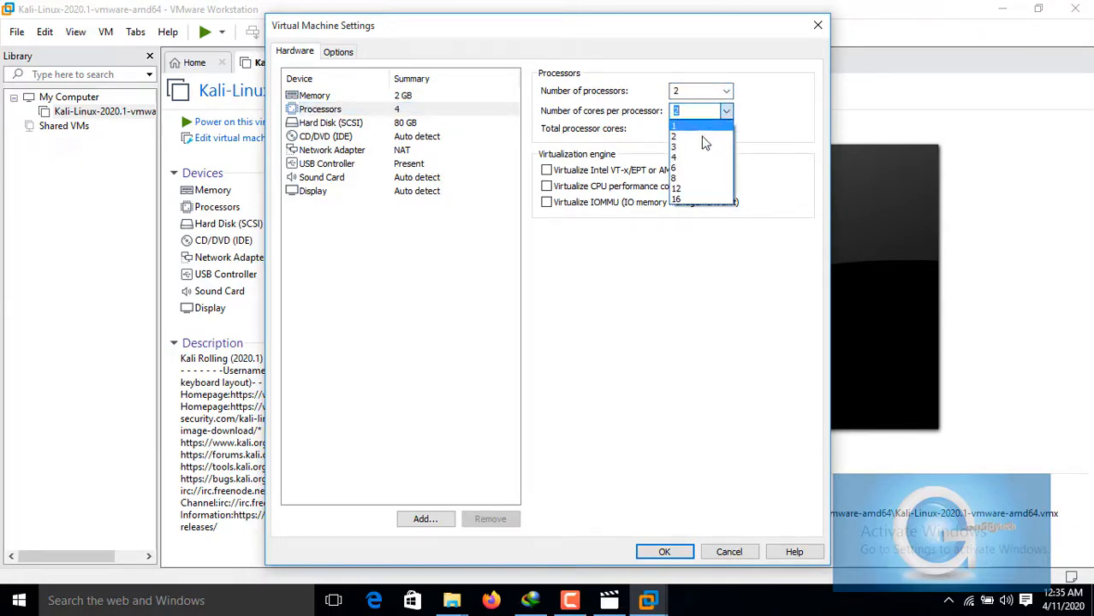
pyautogui.click(674, 137)
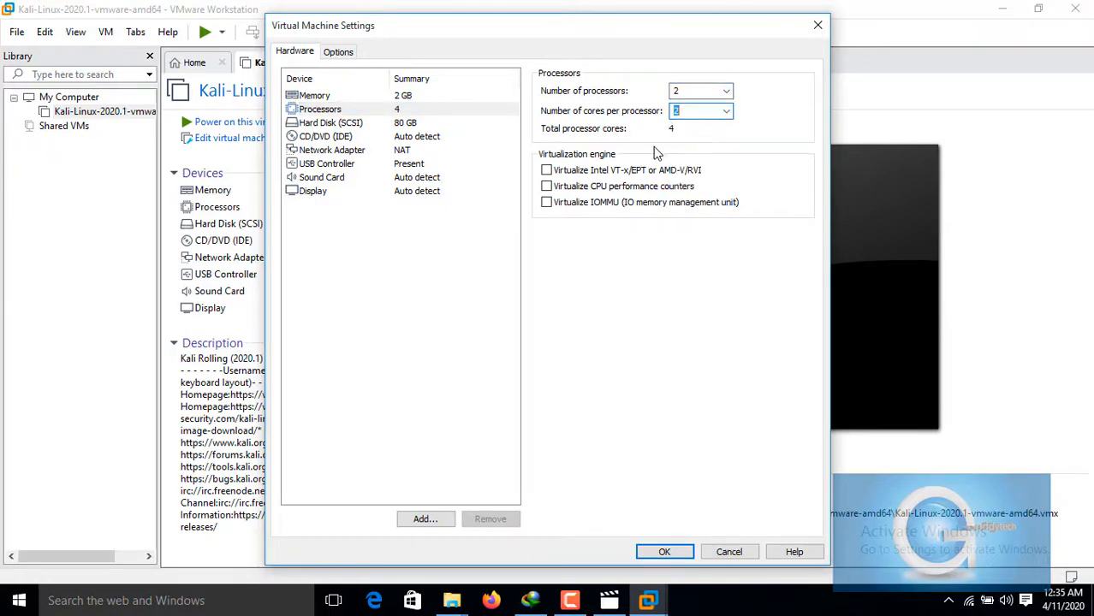
pyautogui.click(329, 123)
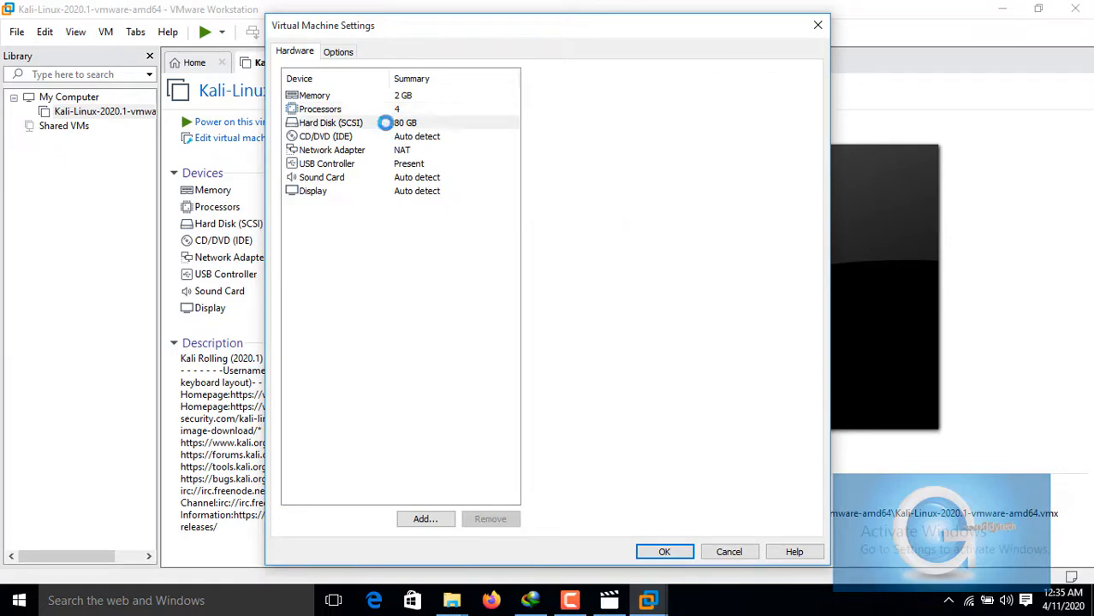
pyautogui.click(331, 123)
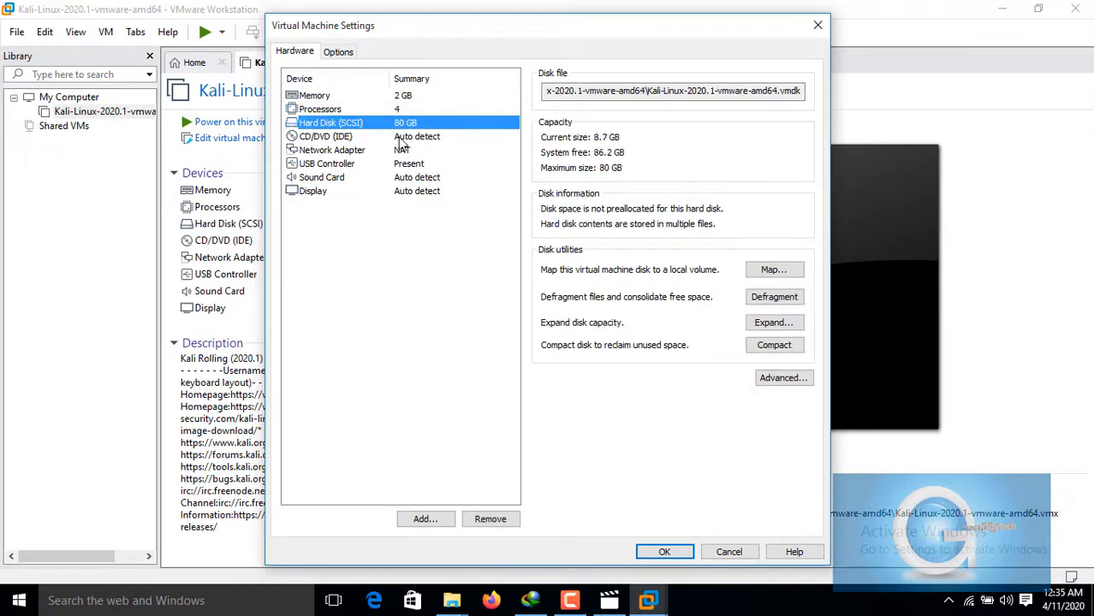
pyautogui.moveTo(445, 174)
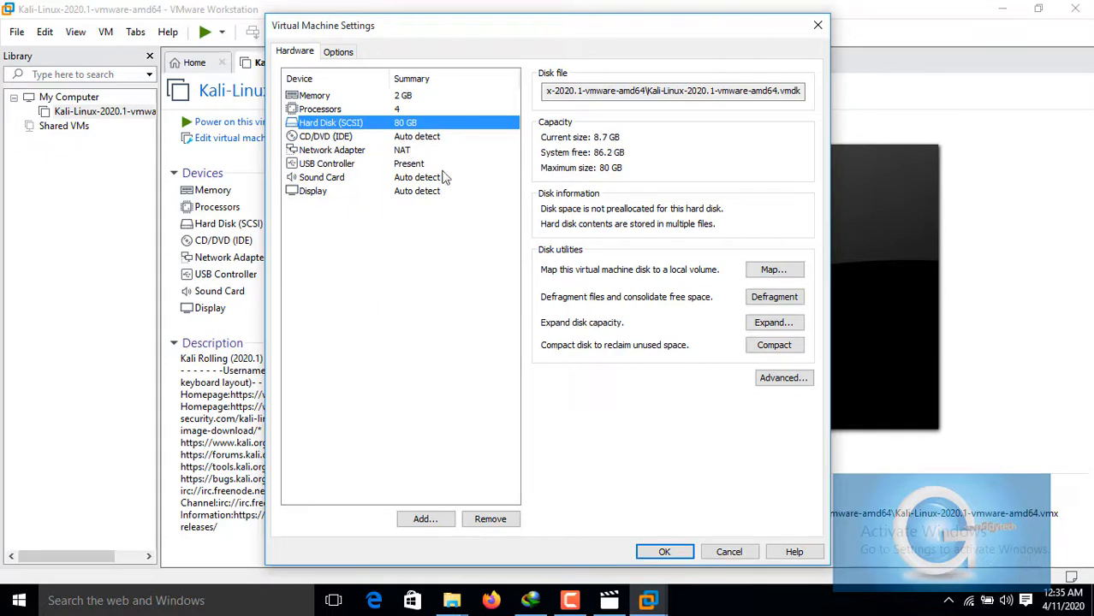
pyautogui.moveTo(406, 159)
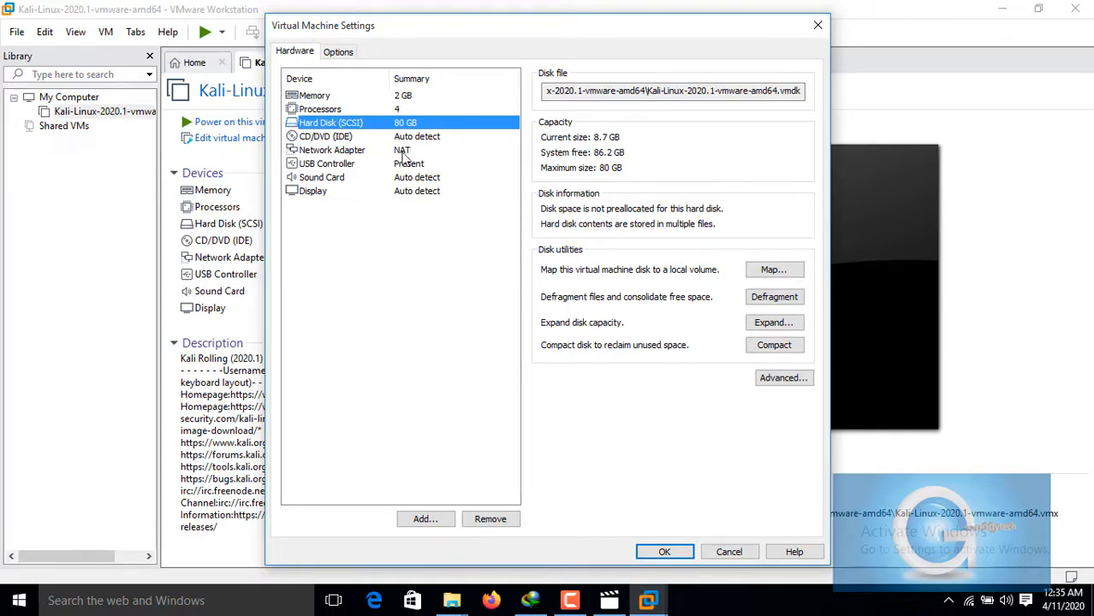
pyautogui.click(325, 164)
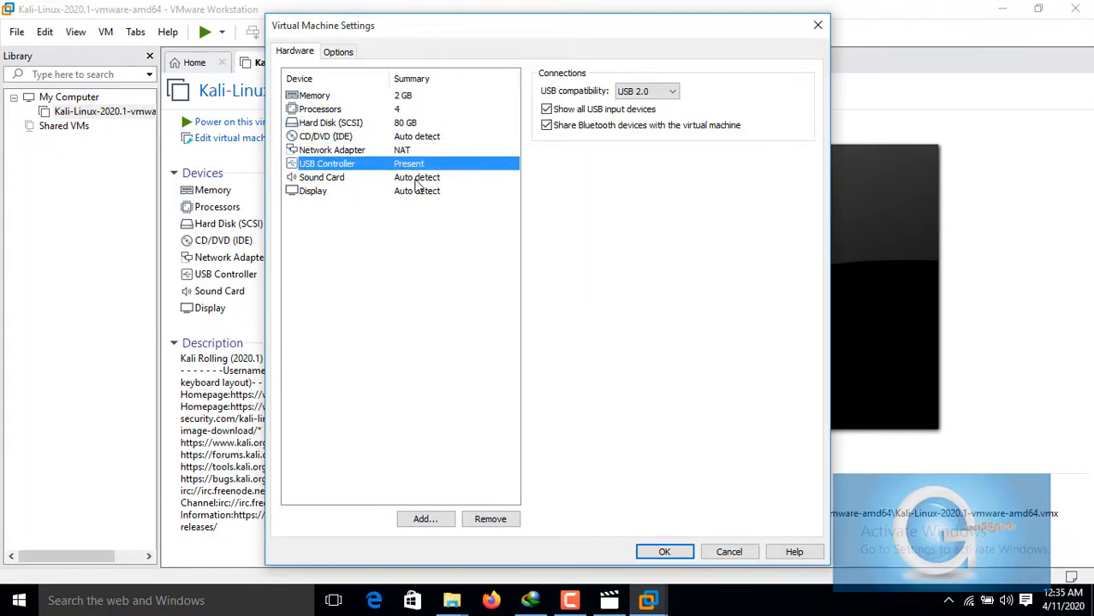
pyautogui.click(312, 190)
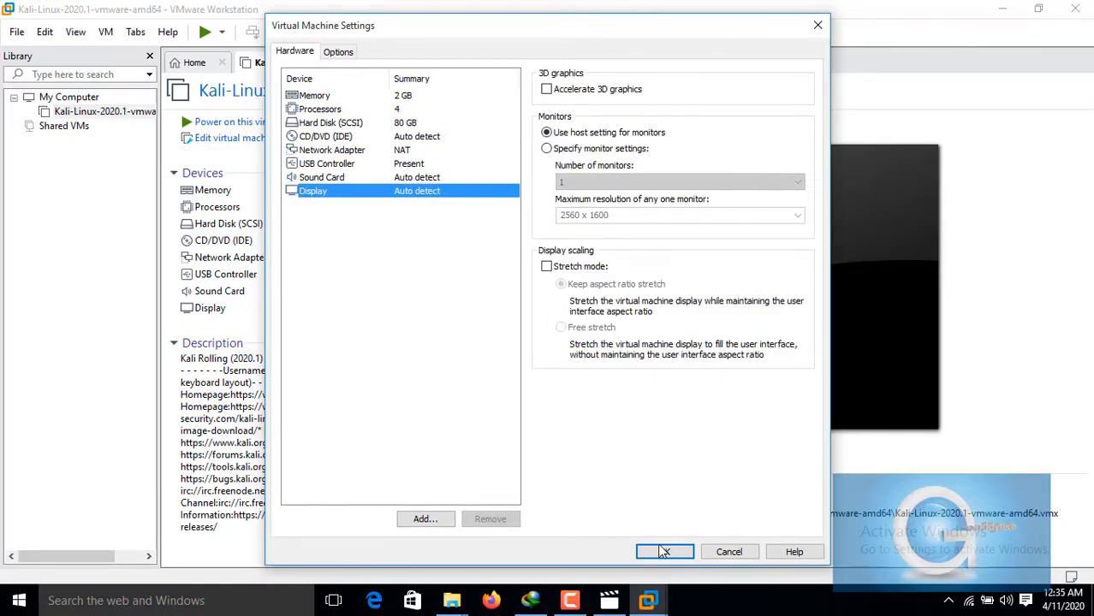
pyautogui.click(664, 551)
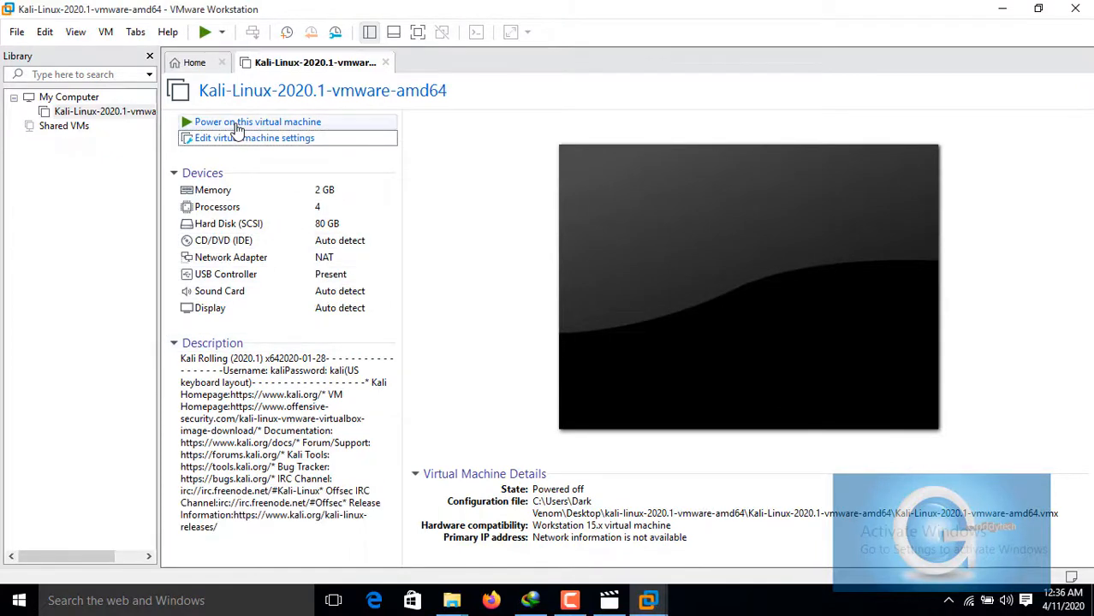
pyautogui.moveTo(256, 122)
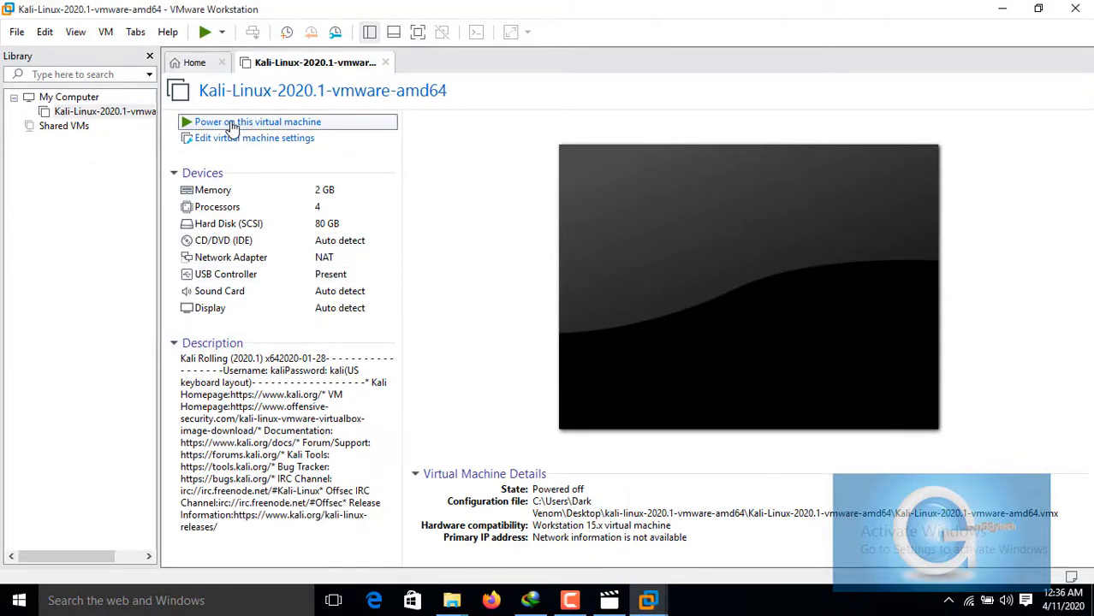
# - Power on the Kali Linux VM, answering the moved-or-copied prompt with I Copied It
pyautogui.click(257, 122)
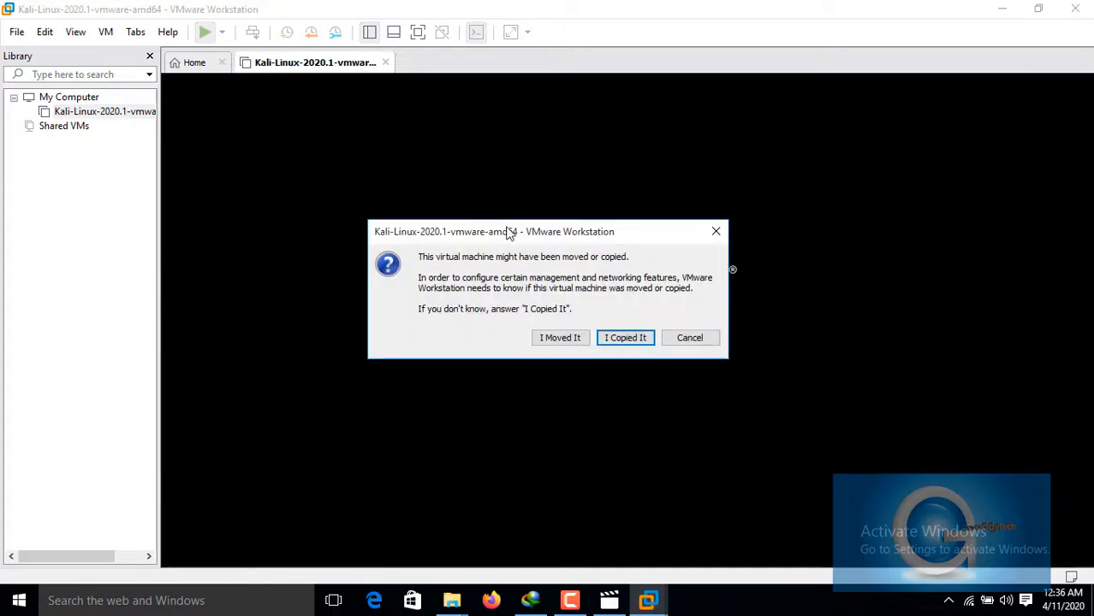
pyautogui.click(624, 337)
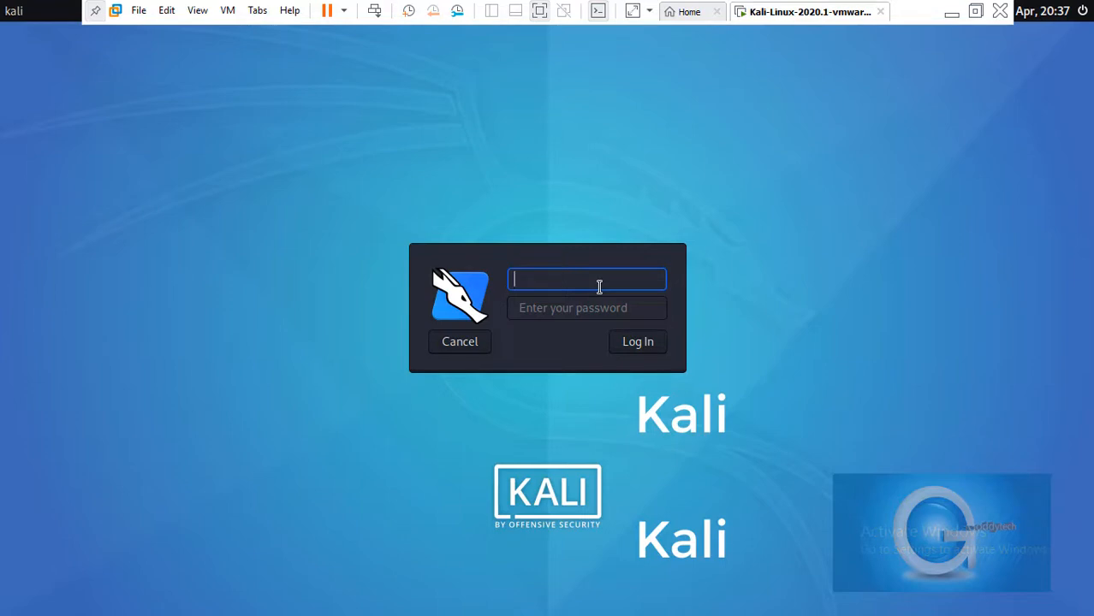
# - Log in to Kali Linux as user kali with its password
pyautogui.write('kali')
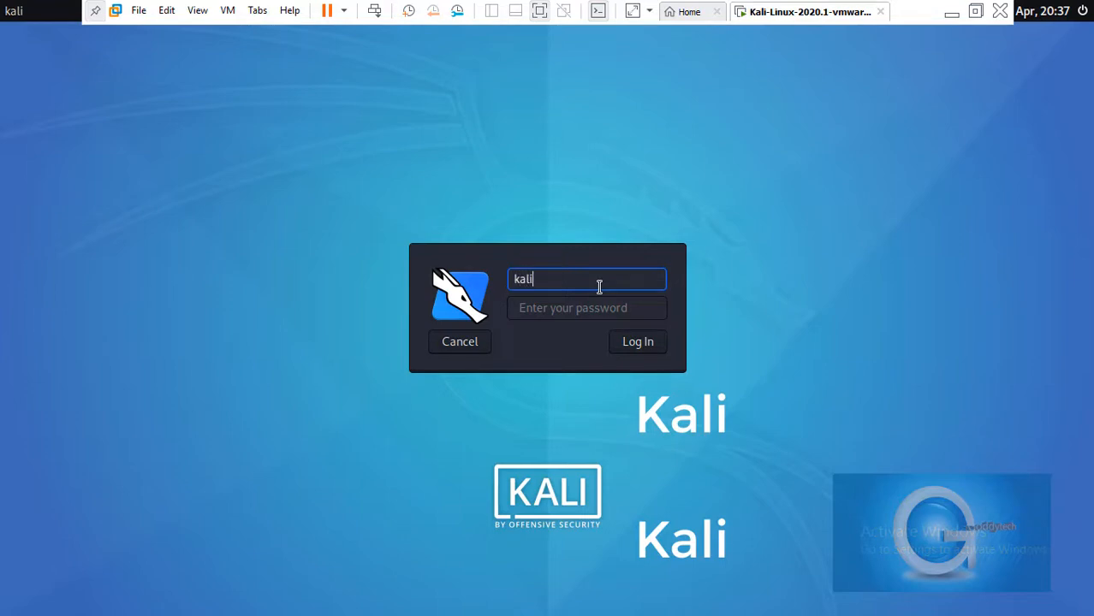
pyautogui.moveTo(436, 295)
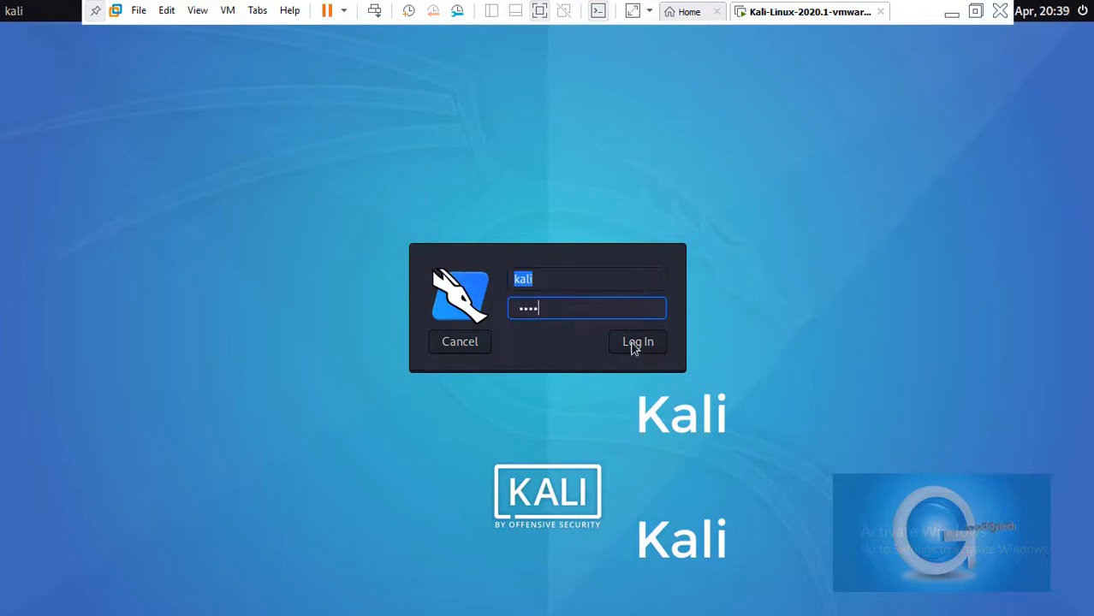
pyautogui.click(637, 342)
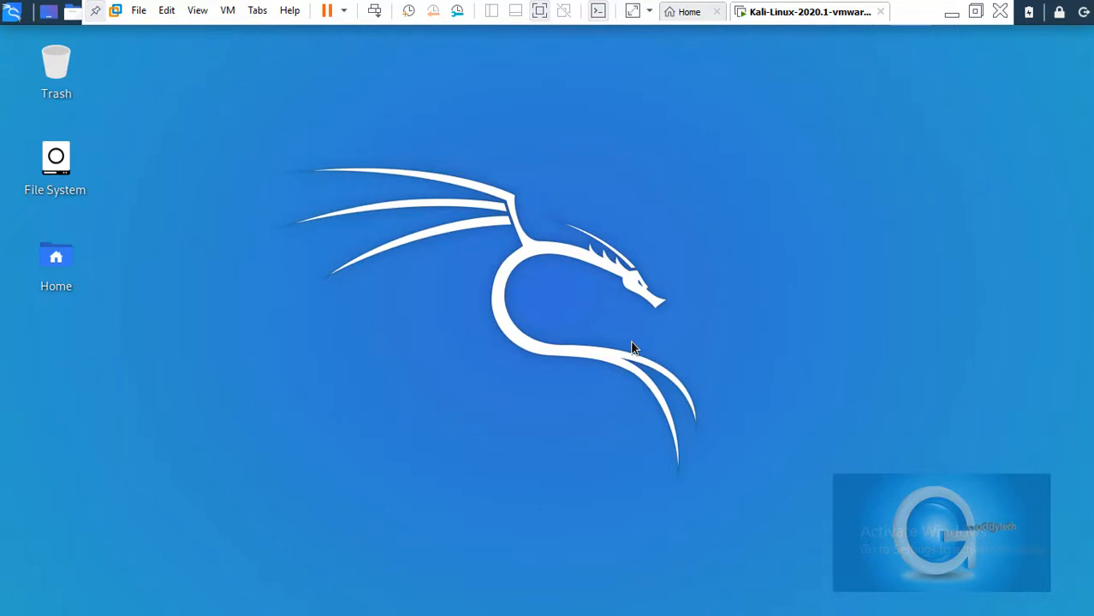
pyautogui.moveTo(103, 8)
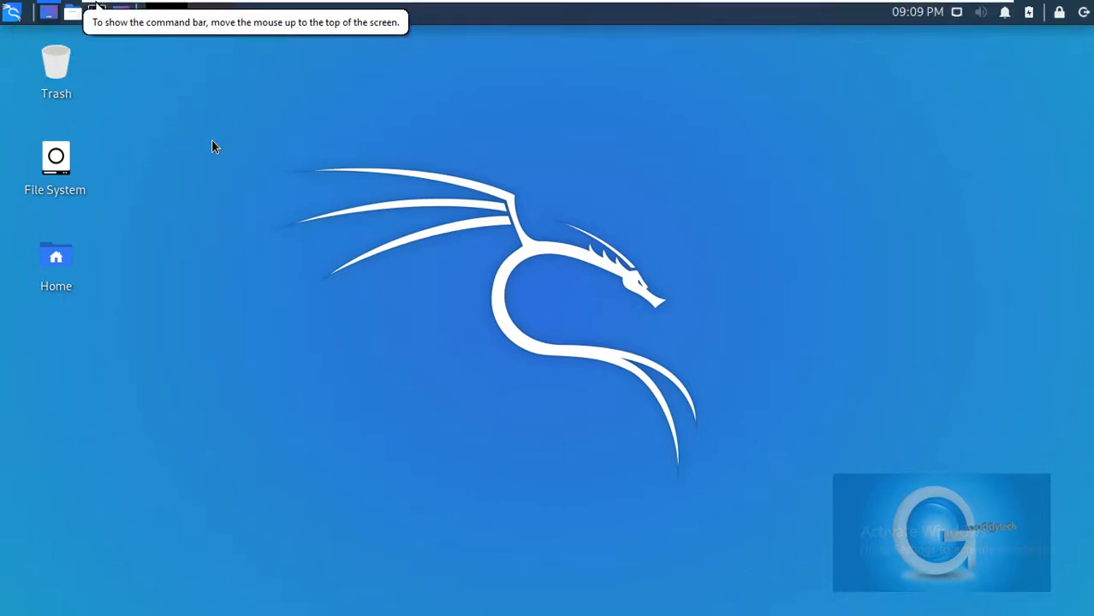
pyautogui.moveTo(414, 110)
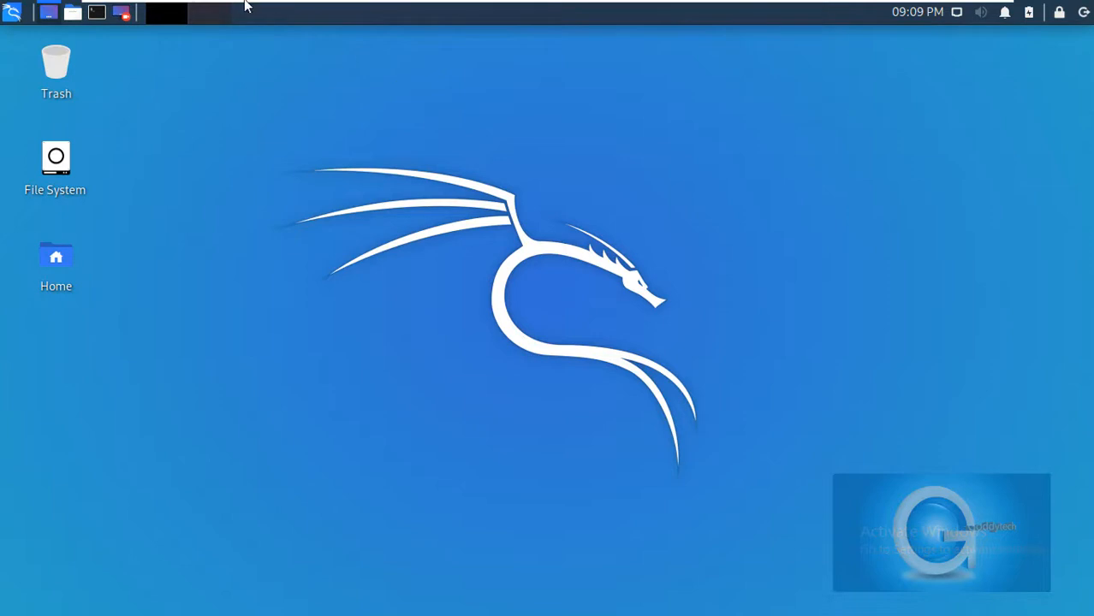
pyautogui.moveTo(96, 12)
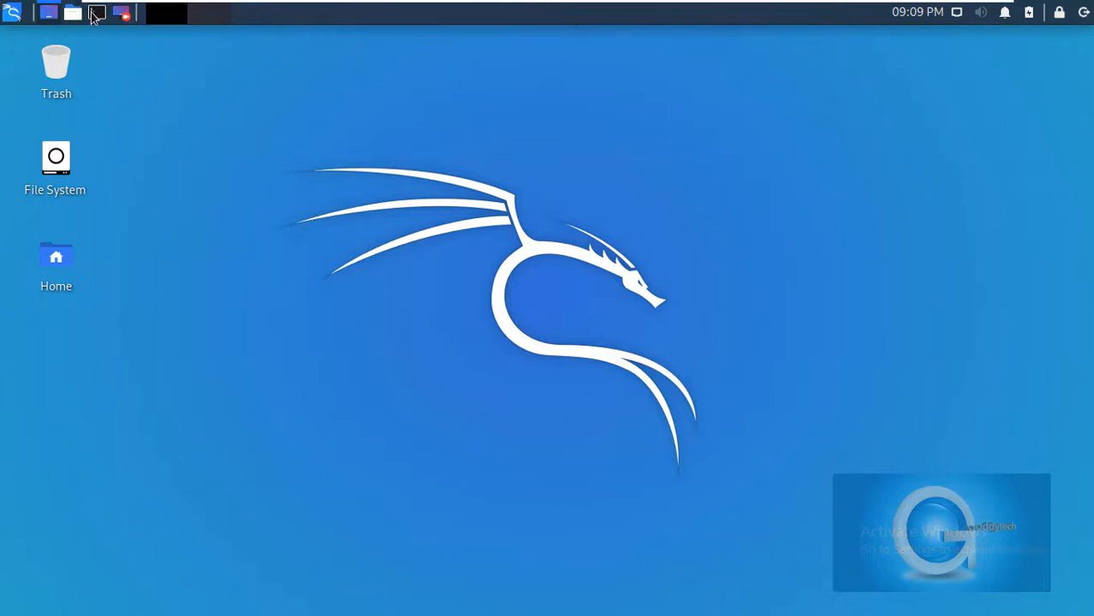
# - Launch a terminal window from the top panel
pyautogui.click(95, 12)
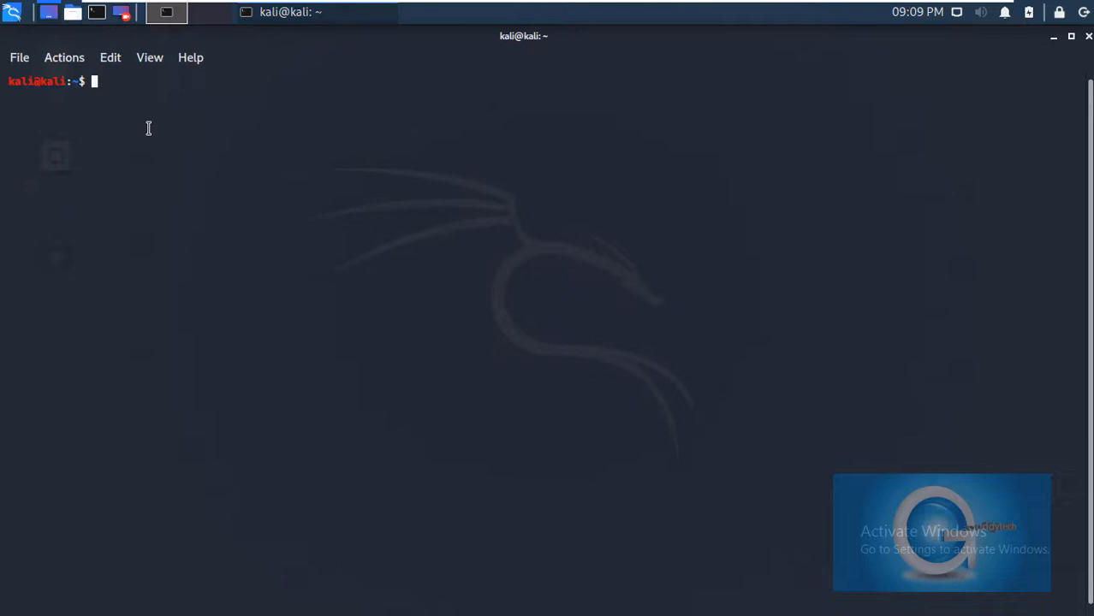
# - Run sudo apt-get update to refresh the package lists, then clear the screen
pyautogui.write('unam')
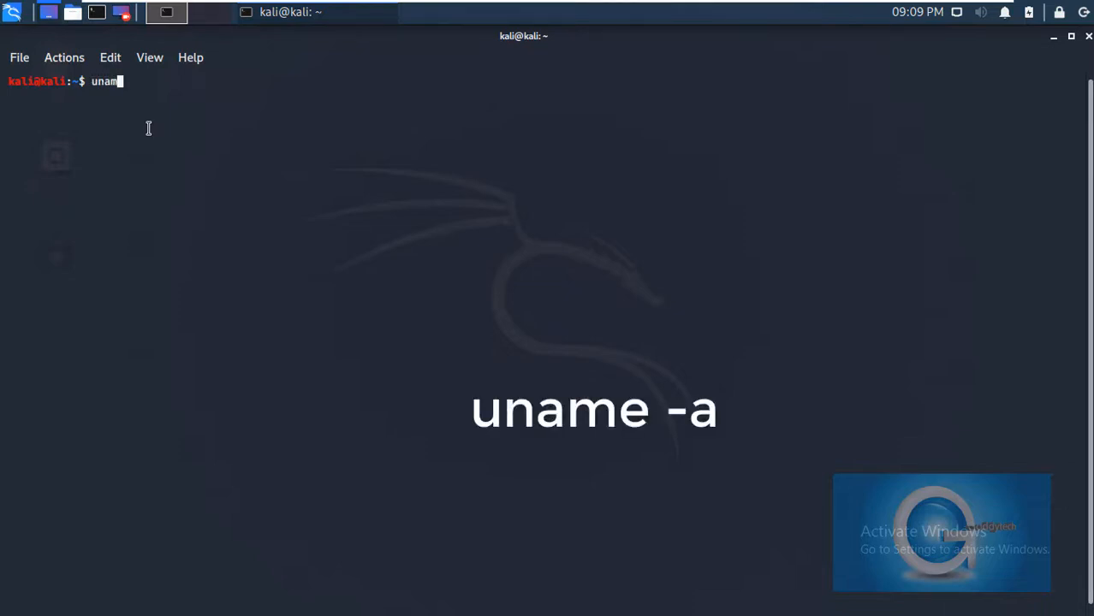
pyautogui.write('-')
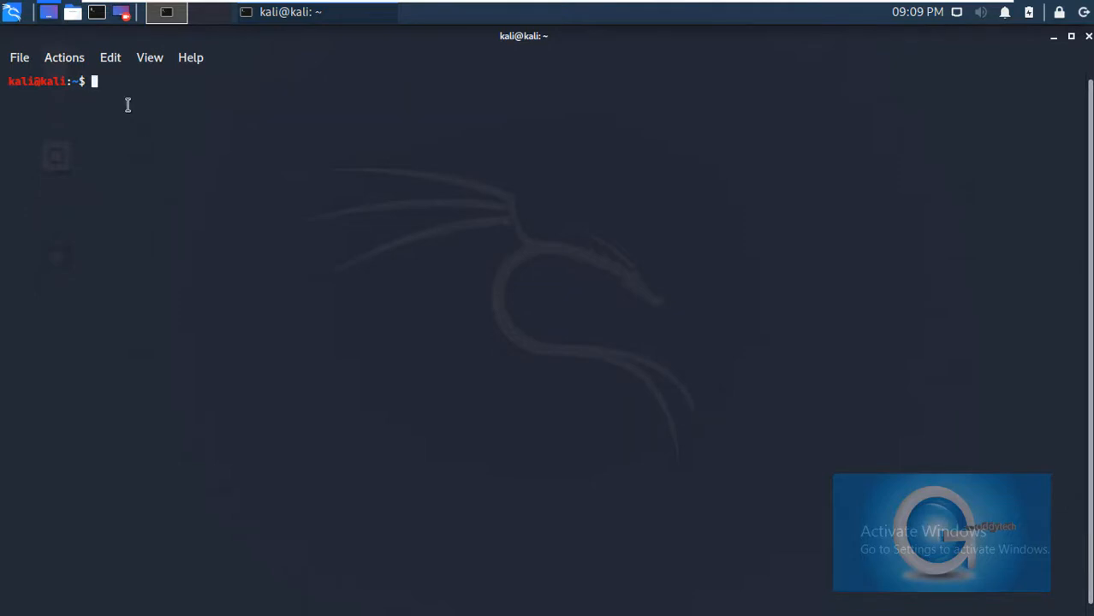
pyautogui.write('sudo')
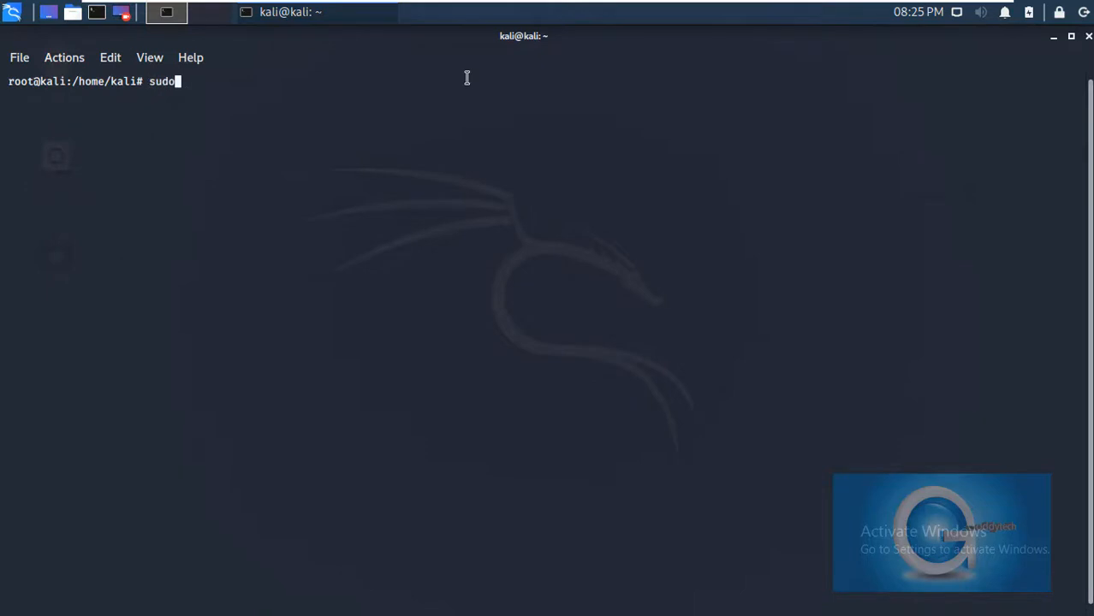
pyautogui.write('apt-get update')
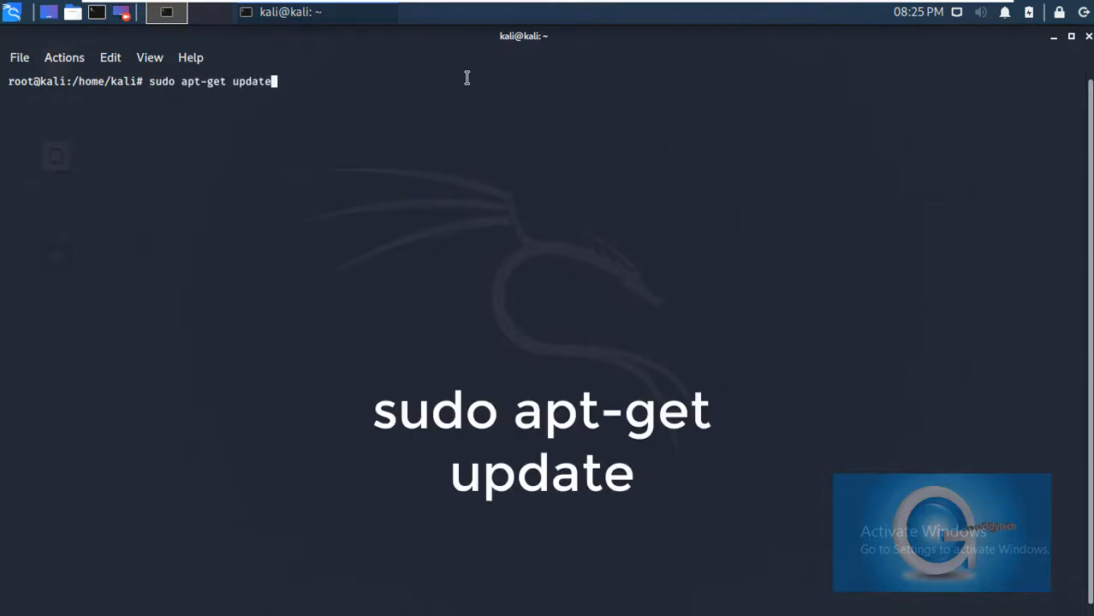
pyautogui.press('Return')
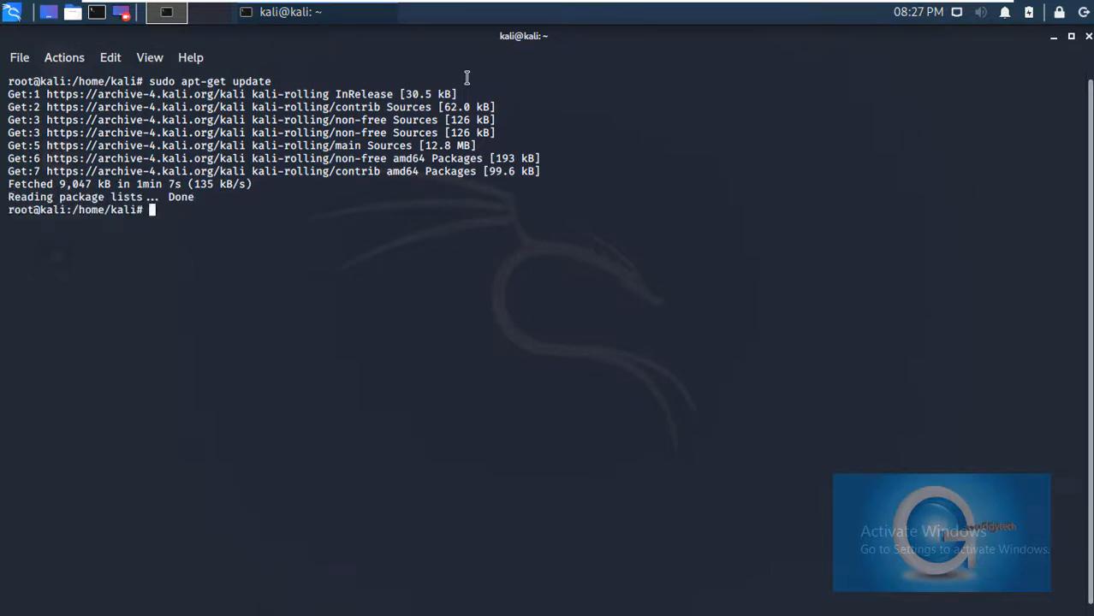
pyautogui.moveTo(219, 219)
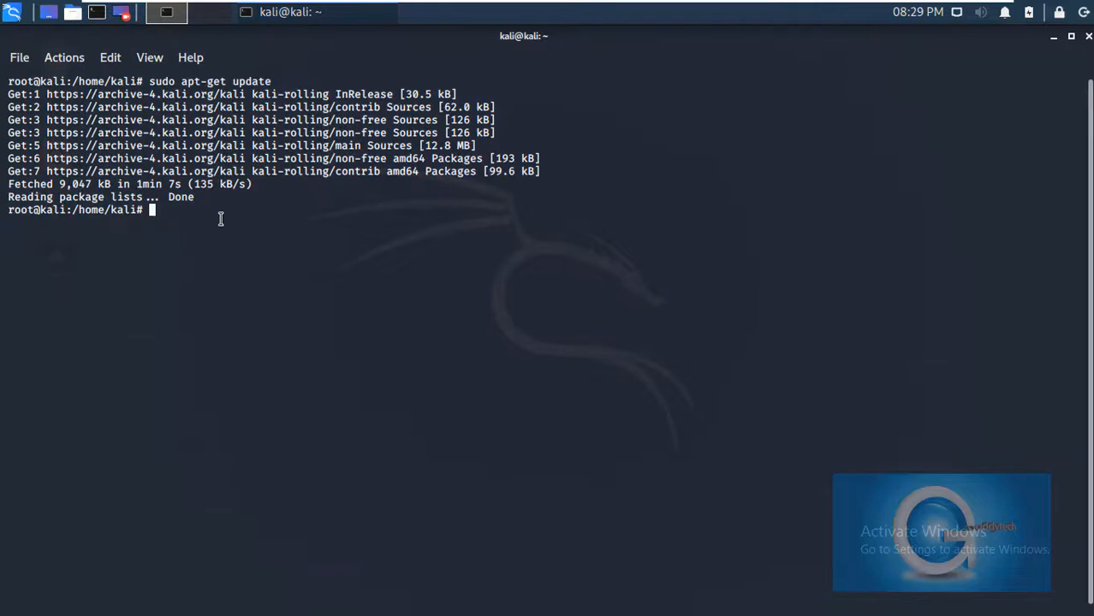
pyautogui.write('c')
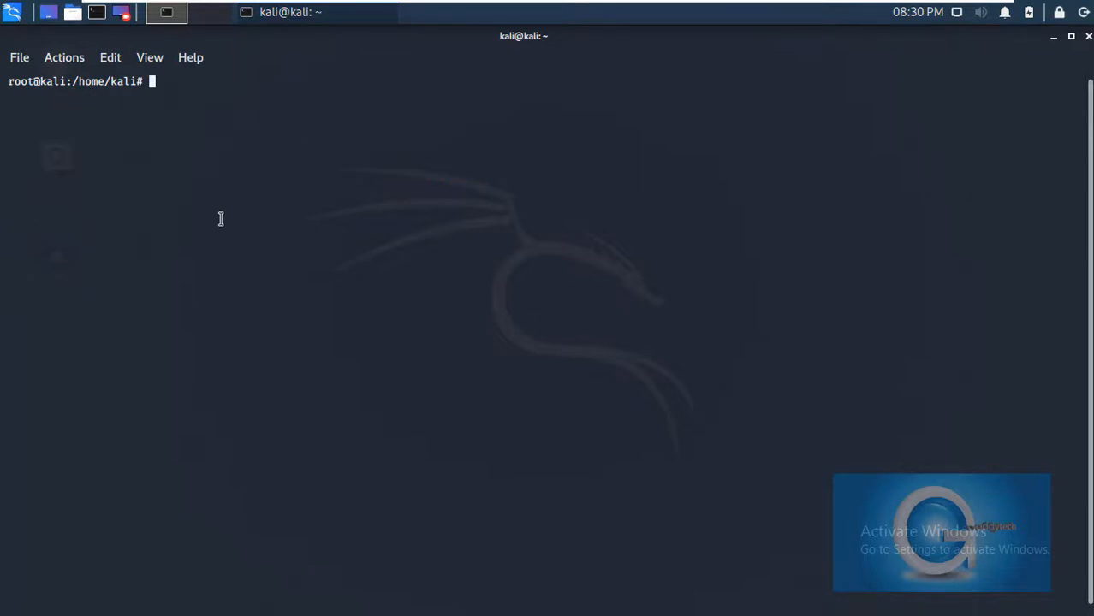
# - Run sudo apt-get upgrade, reaching the 700-package continue prompt
pyautogui.write('sudo apt')
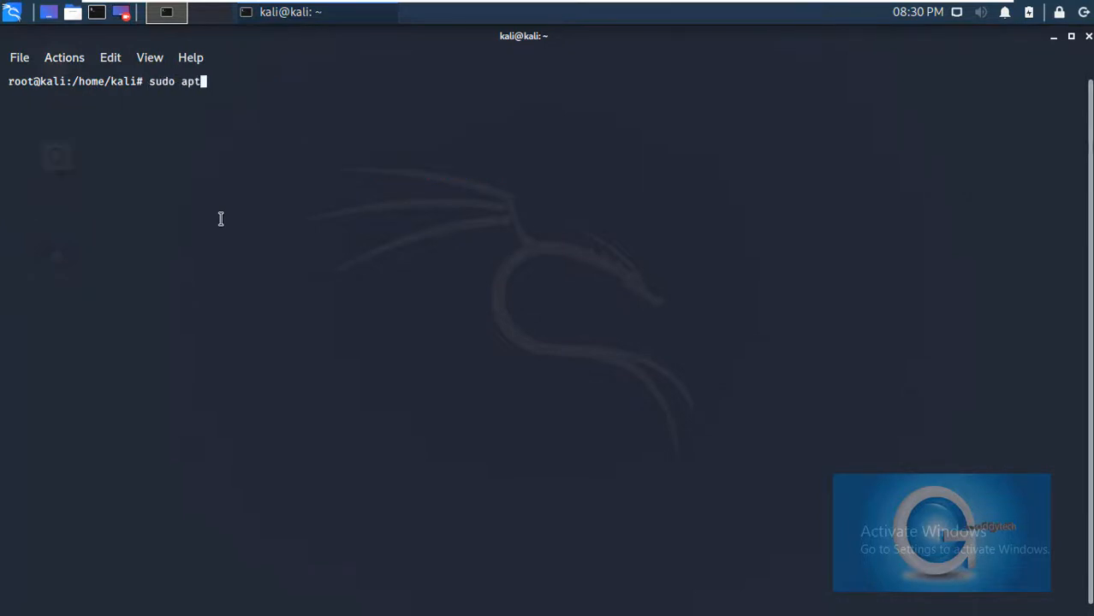
pyautogui.write('-get')
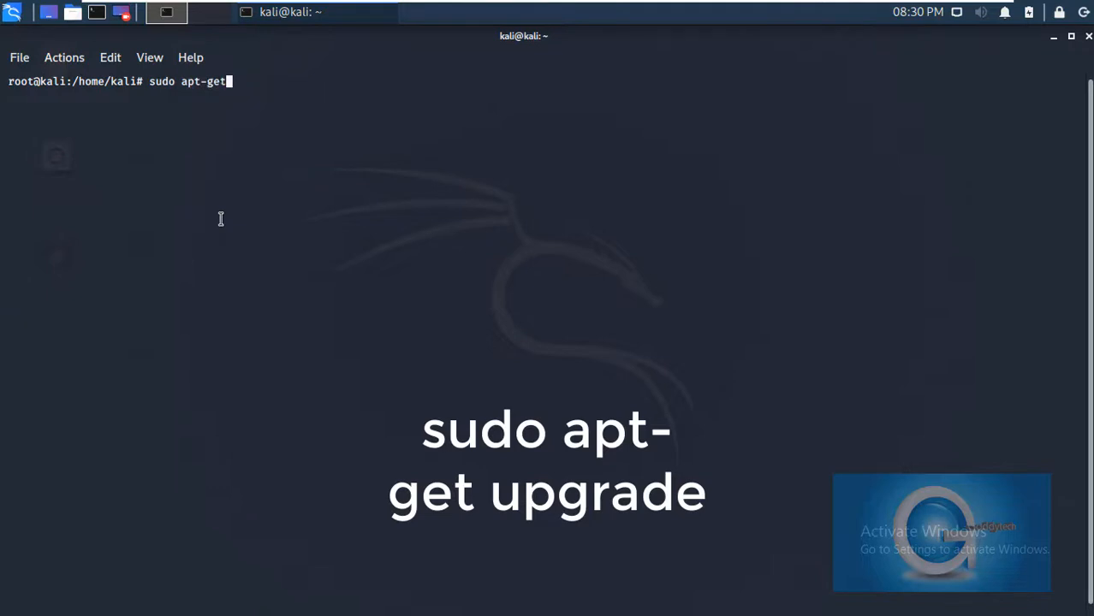
pyautogui.write('" "')
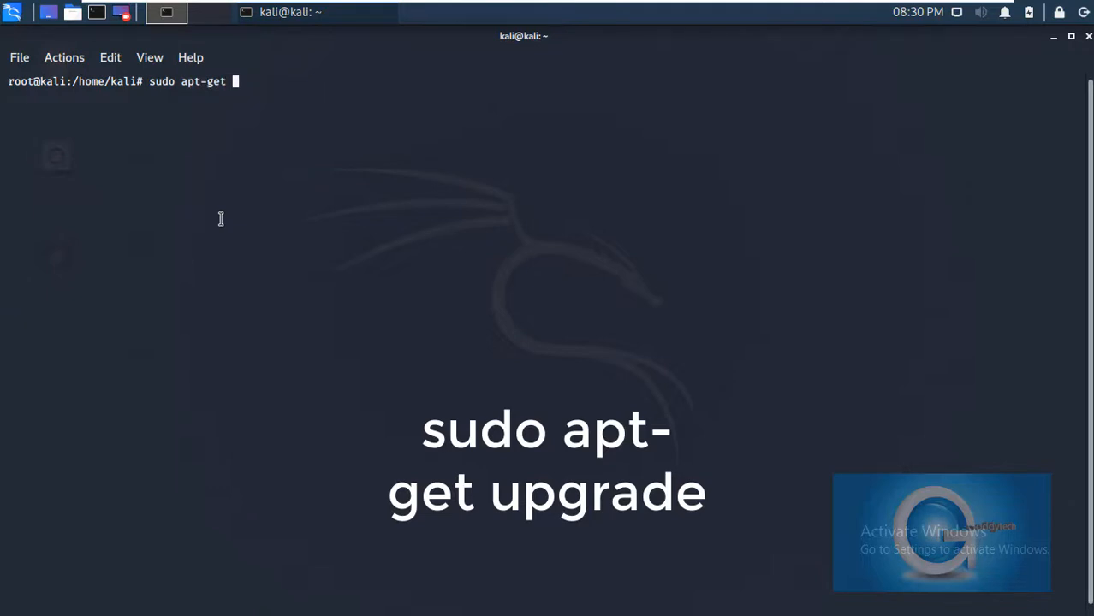
pyautogui.write('upgr')
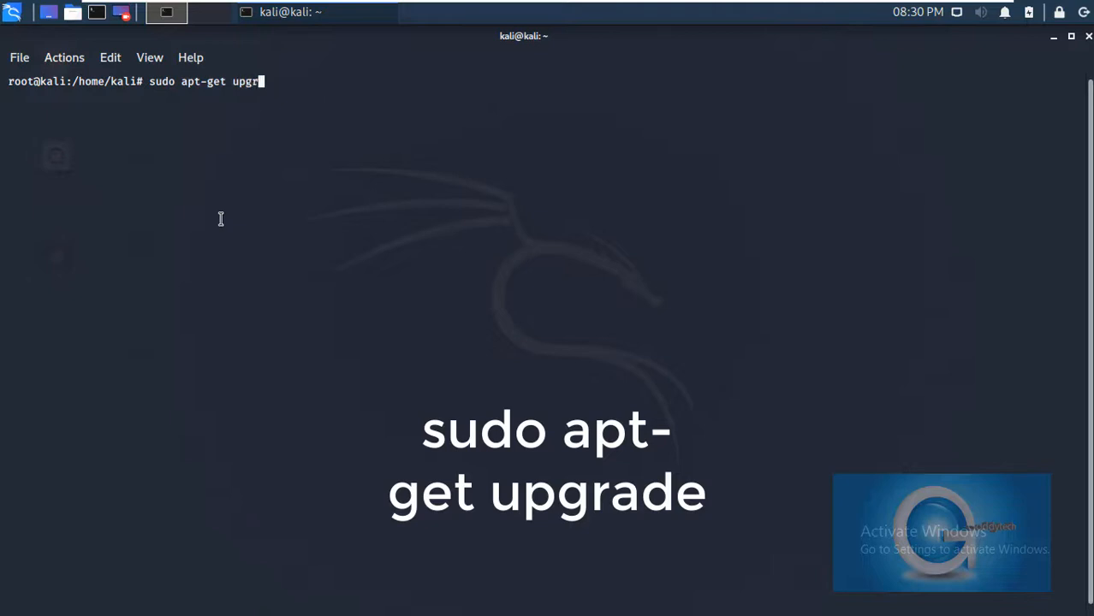
pyautogui.write('ade')
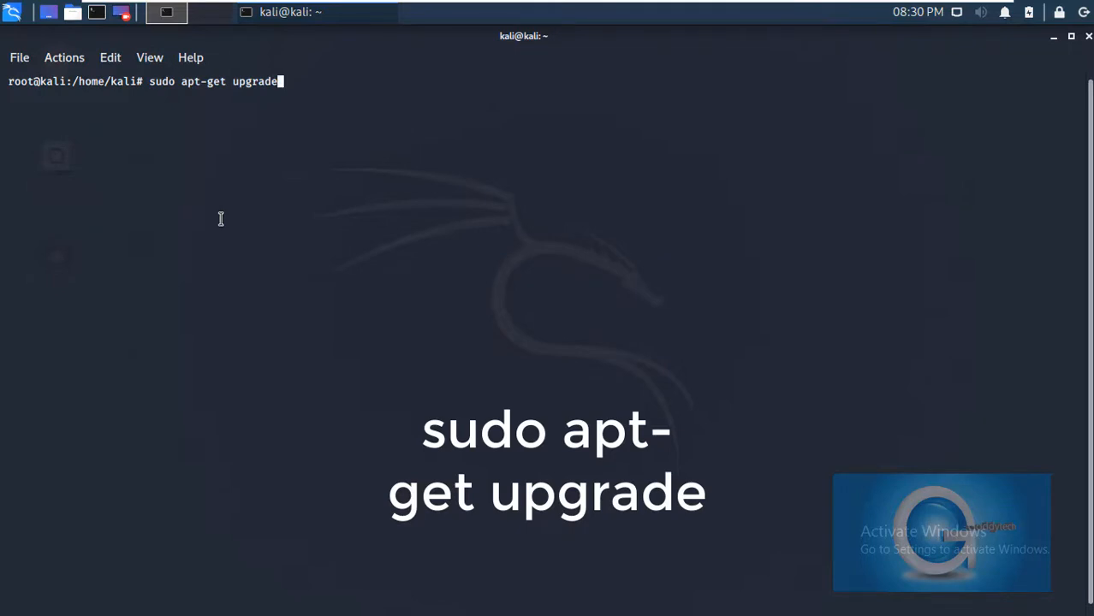
pyautogui.moveTo(275, 77)
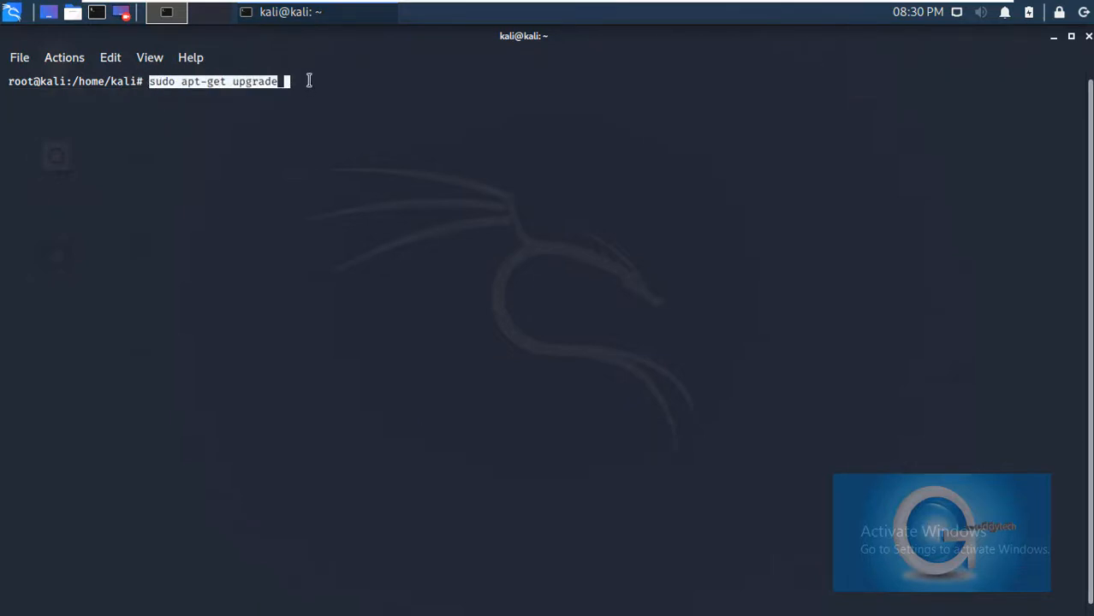
pyautogui.press('Return')
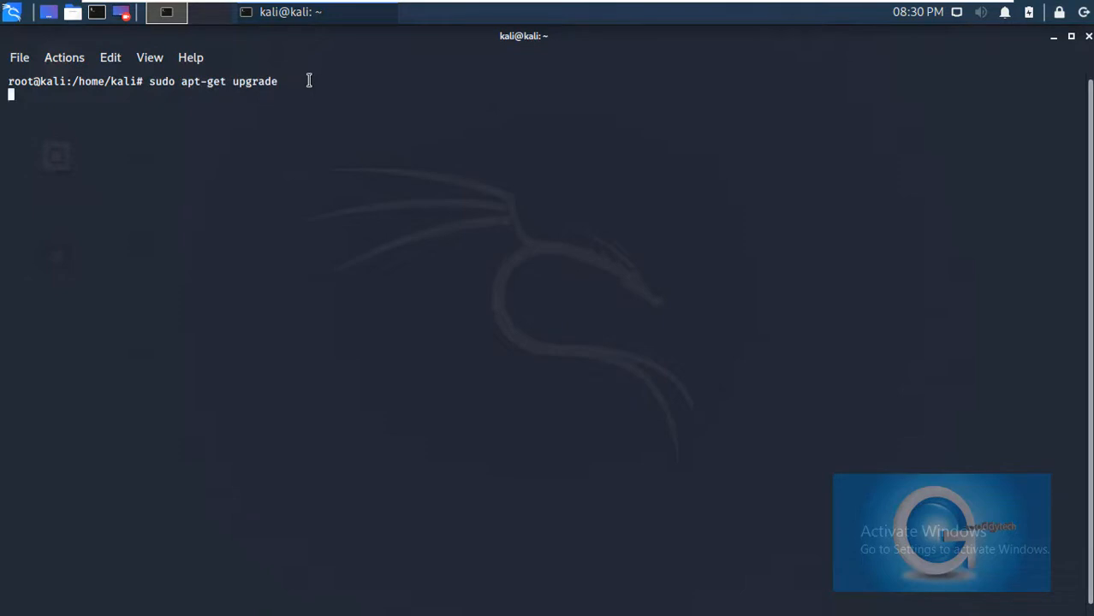
pyautogui.press('Return')
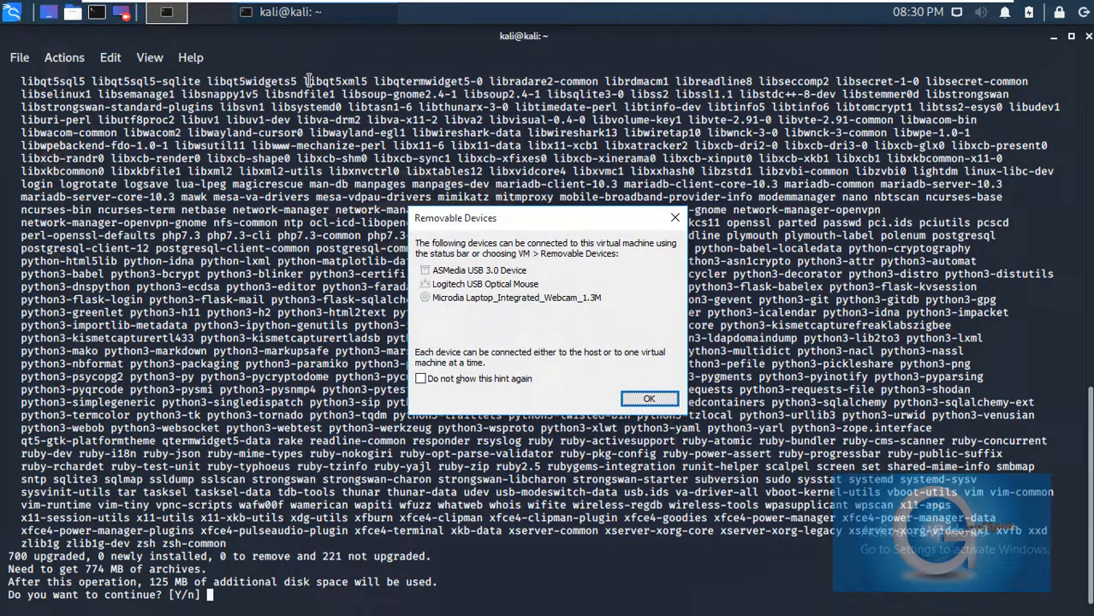
pyautogui.moveTo(527, 335)
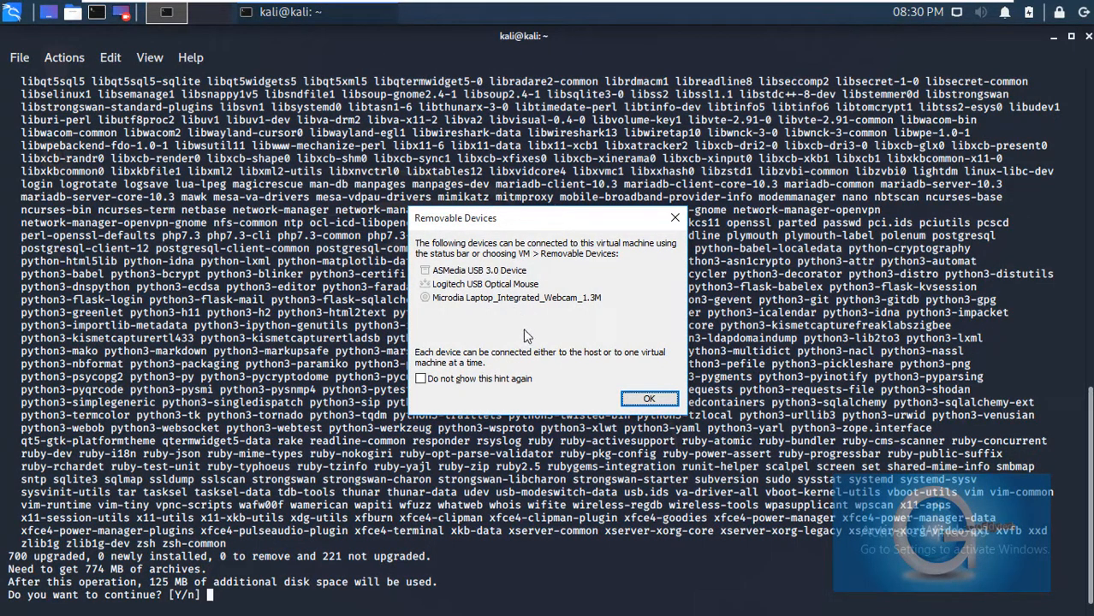
# - Dismiss the Removable Devices notice and answer Y so the packages start downloading
pyautogui.click(649, 397)
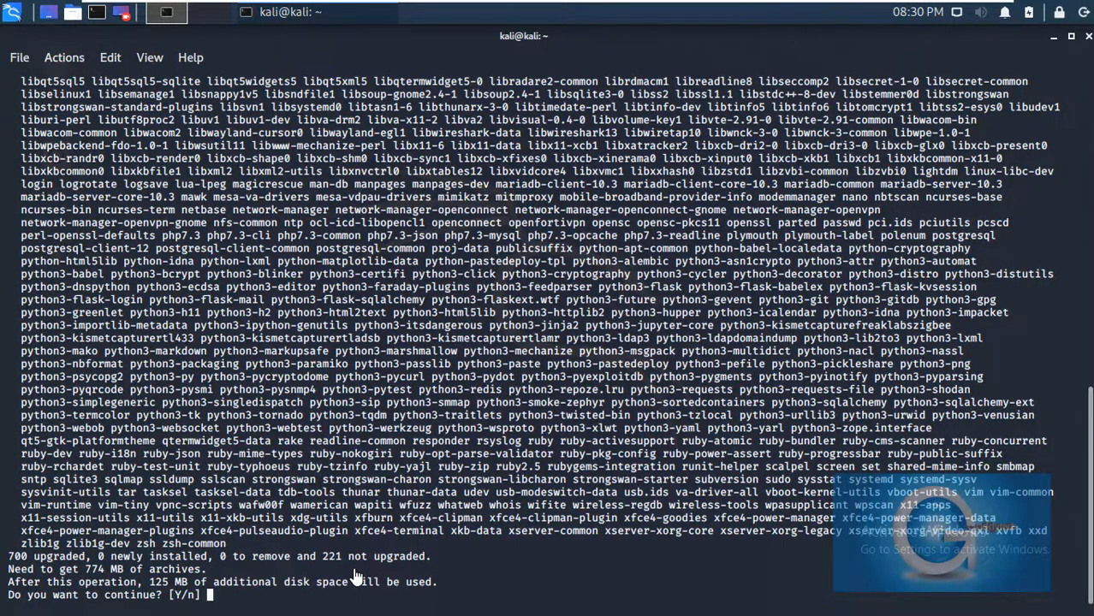
pyautogui.moveTo(219, 602)
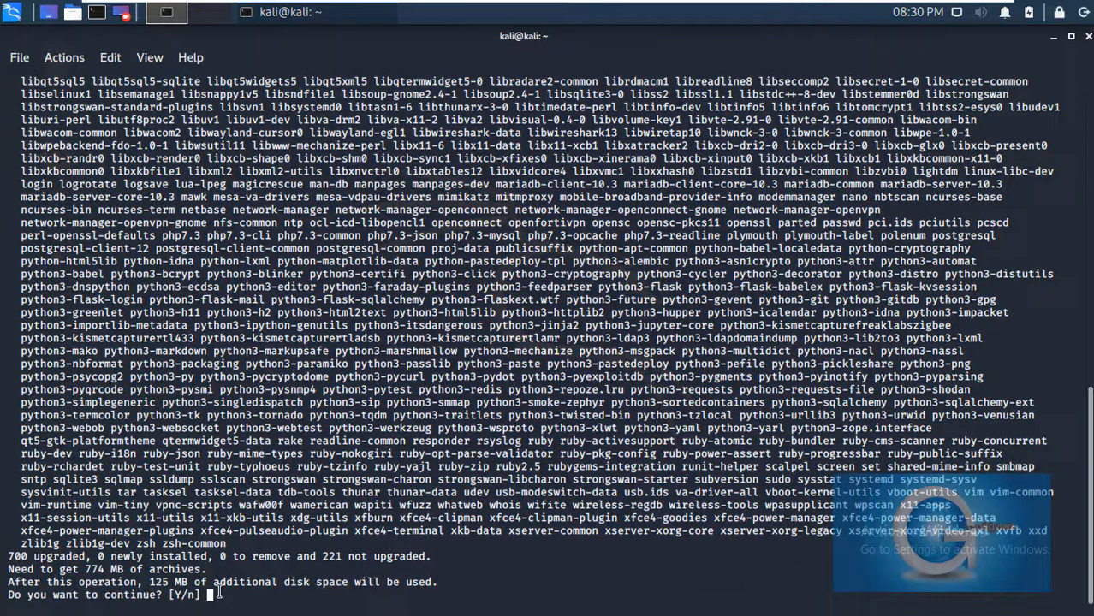
pyautogui.write('Y')
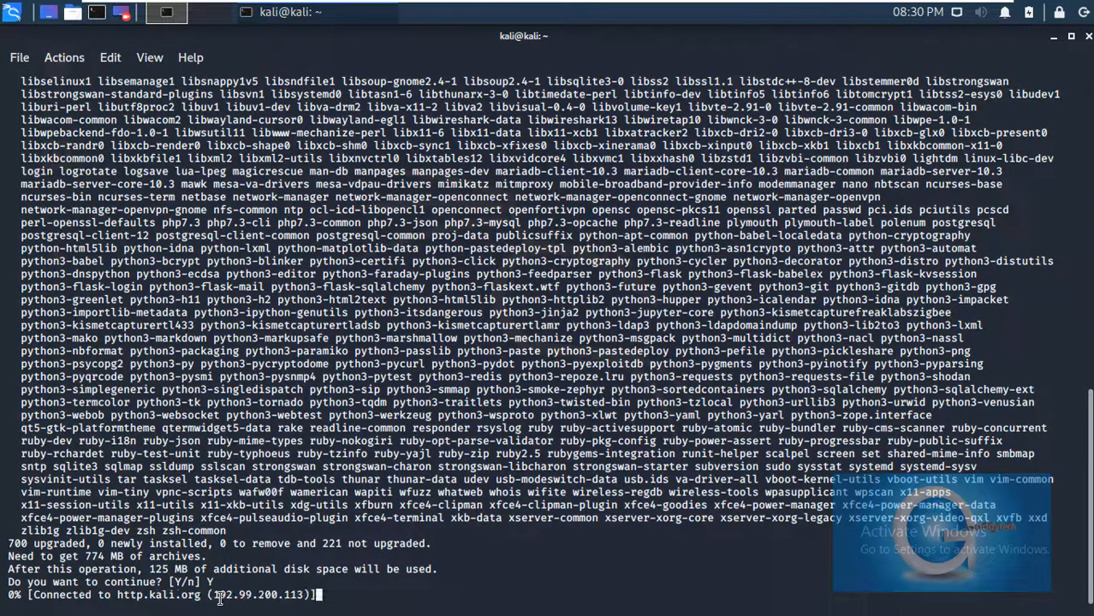
pyautogui.press('Return')
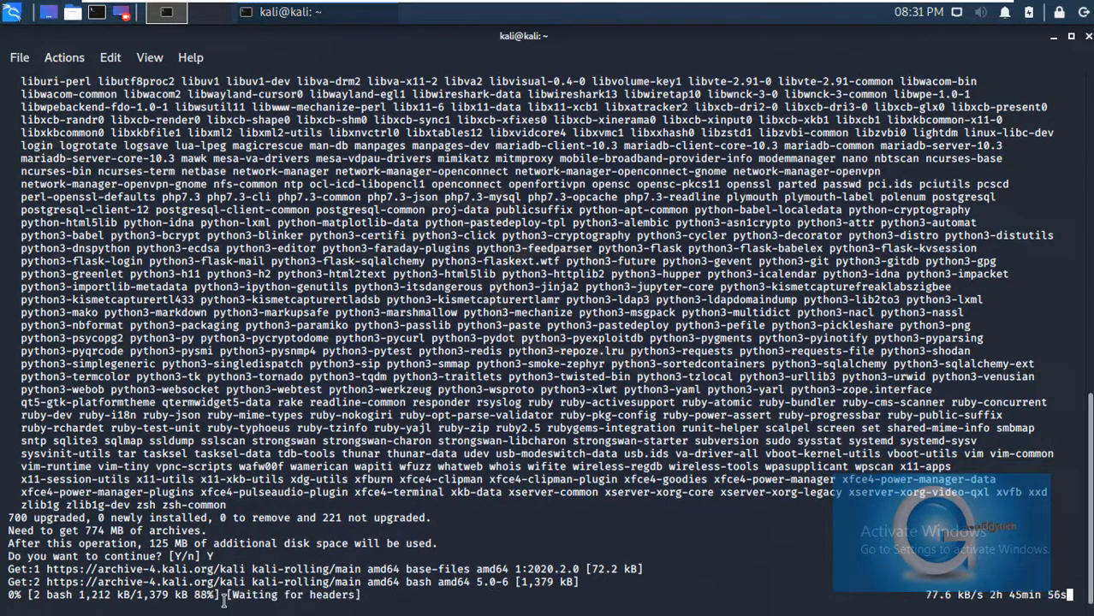